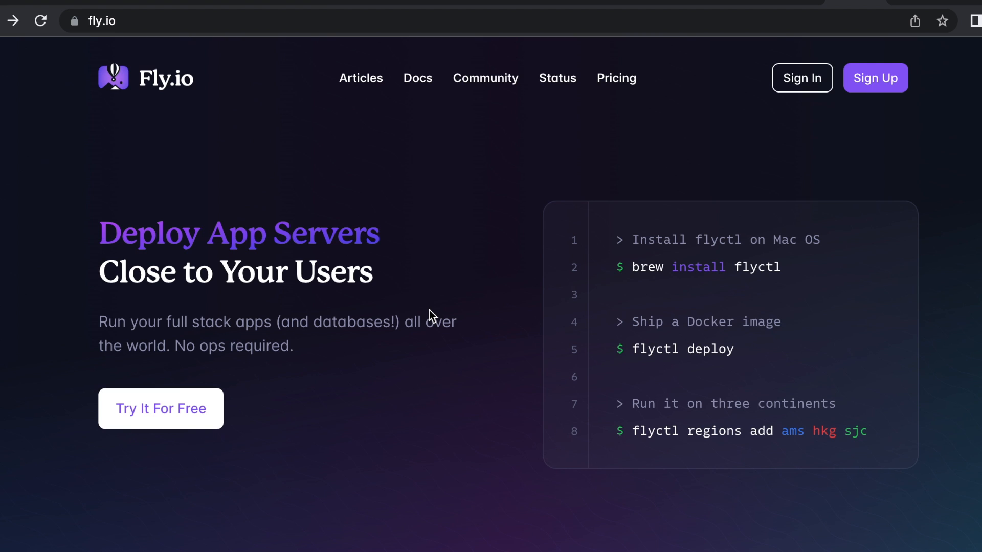
mouse_move(475, 351)
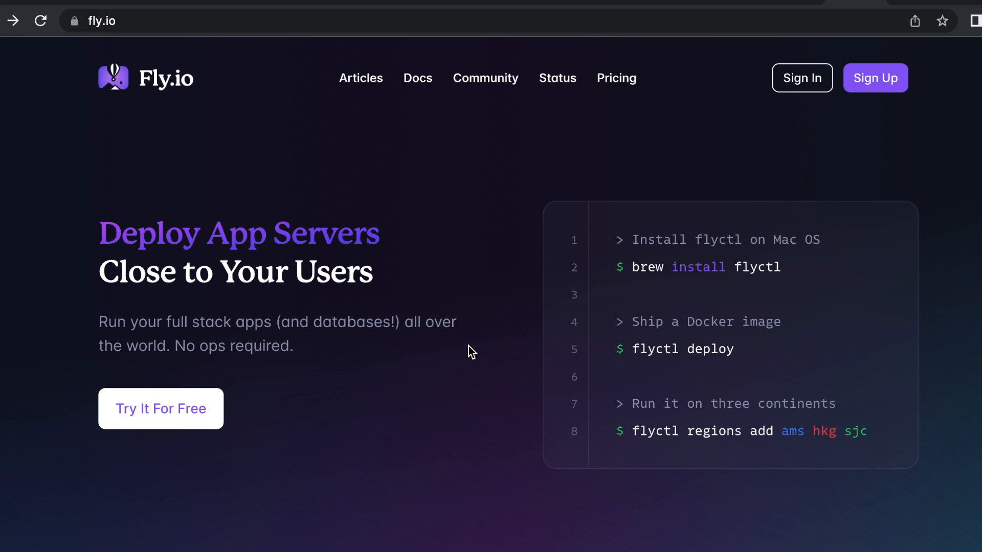
Go to the Fly.io Docs and search them for 'install on' to surface flyctl install results.
scroll(down, 3)
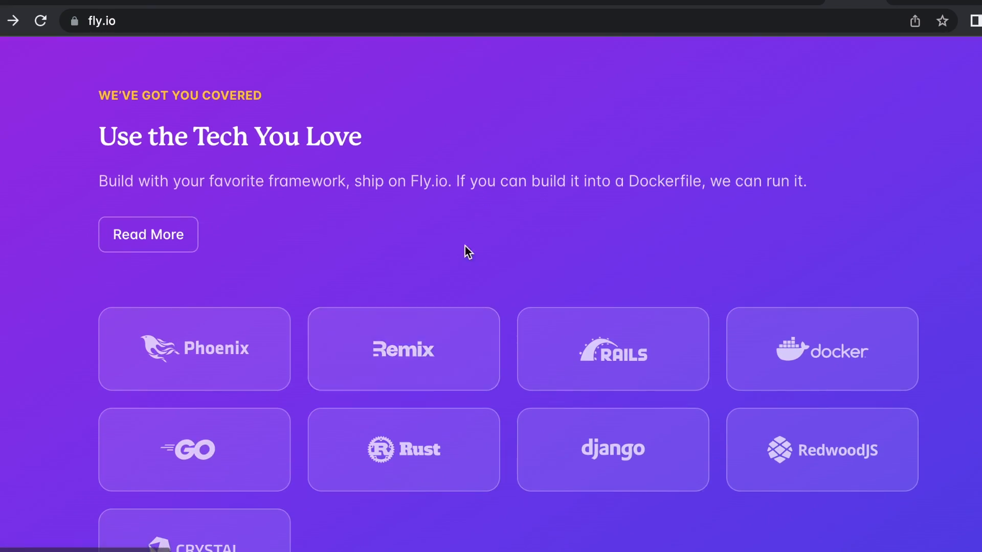
mouse_move(713, 235)
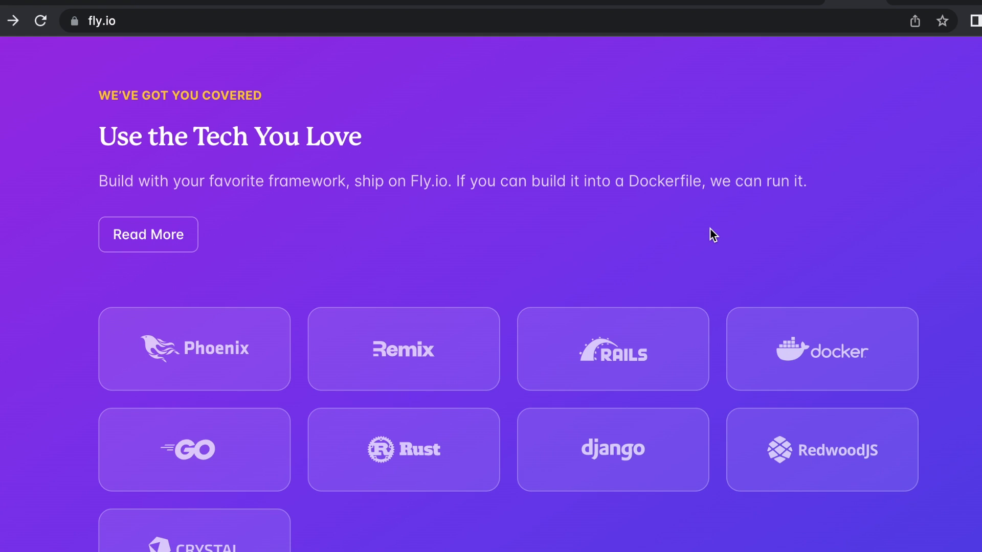
mouse_move(698, 251)
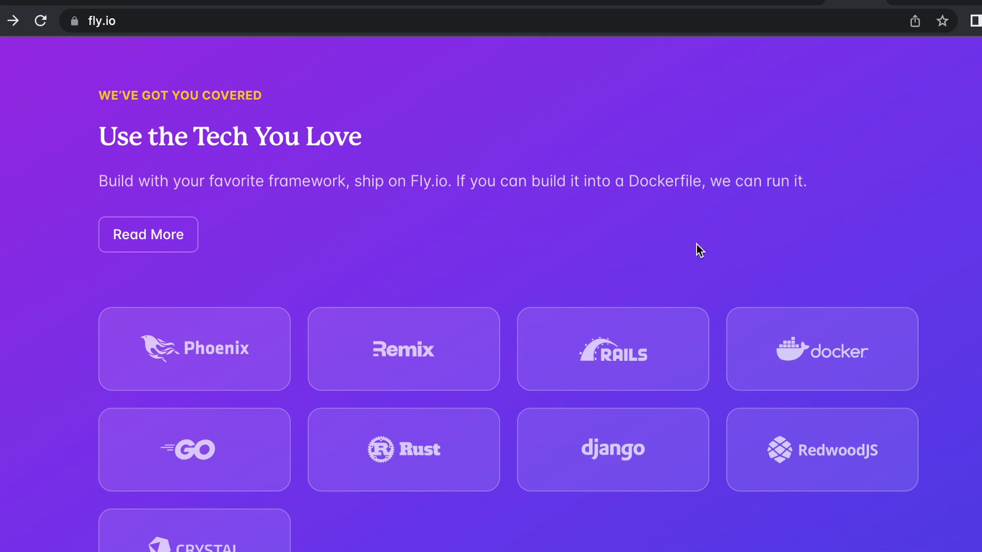
mouse_move(641, 396)
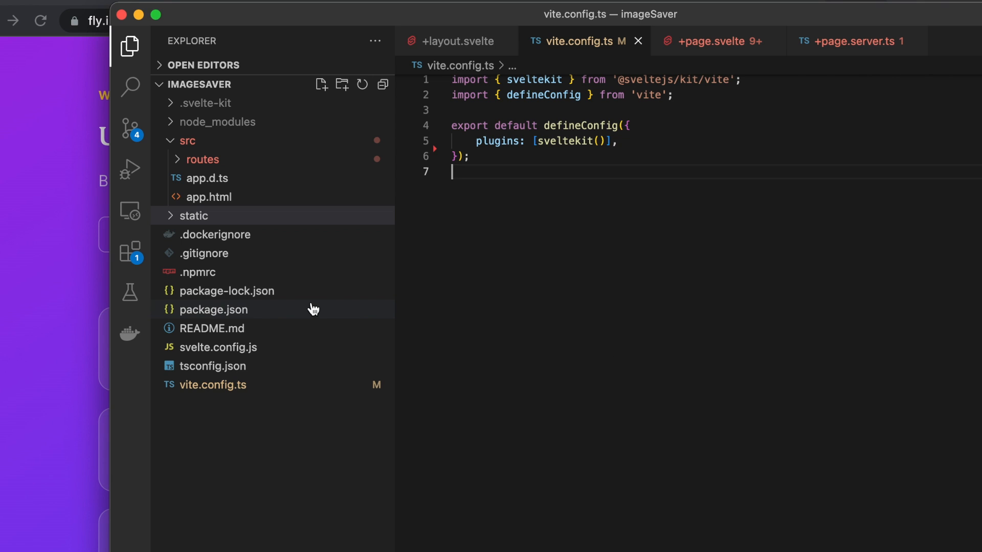
mouse_move(288, 315)
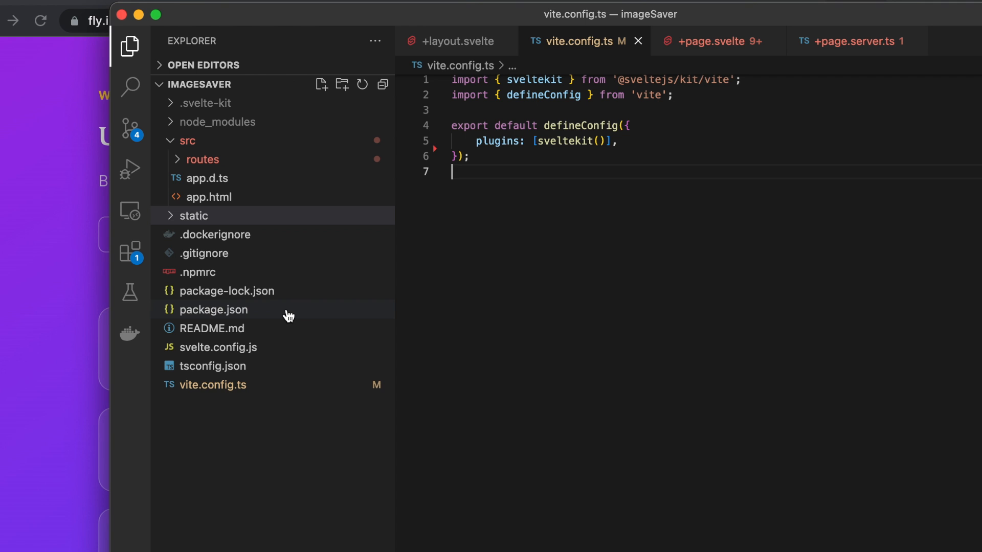
mouse_move(305, 309)
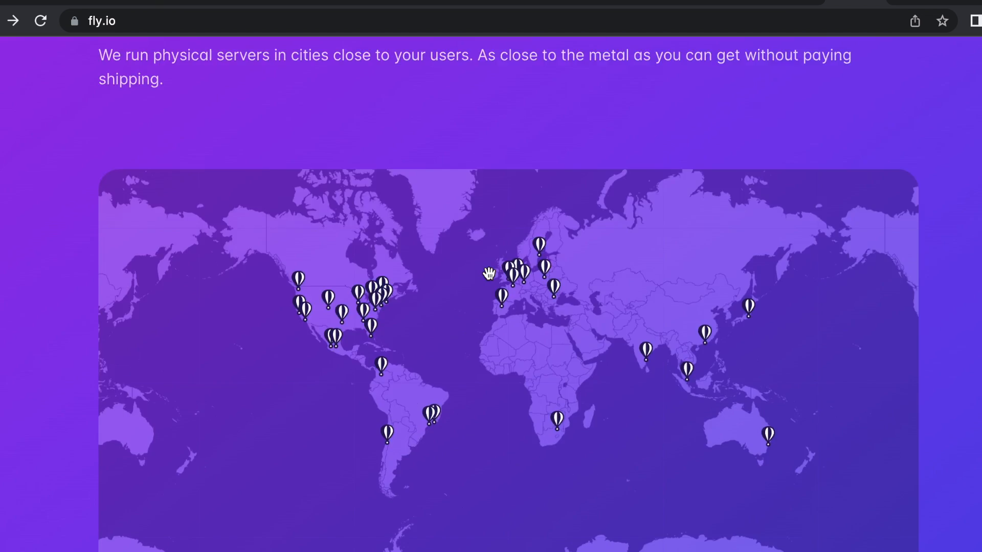
scroll(up, 3)
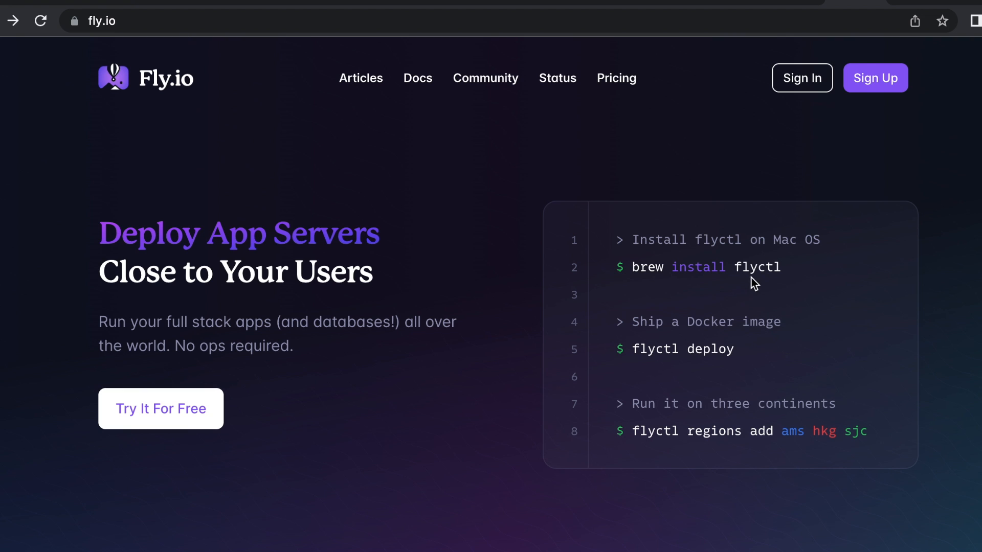
mouse_move(447, 86)
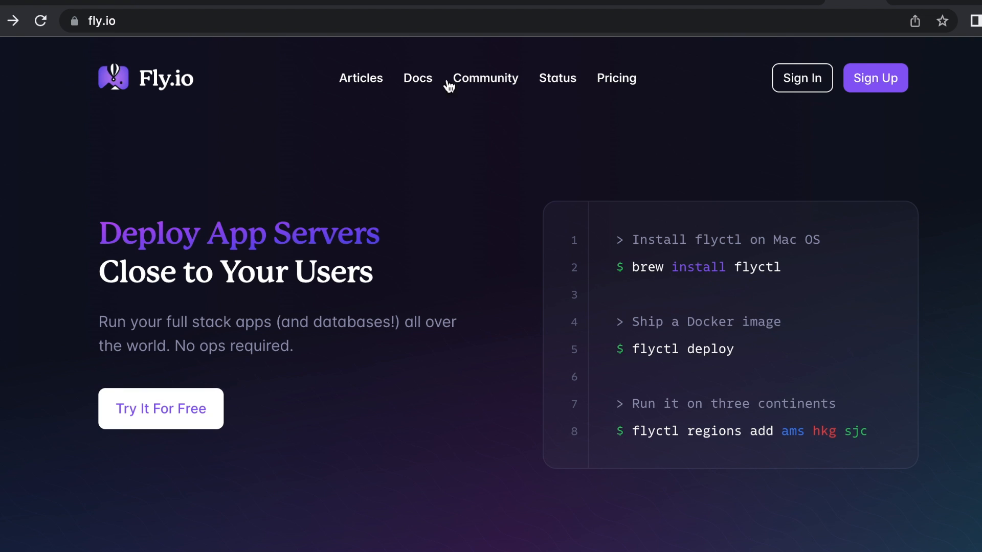
click(417, 78)
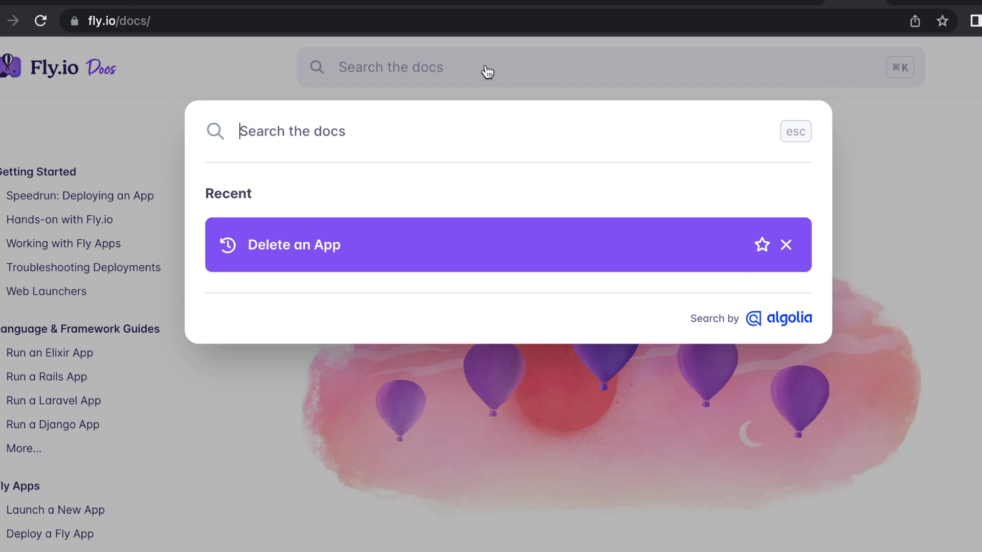
mouse_move(489, 71)
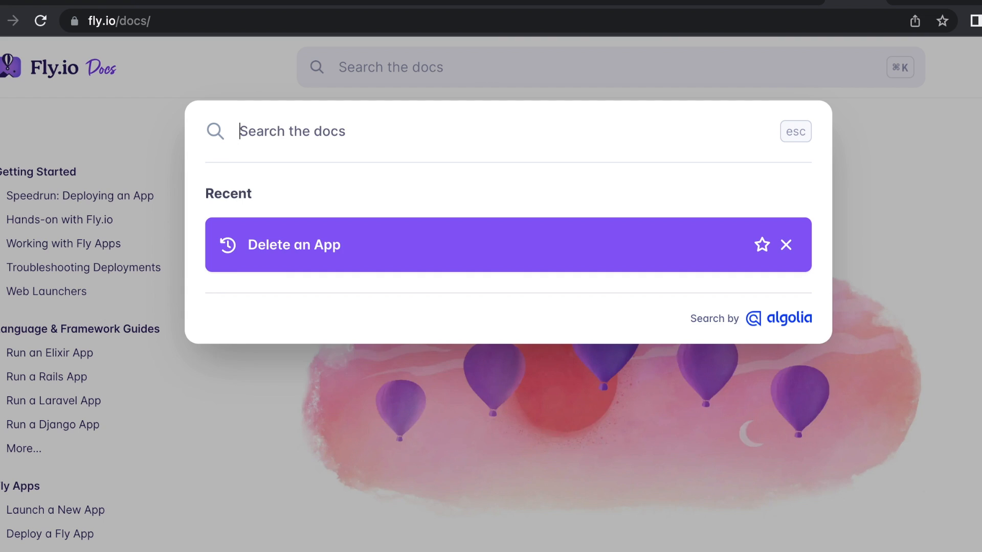
text(install on)
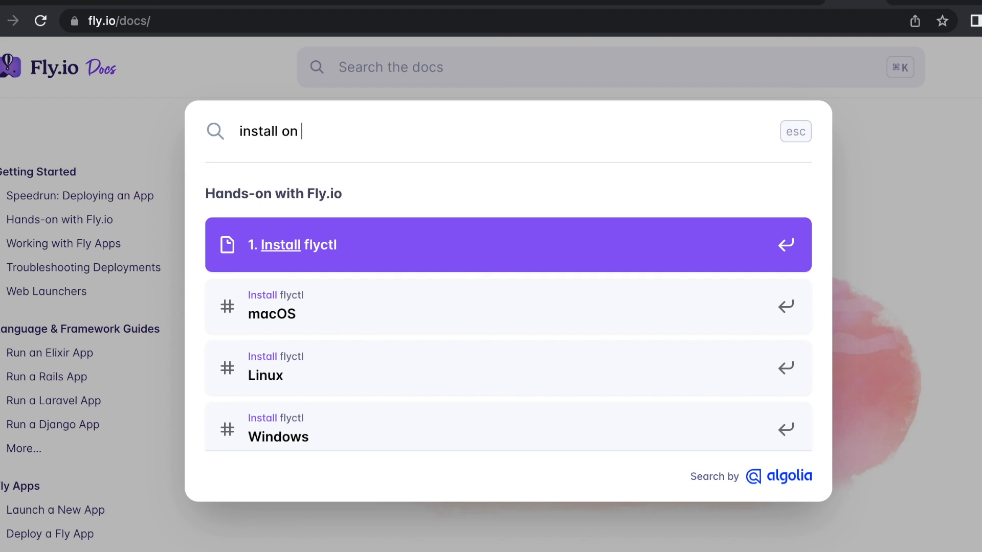
mouse_move(355, 322)
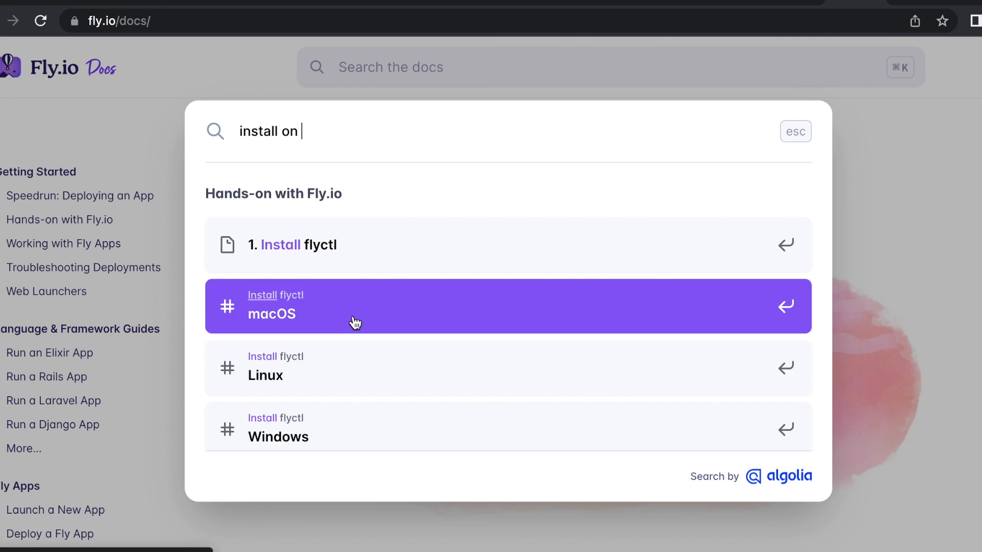
mouse_move(645, 337)
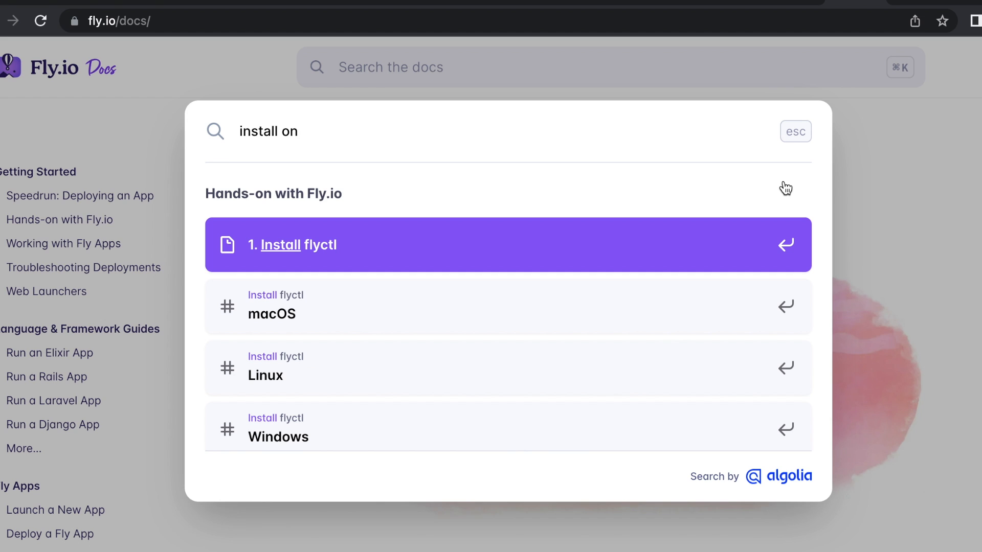
mouse_move(620, 274)
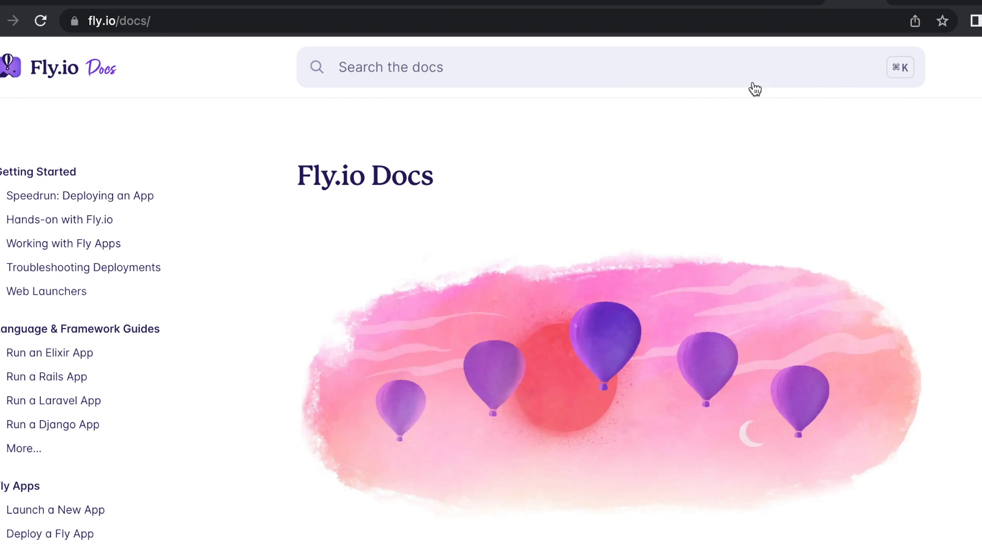
Navigate back to the Fly.io homepage with the flyctl install, deploy and regions commands.
click(55, 67)
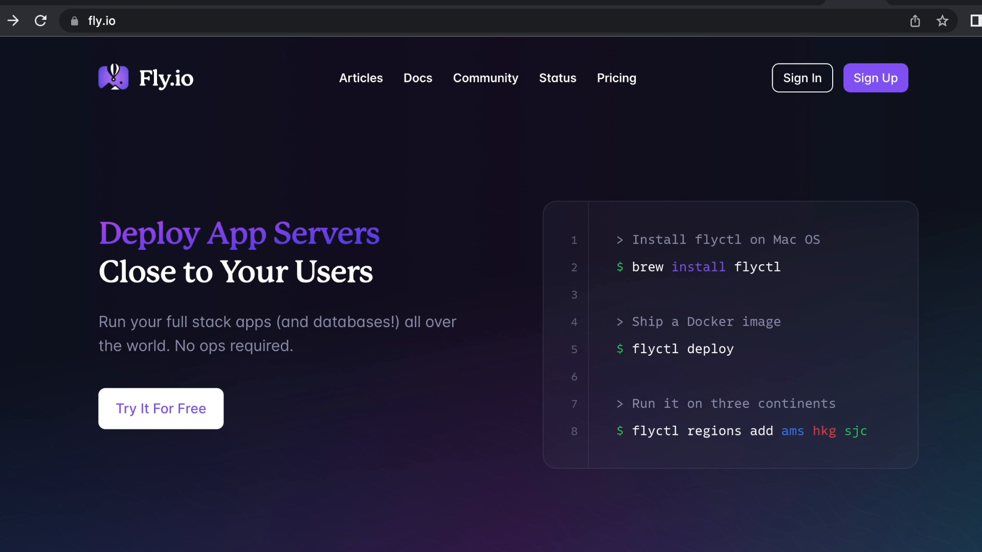
mouse_move(699, 418)
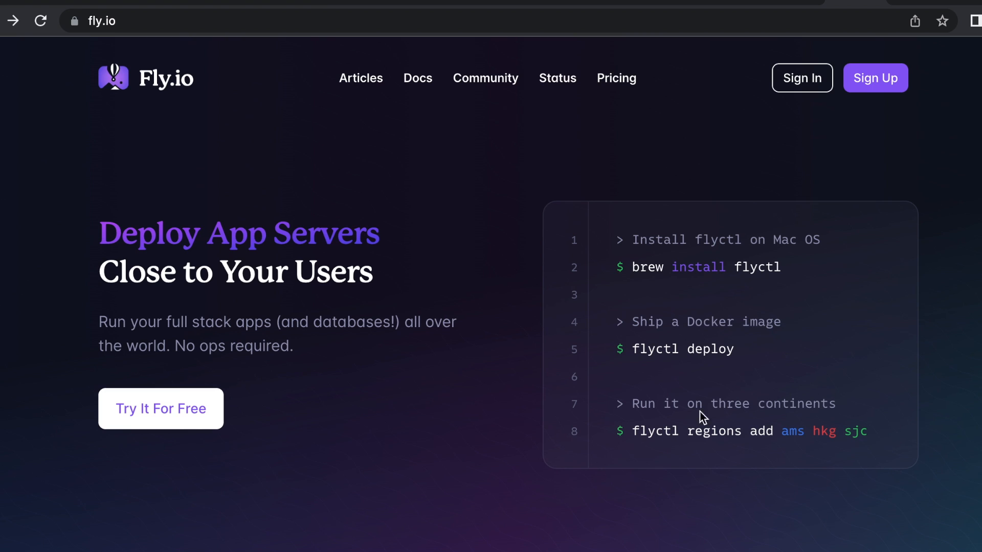
mouse_move(745, 295)
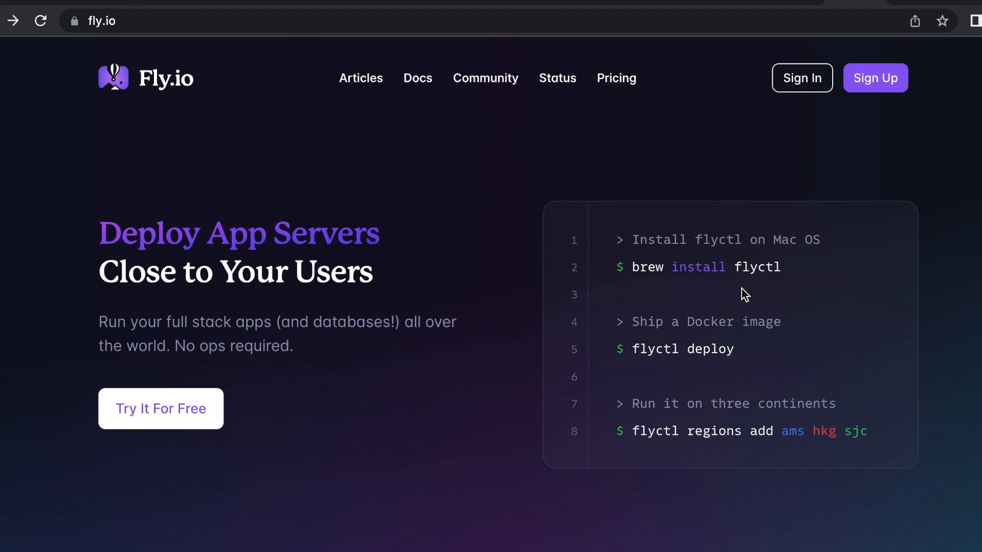
mouse_move(666, 393)
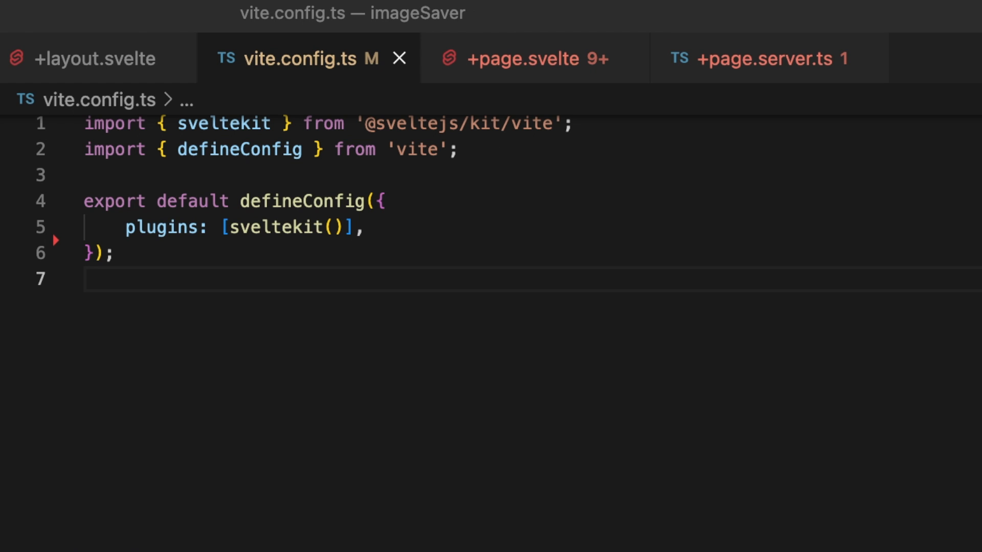
mouse_move(392, 206)
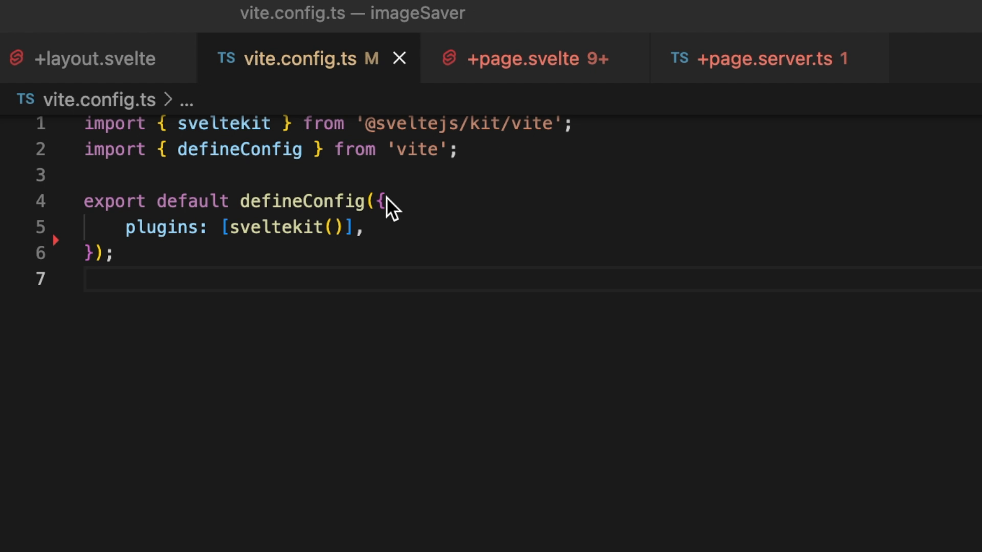
Add a server block to vite.config.ts with watch usePolling: true and host: true.
click(360, 227)
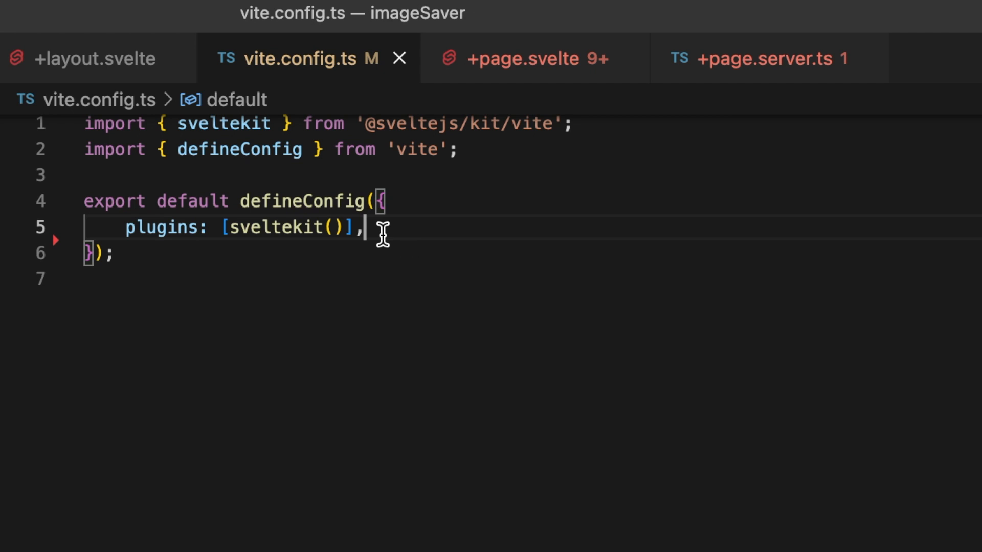
key(enter)
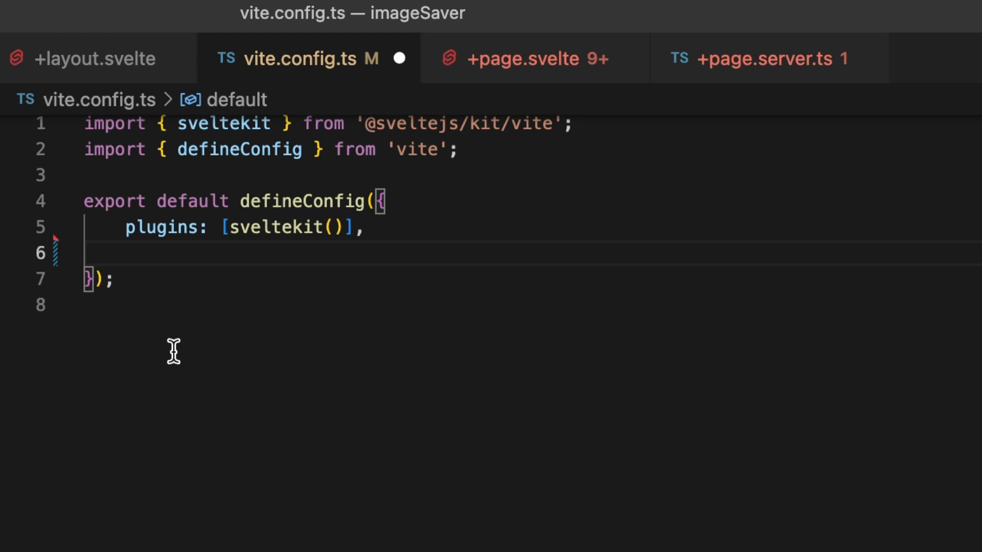
text(server:{)
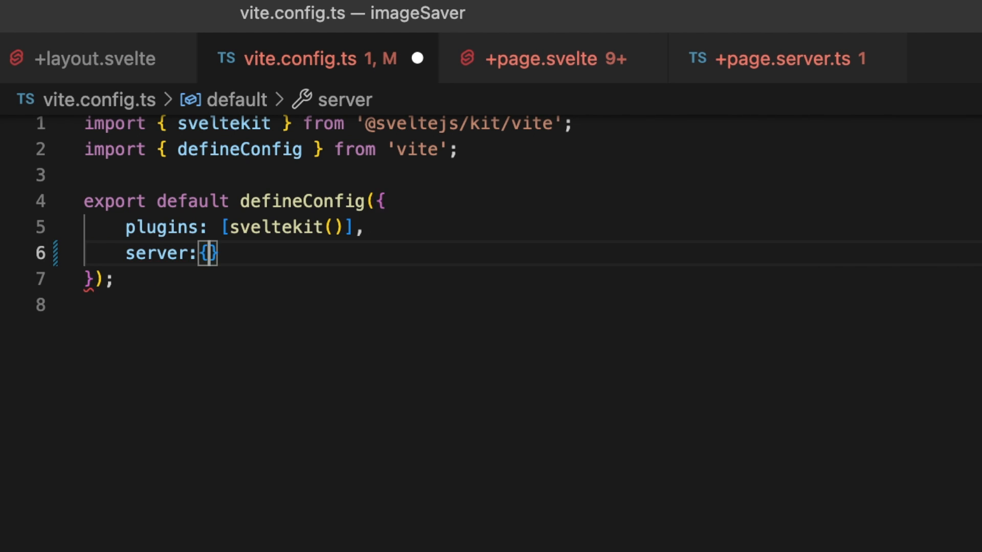
text(watch:)
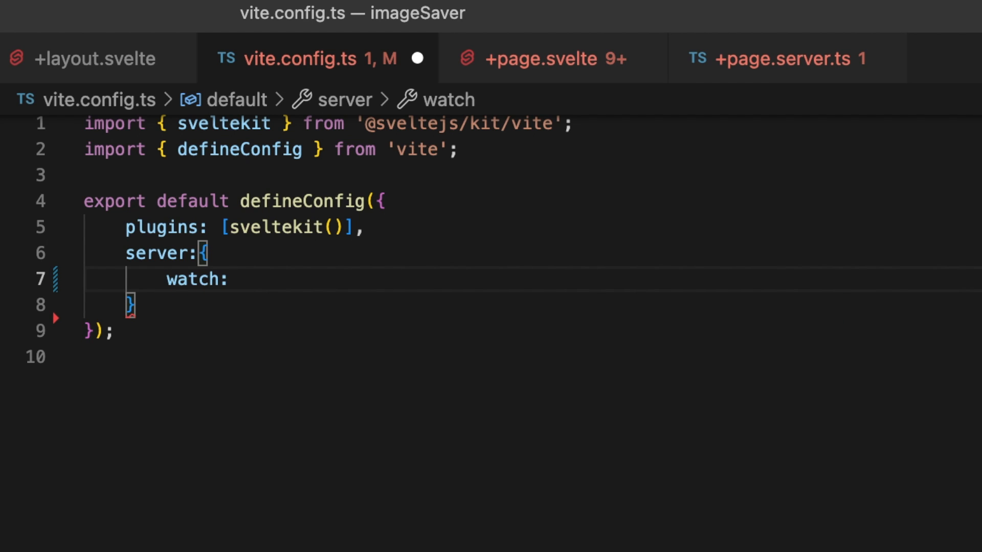
text({)
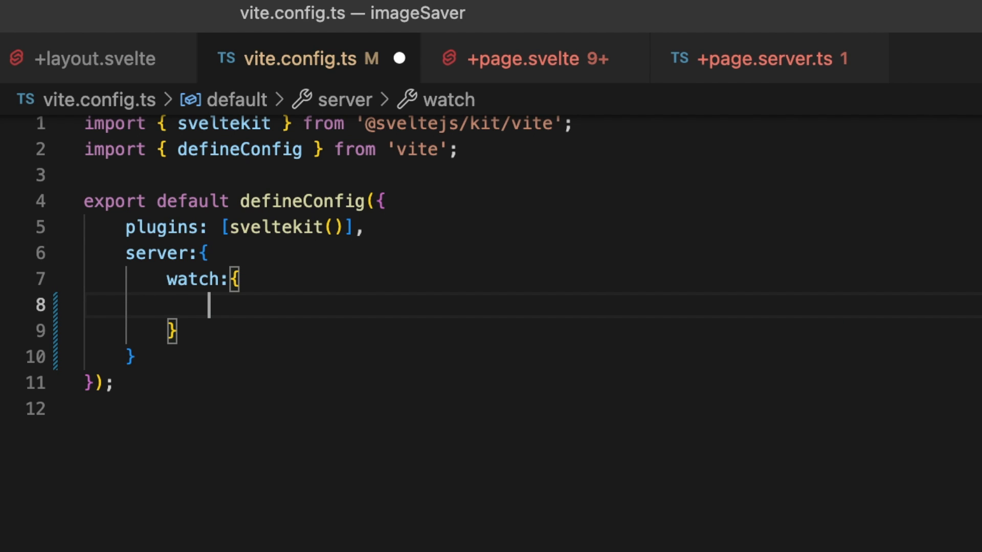
text(j)
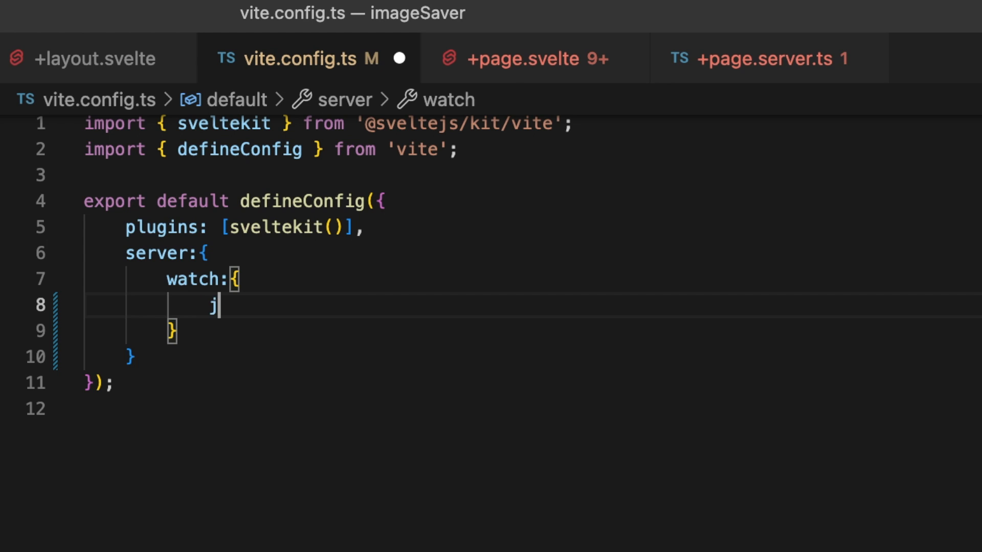
text(user)
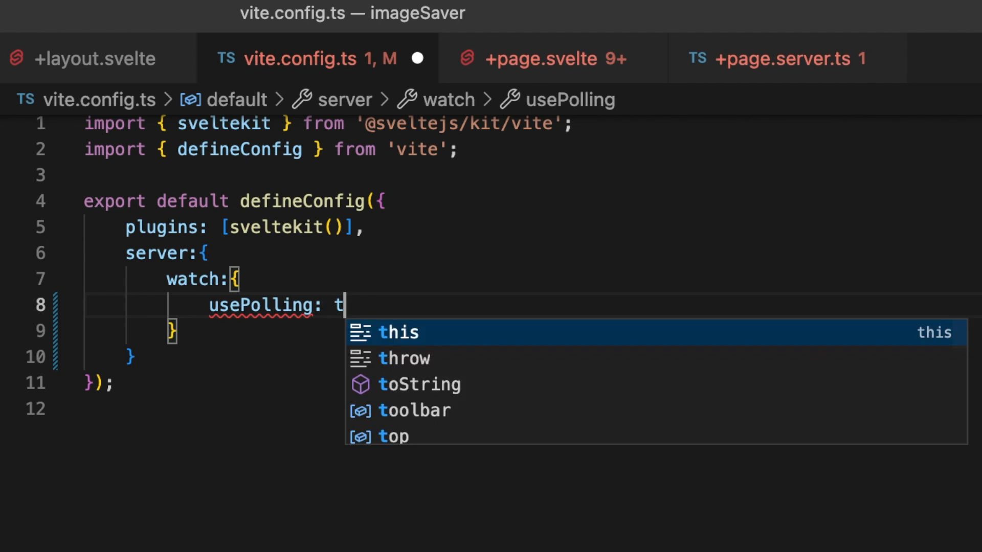
text(rue)
click(529, 331)
text(,)
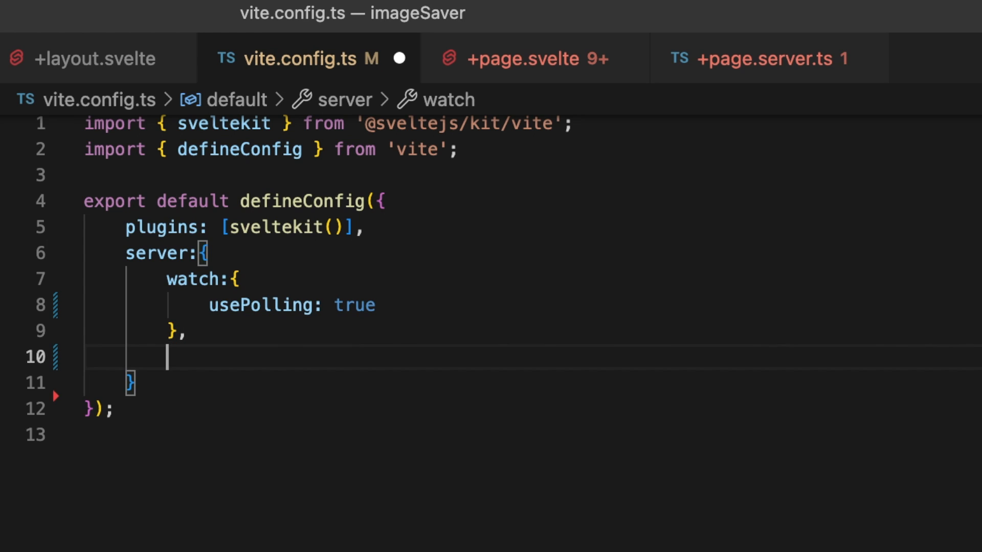
text(host)
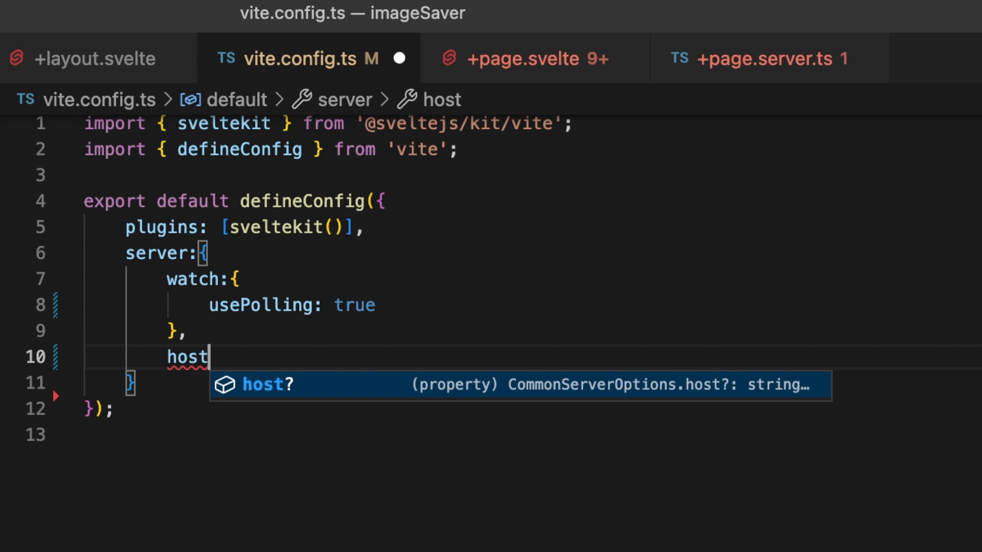
text(: true)
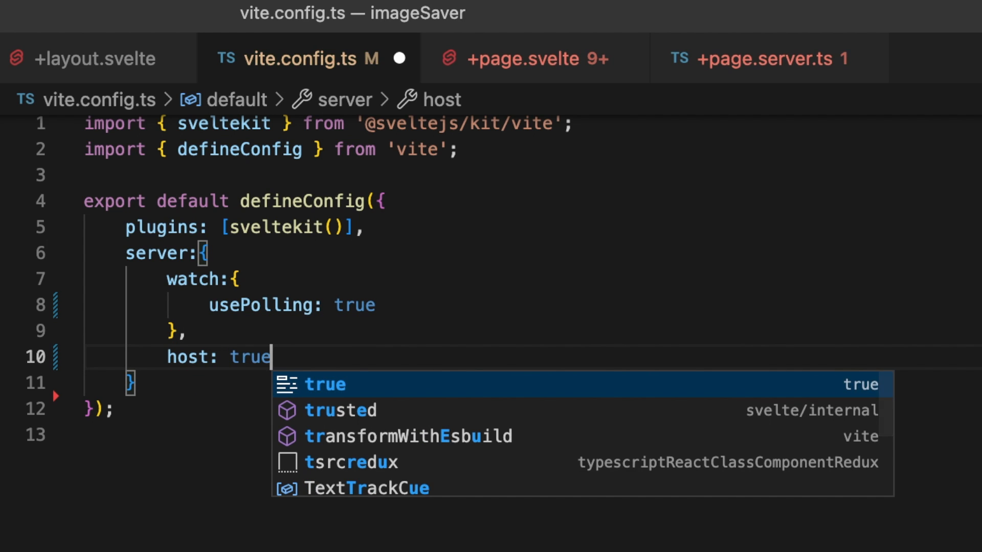
mouse_move(197, 343)
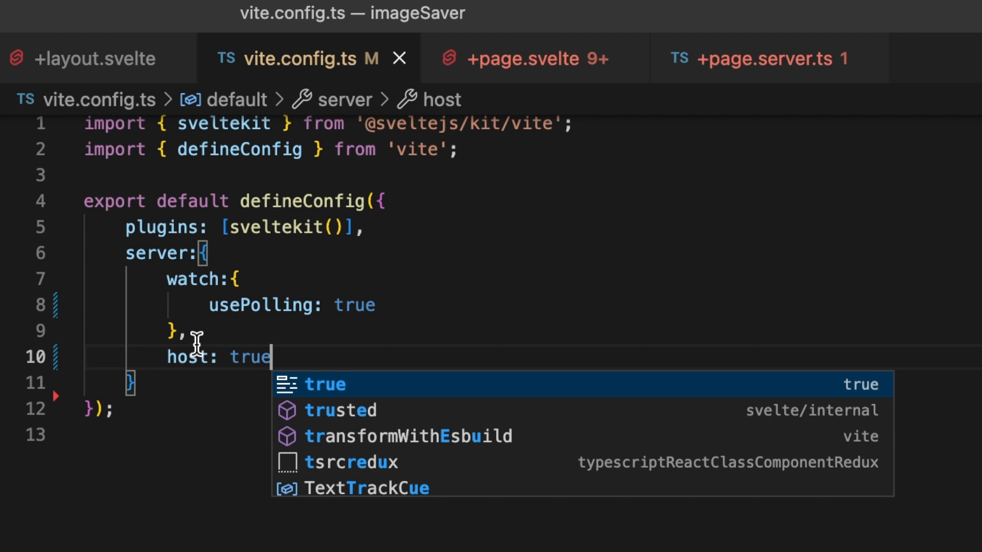
mouse_move(197, 474)
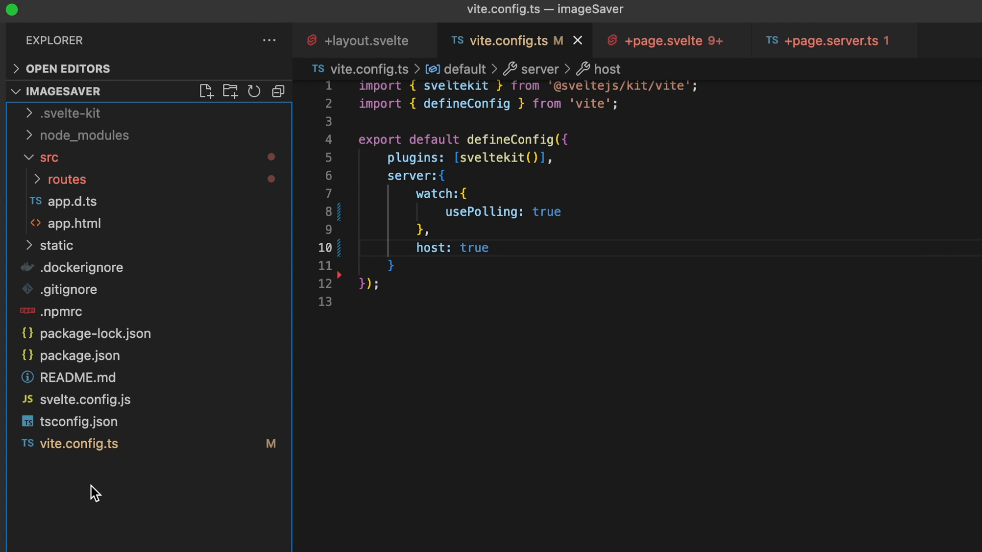
Create a Dockerfile at the project root starting FROM node:18 with WORKDIR /app.
right_click(94, 492)
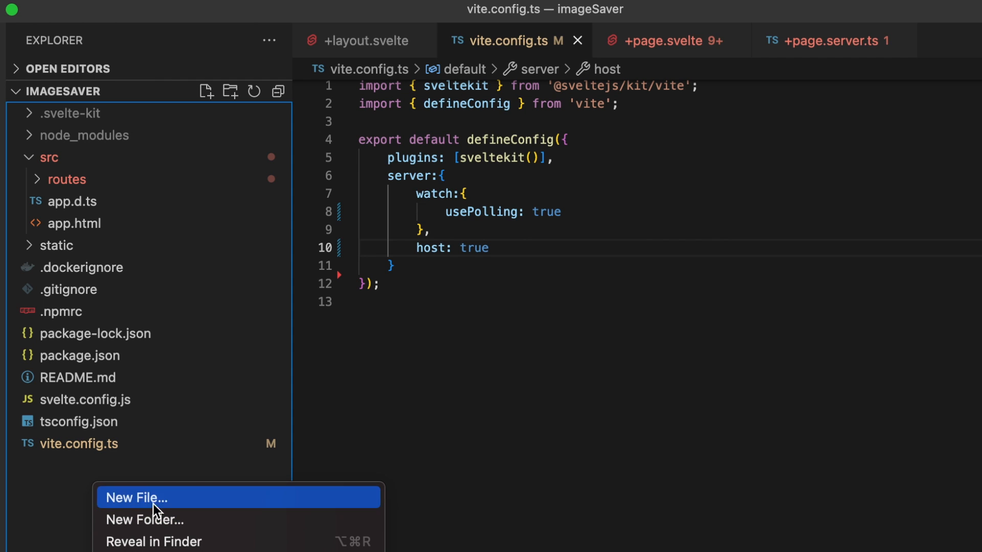
click(136, 497)
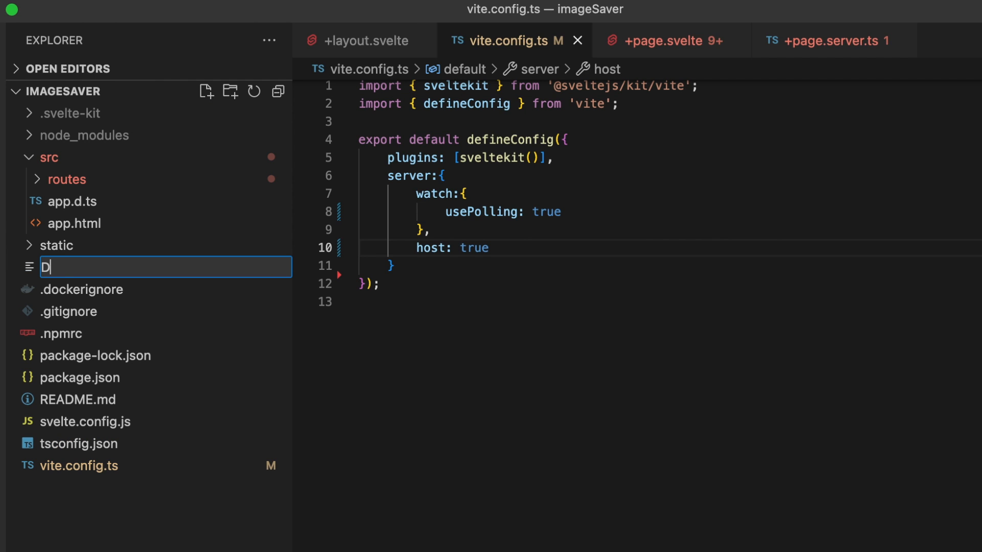
text(ocker)
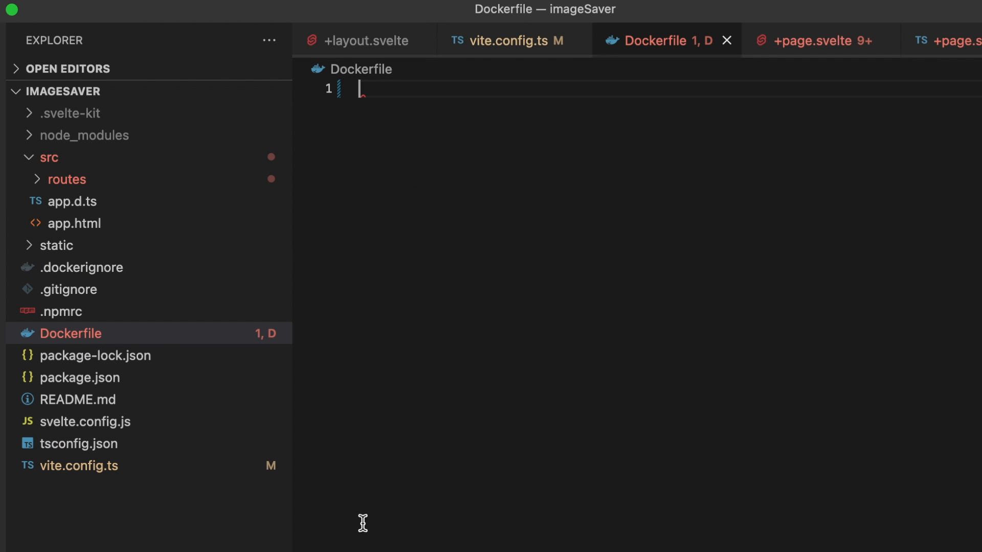
text(f)
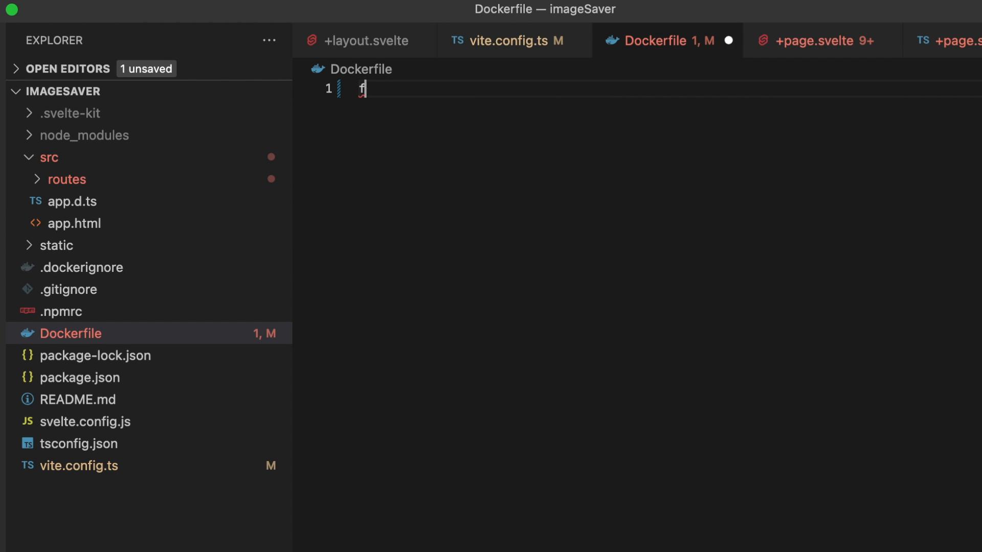
text(o)
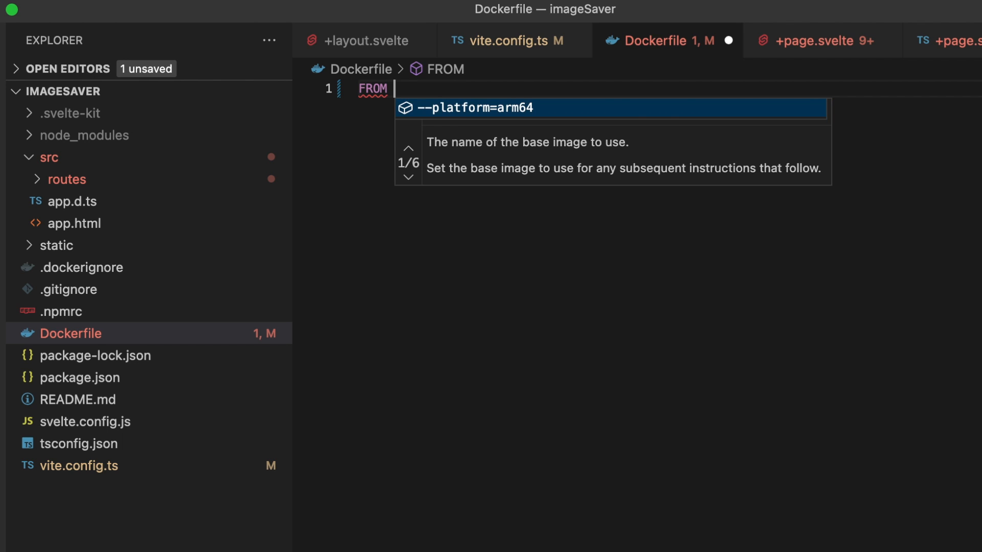
text(node:)
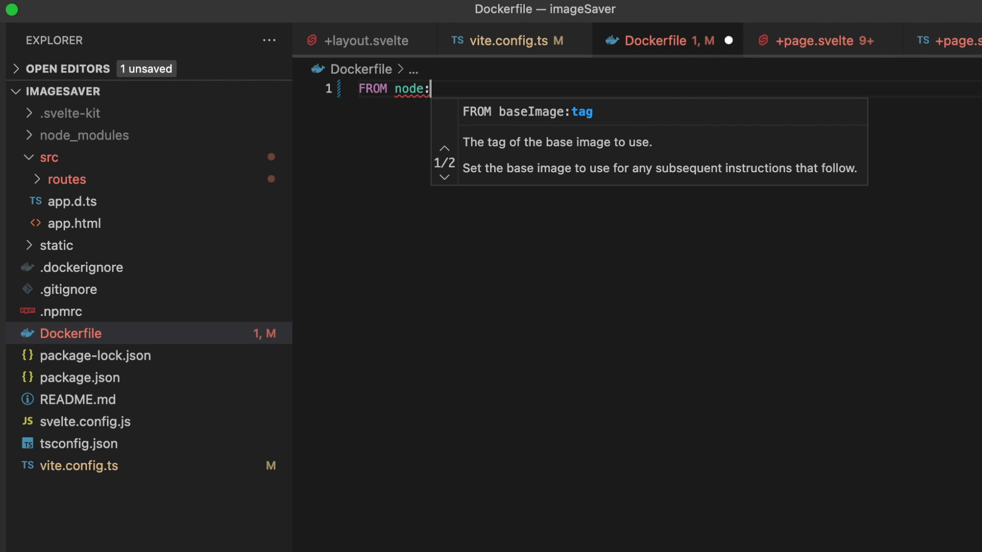
text(18)
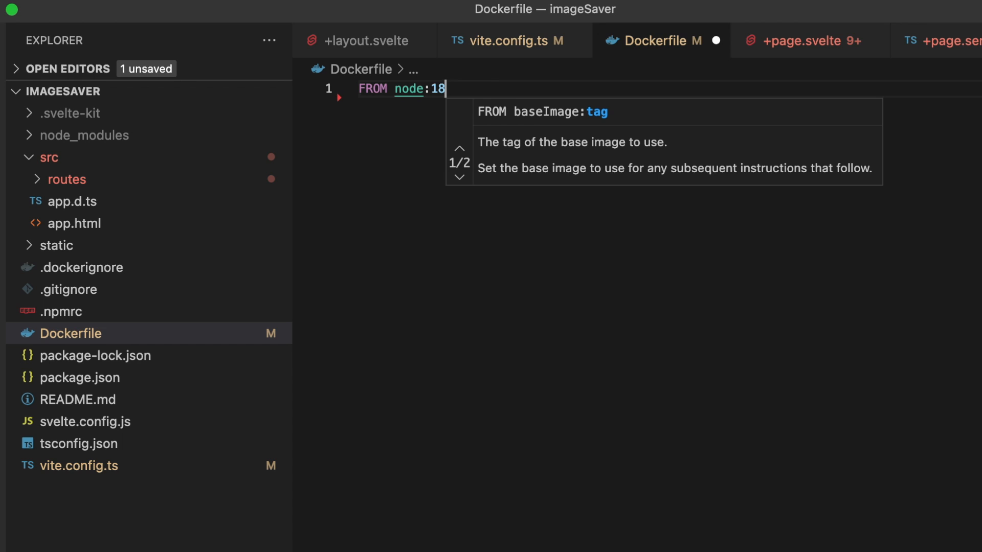
key(Return)
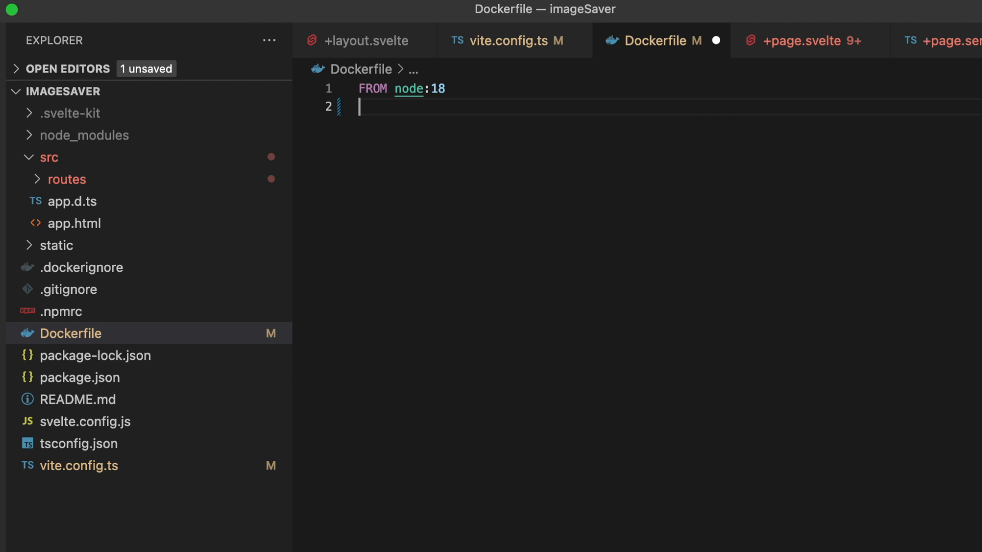
text(WORKDIR /)
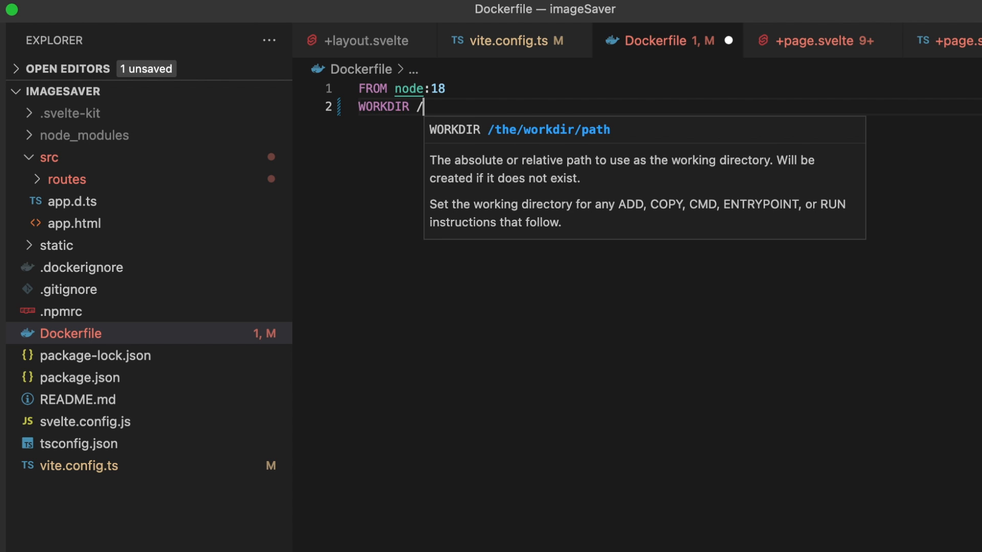
text(app)
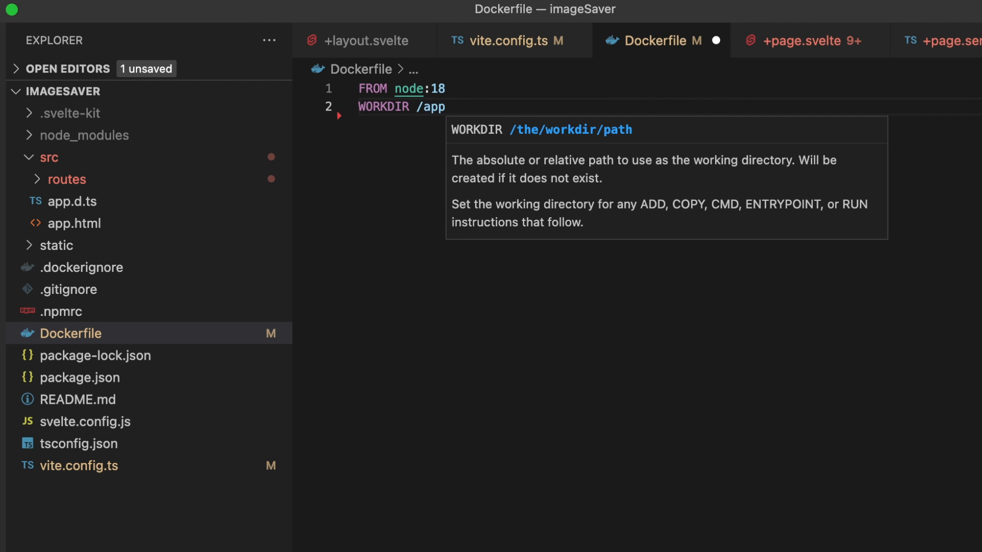
key(Enter)
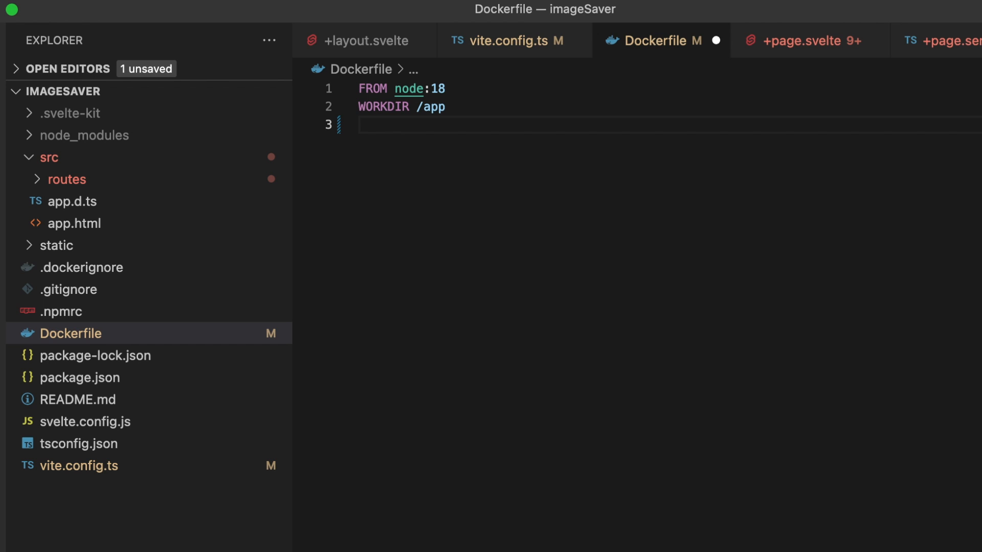
Copy package*.json, run npm install, copy the sources and expose port 5173.
text(COPY)
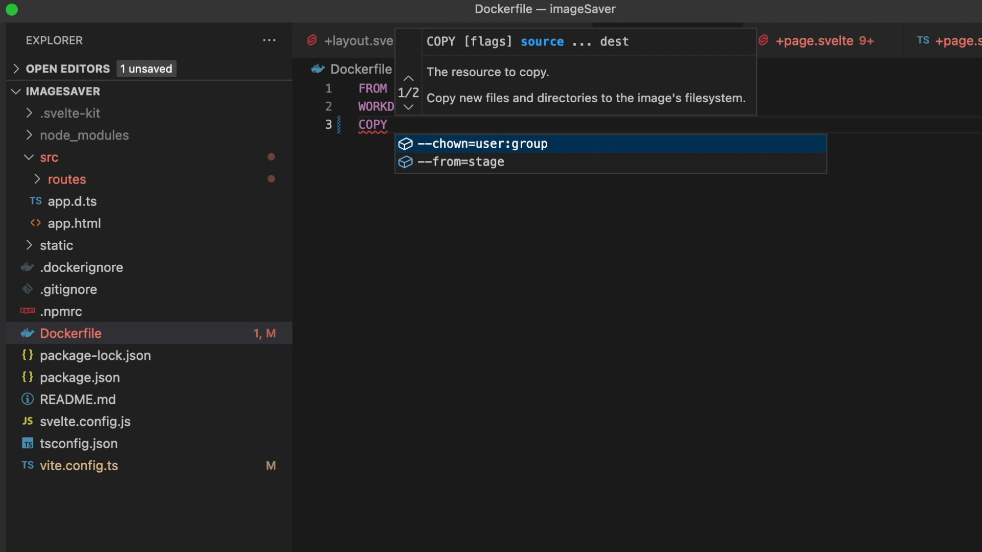
text(packag)
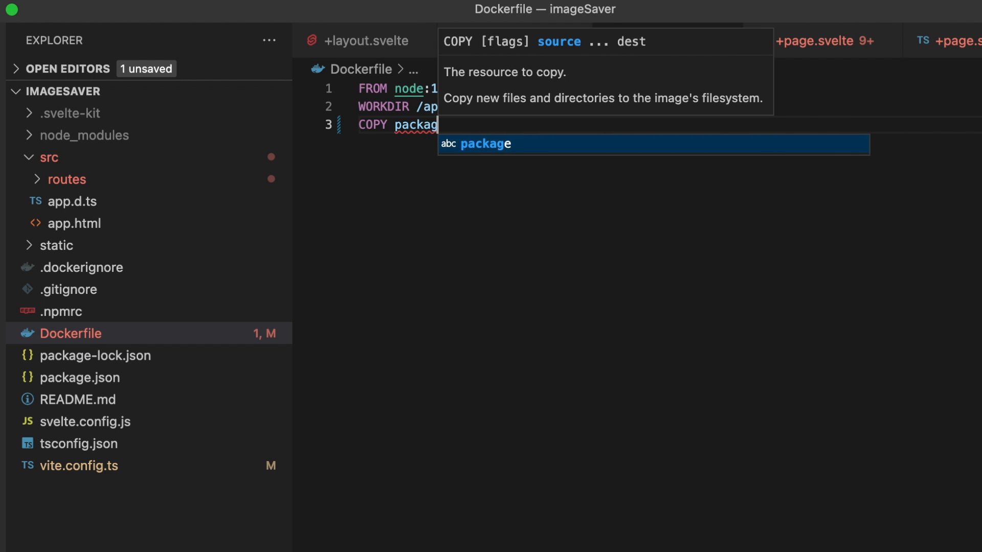
text(*.json)
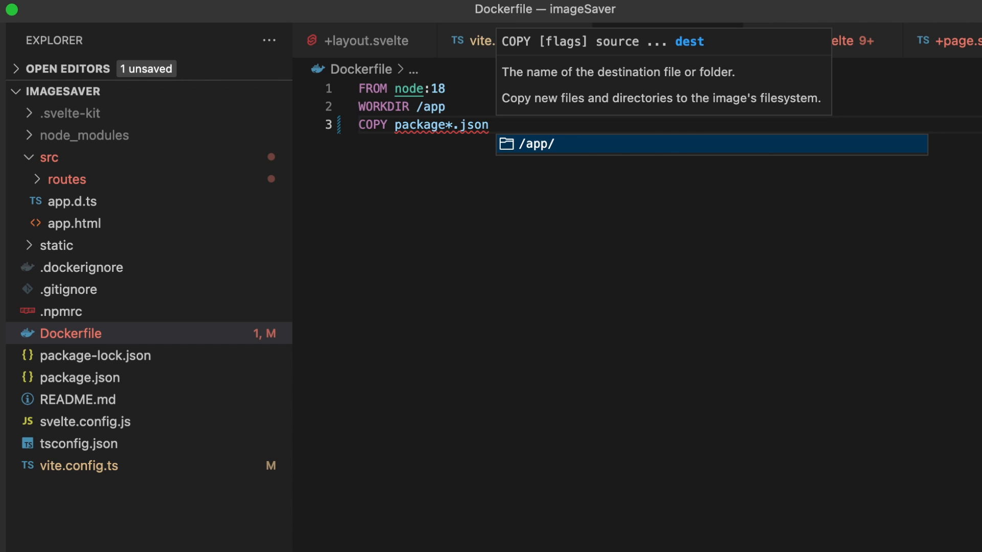
text(.)
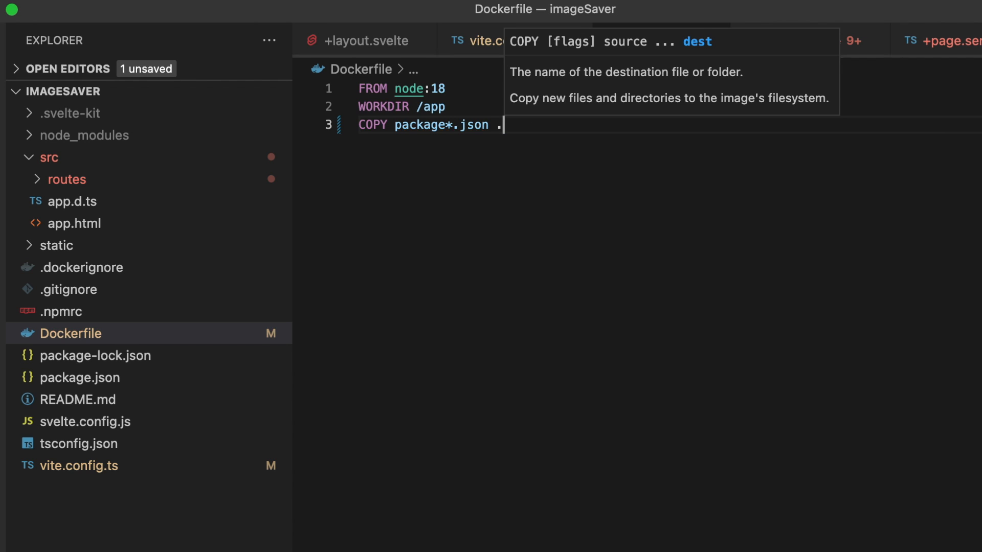
text(/)
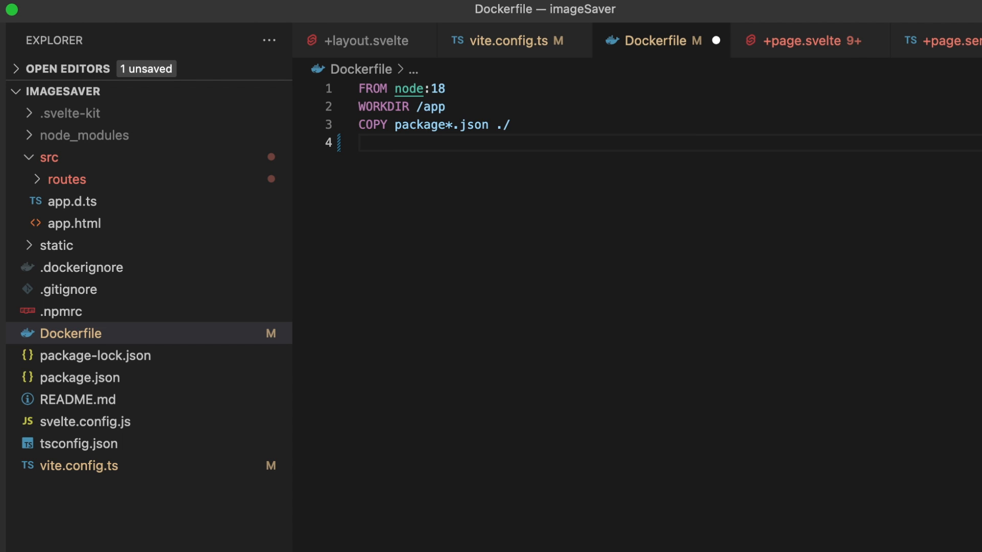
text(RU)
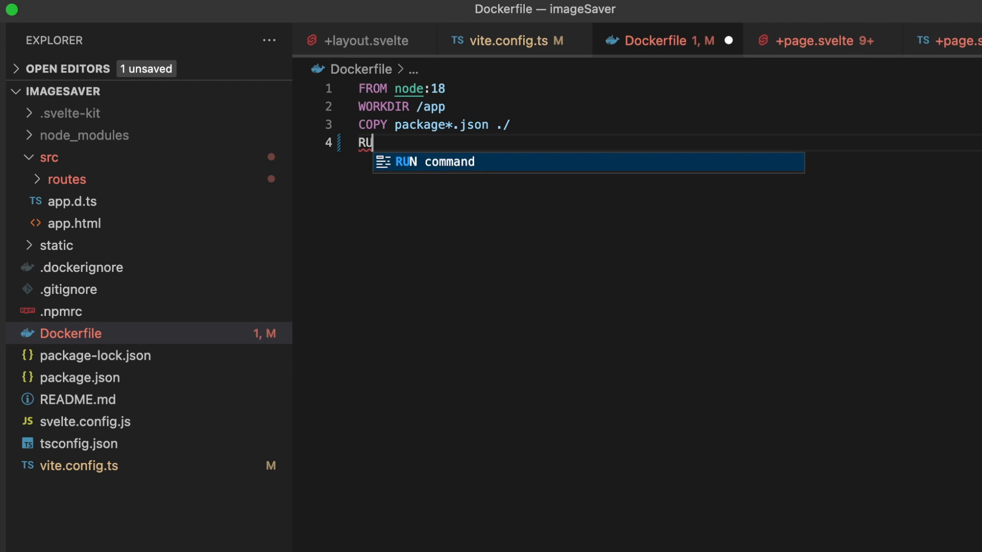
text(N)
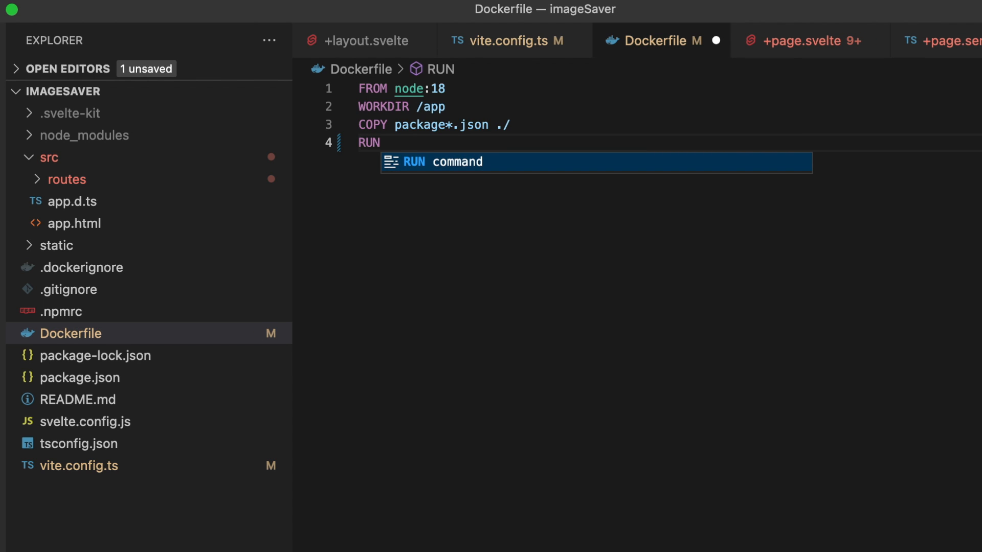
text(npm install)
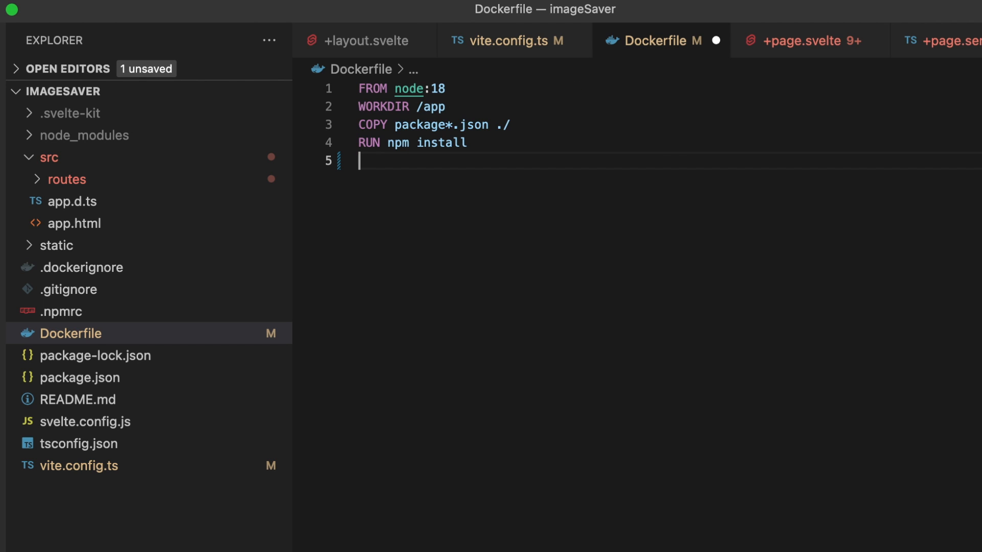
text(COPY)
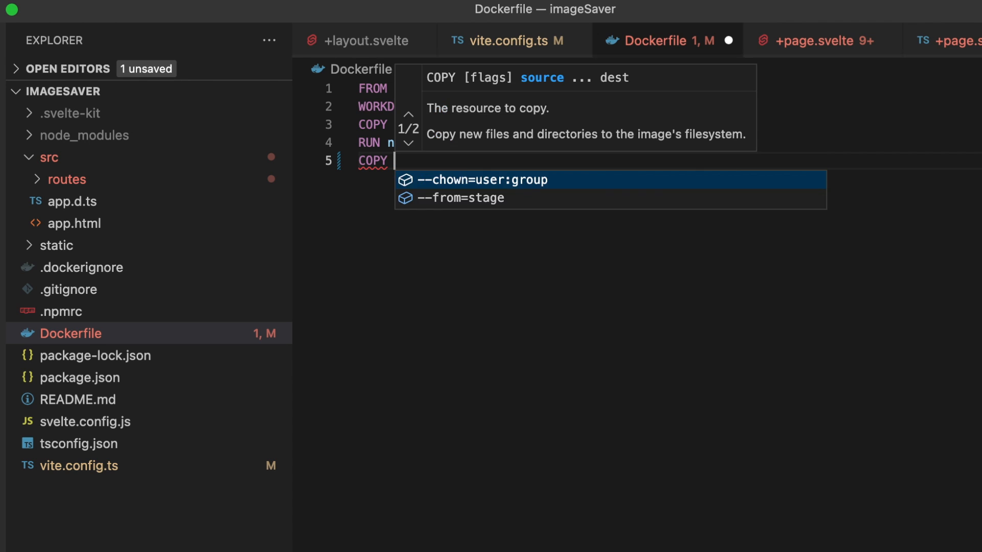
text(. .)
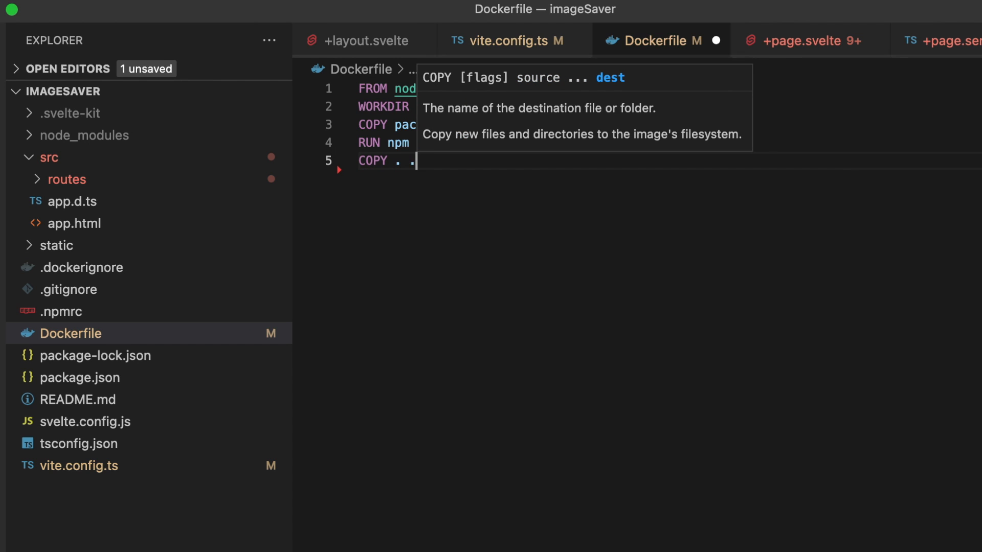
key(Return)
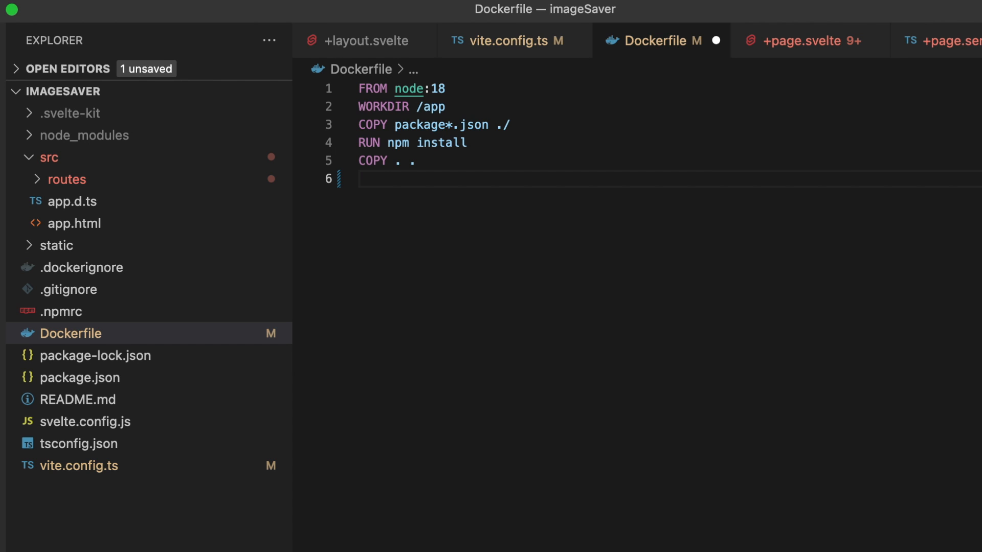
text(EXPO)
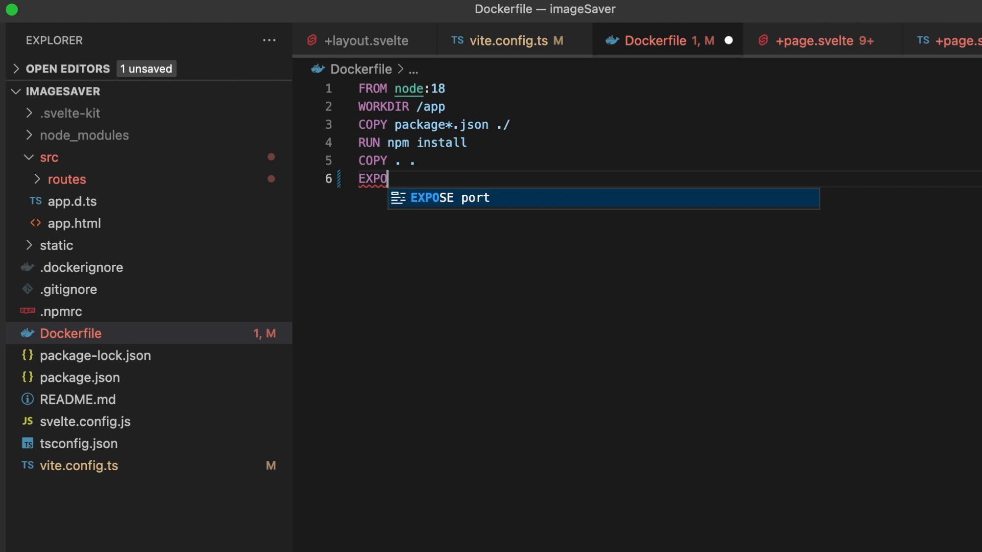
text(SE 5173)
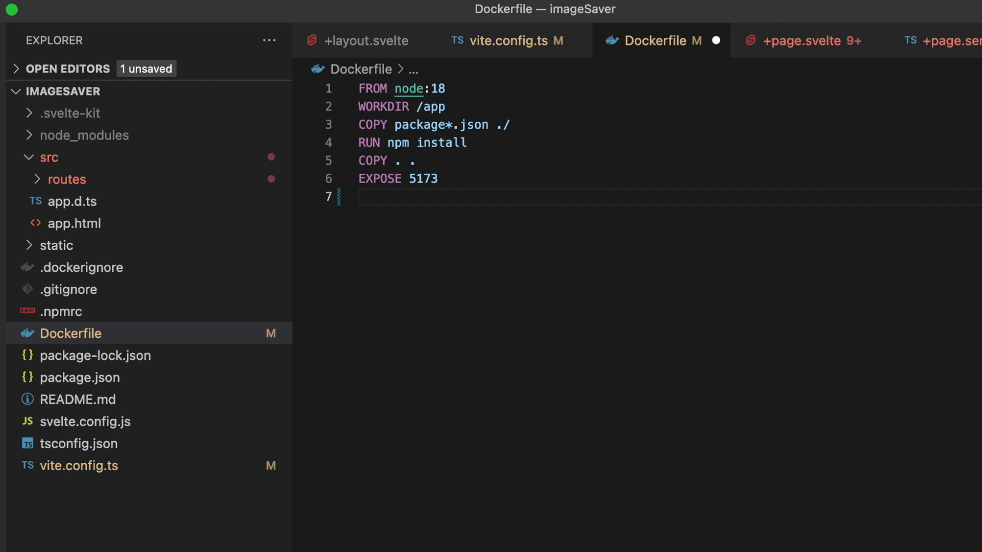
Add CMD ["npm","run","dev","--open"] so the container starts the dev server.
text(CMD)
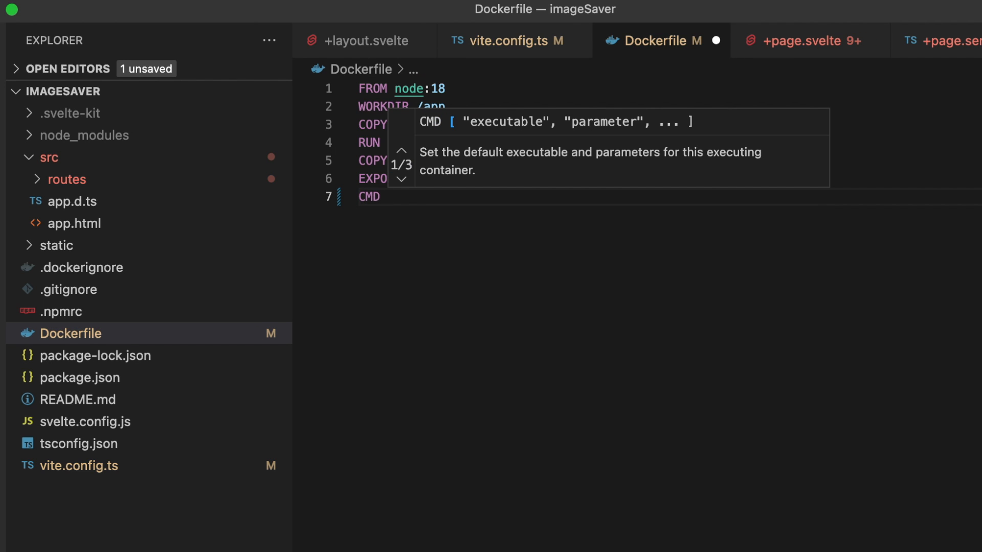
text([])
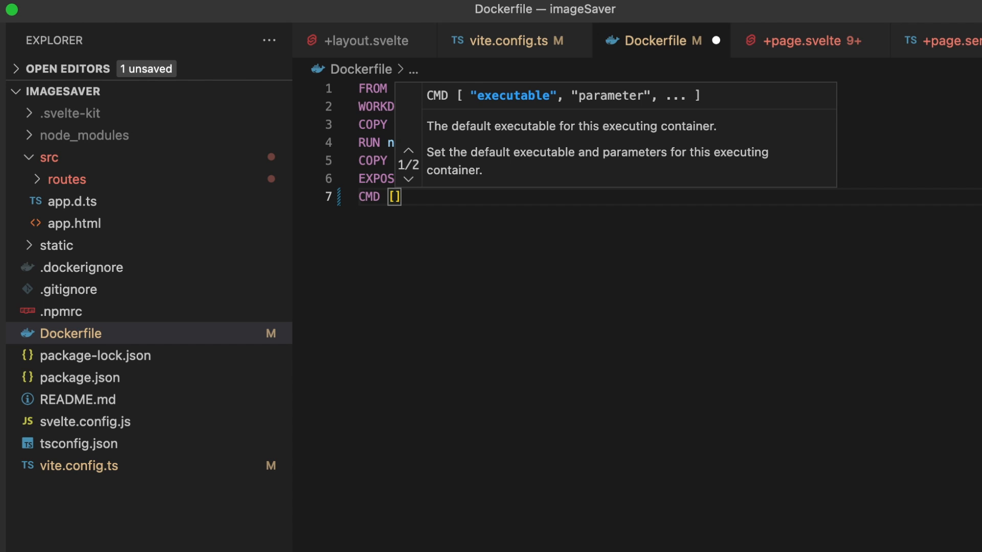
text("npm ")
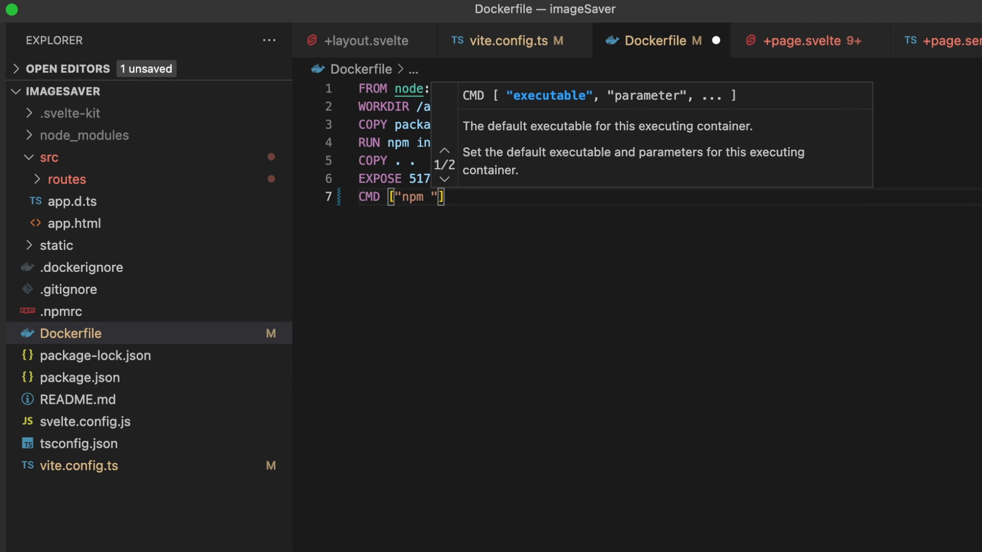
key(Backspace)
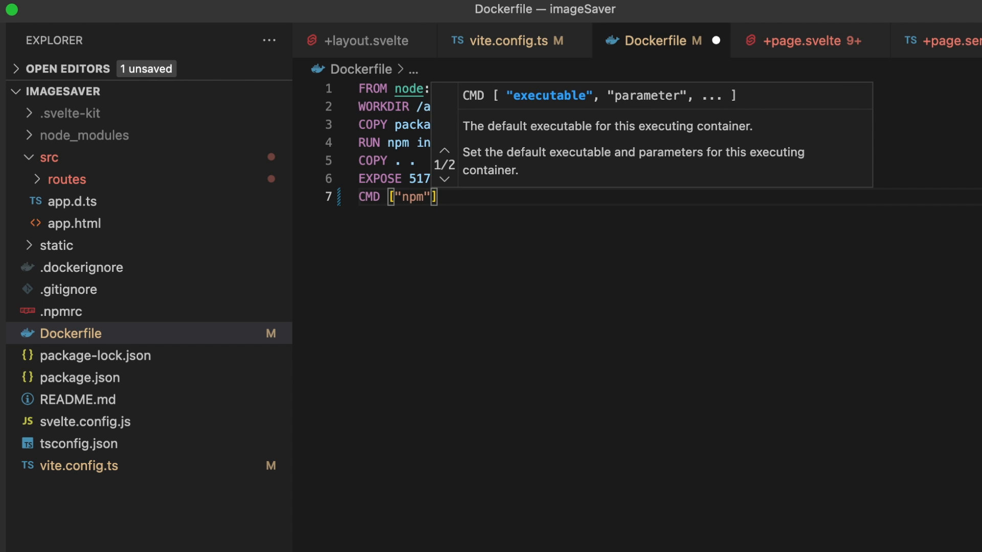
text(,"run", "dev", ")
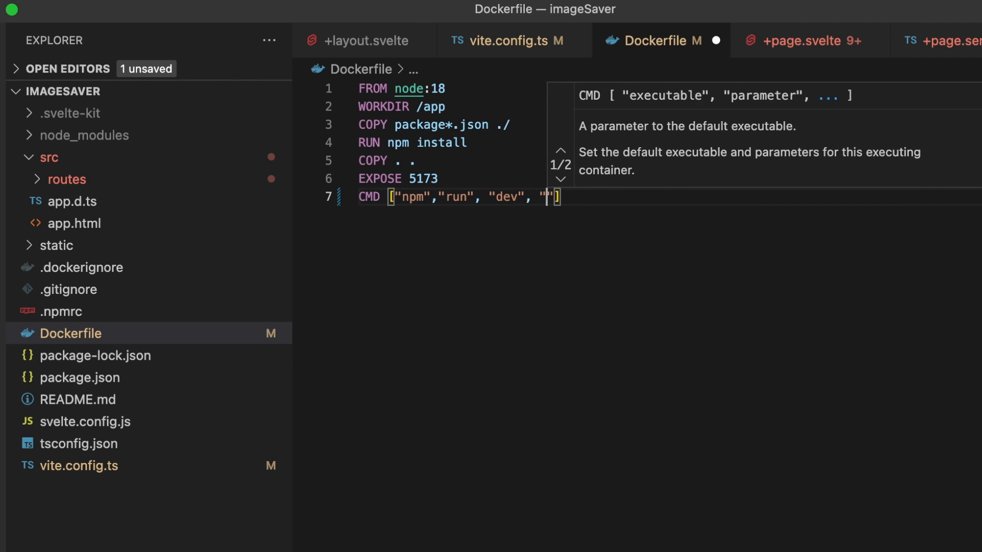
text(--ope)
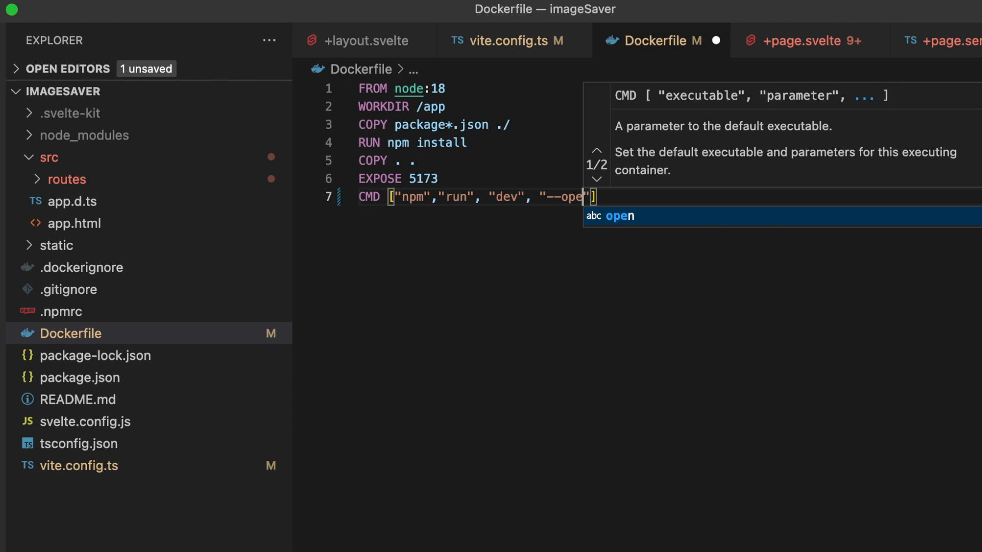
mouse_move(380, 106)
text(n)
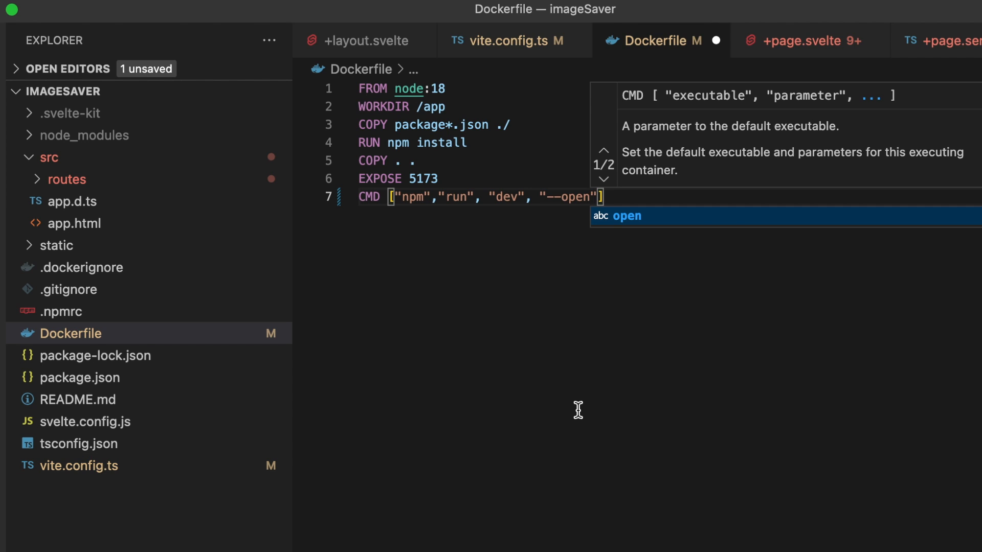
mouse_move(540, 401)
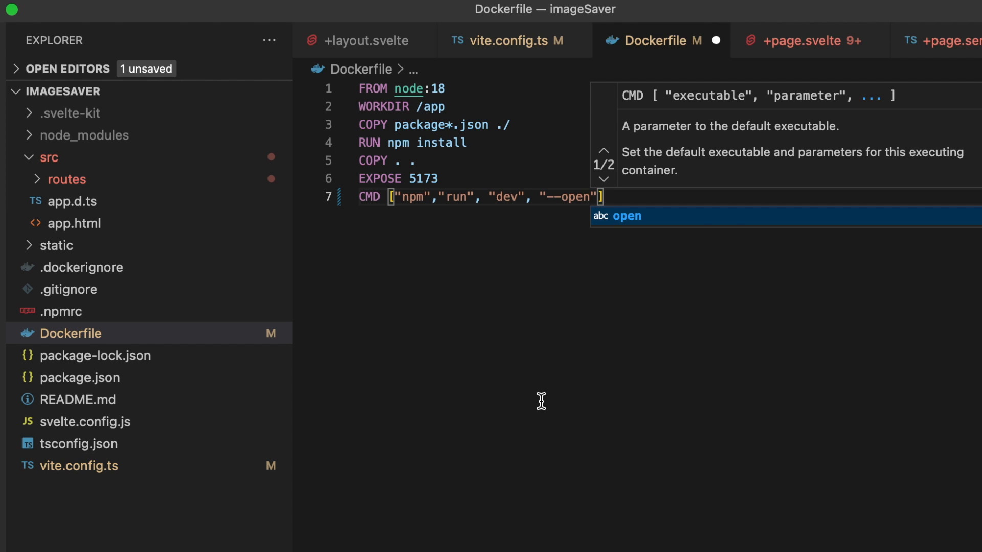
mouse_move(413, 370)
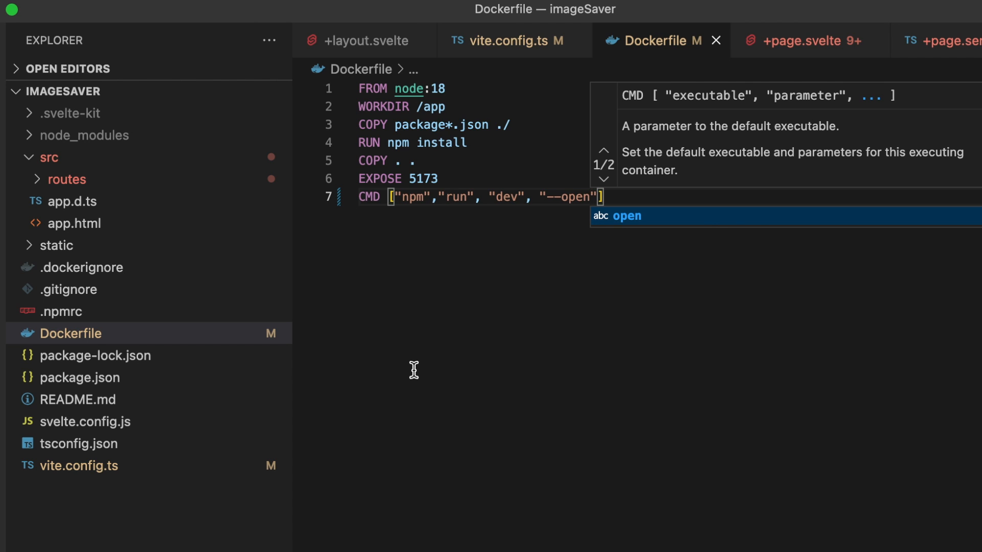
View .dockerignore in the Explorer, which lists node_modules and npm-debug.log.
click(81, 267)
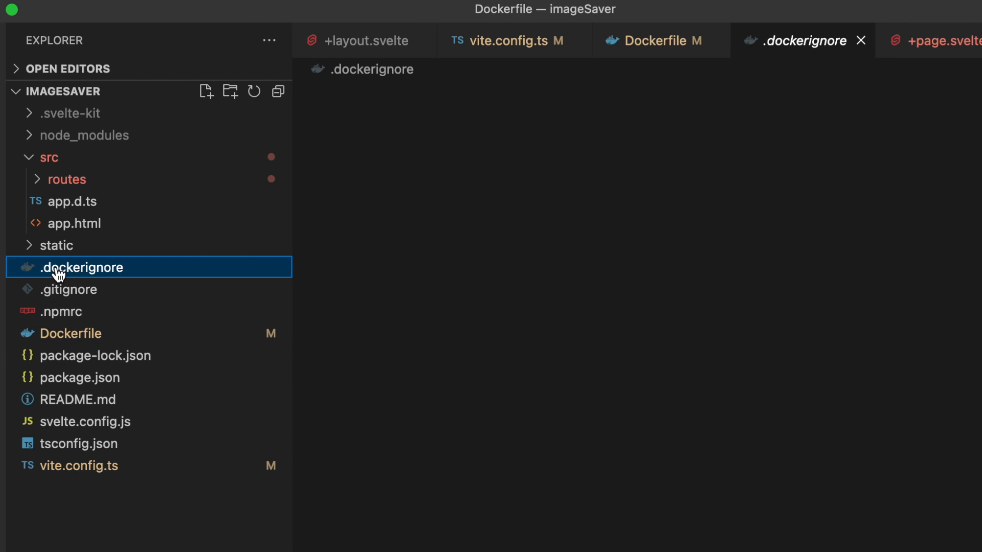
click(82, 267)
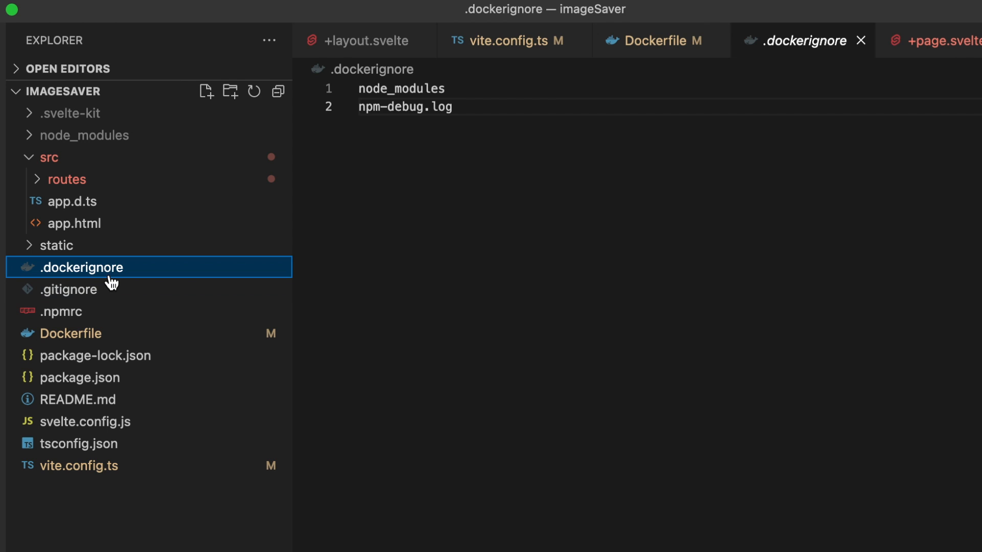
mouse_move(78, 303)
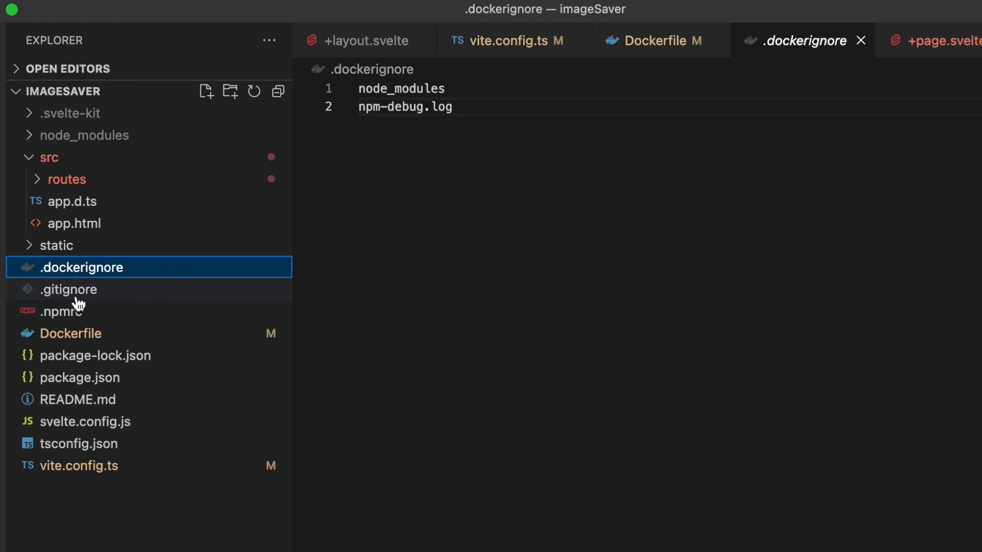
mouse_move(49, 285)
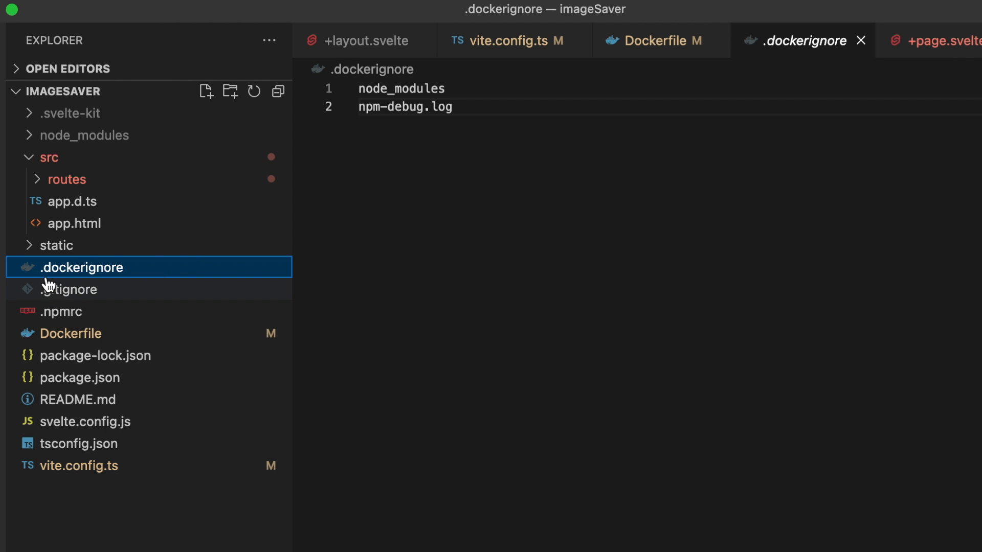
mouse_move(539, 213)
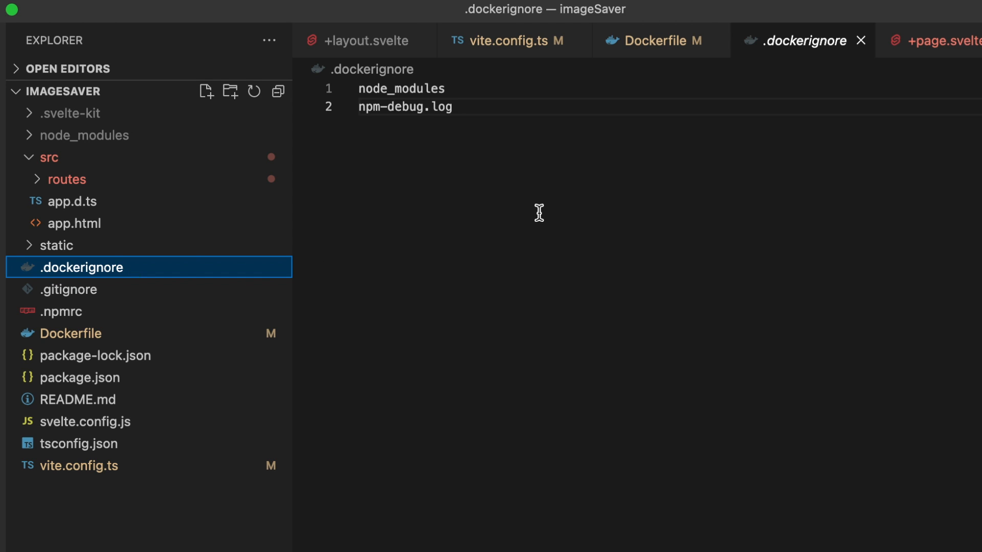
mouse_move(419, 151)
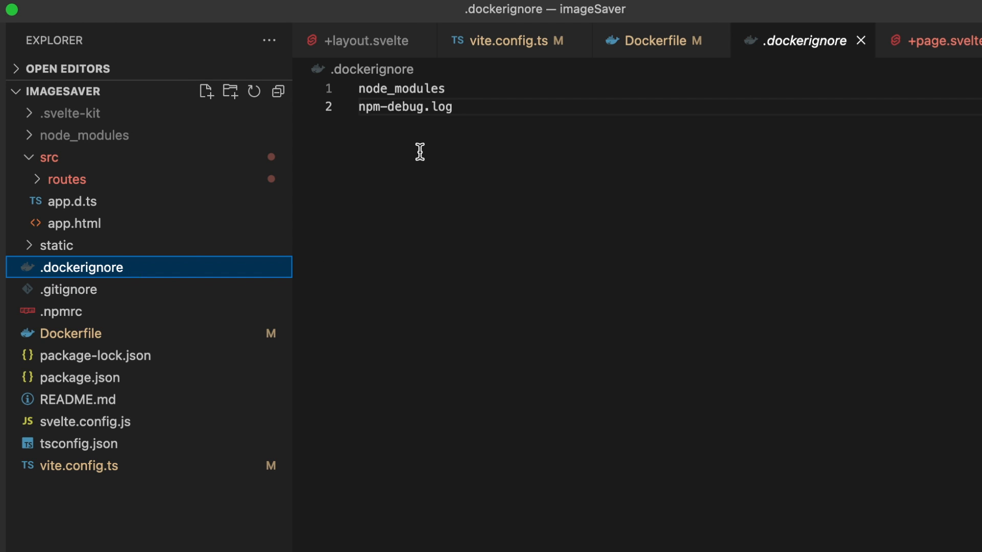
mouse_move(414, 95)
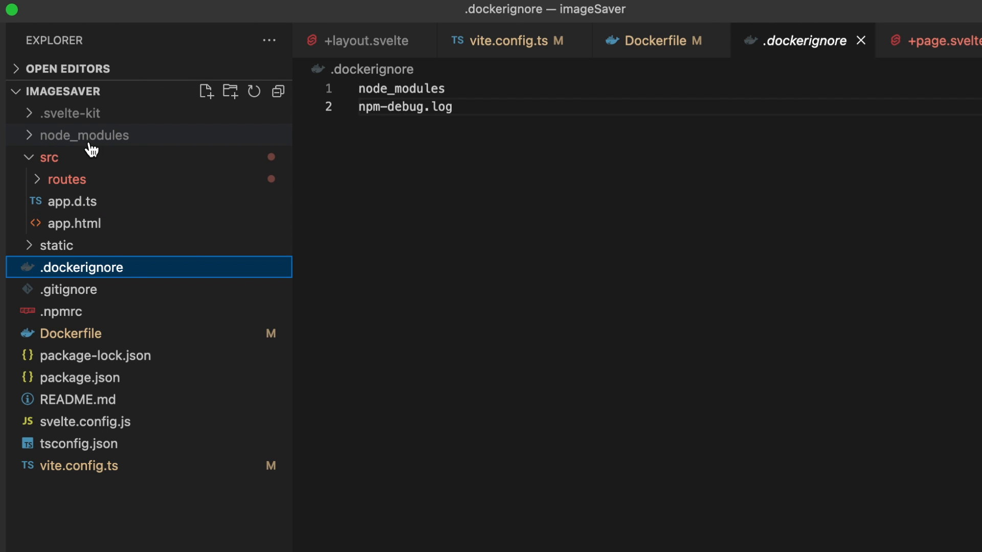
mouse_move(84, 135)
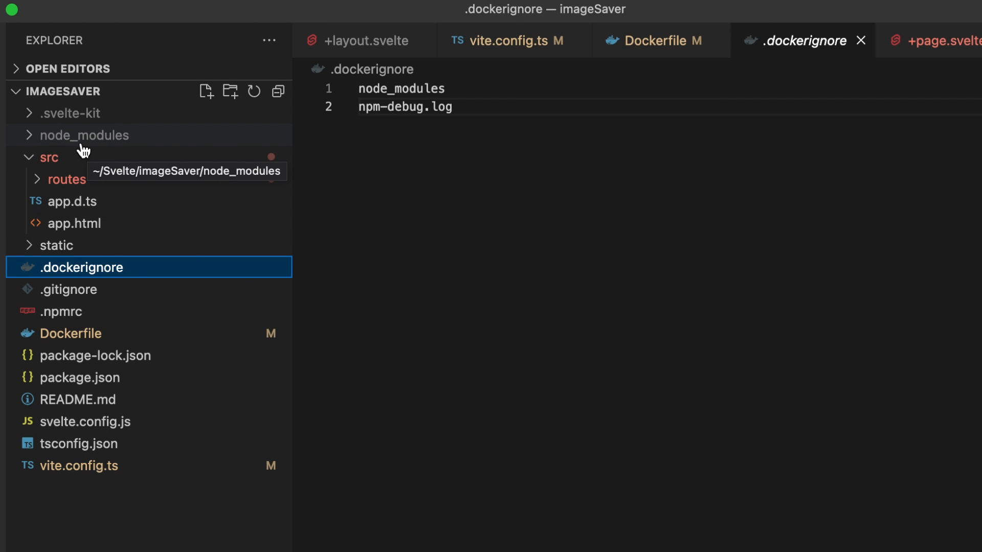
mouse_move(96, 180)
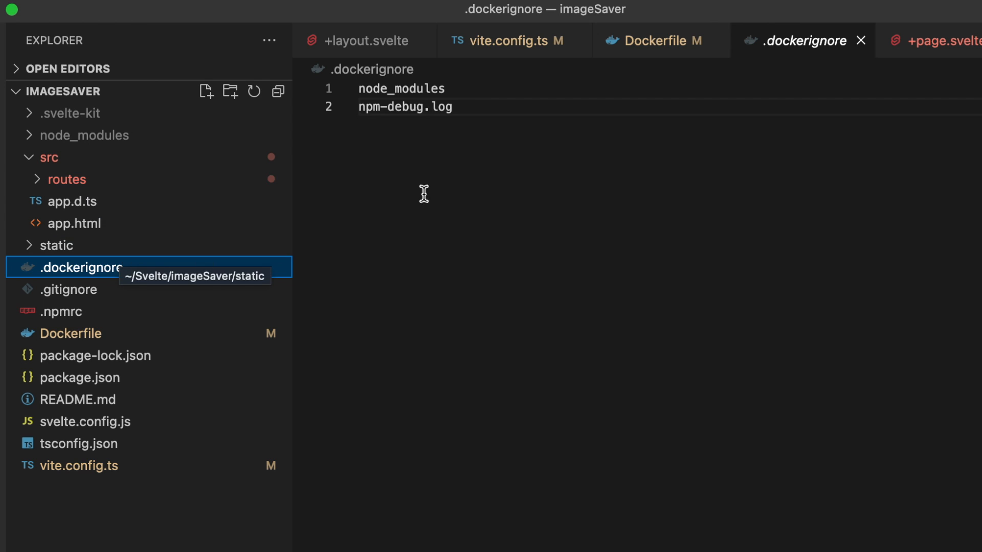
mouse_move(110, 426)
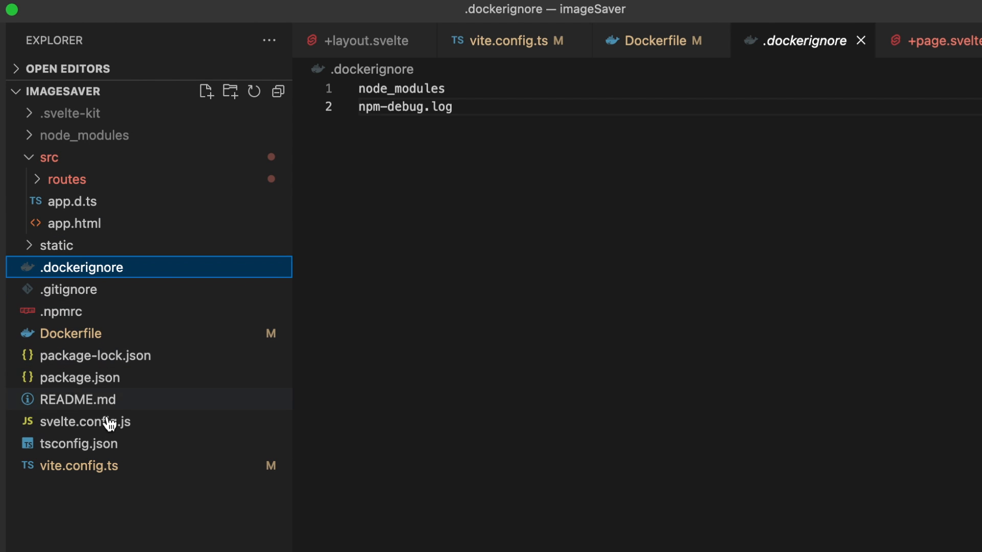
mouse_move(155, 280)
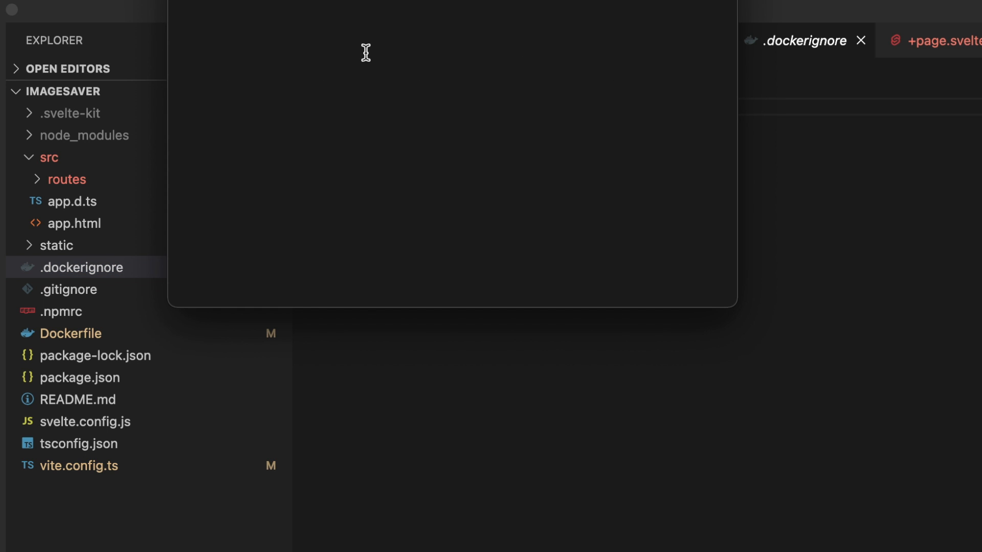
mouse_move(684, 41)
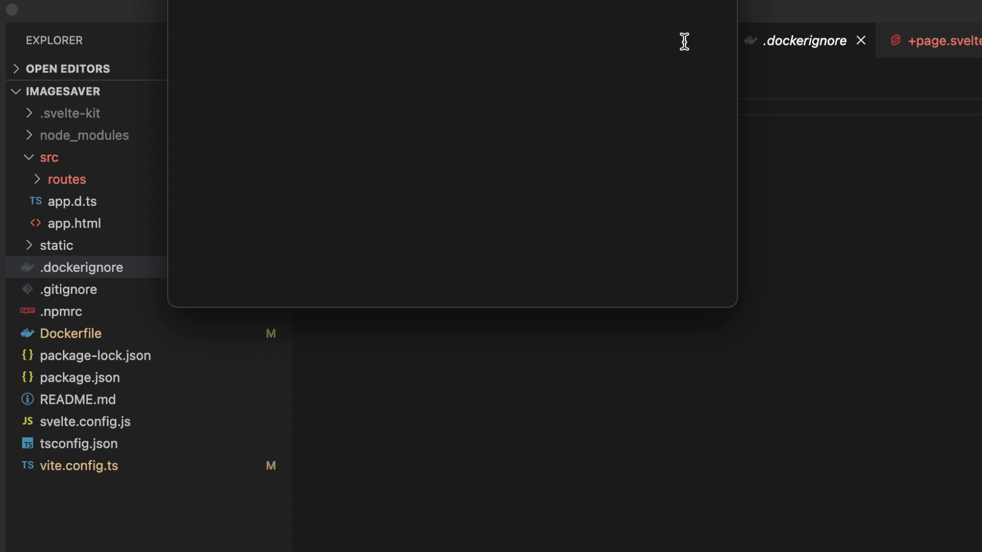
mouse_move(534, 41)
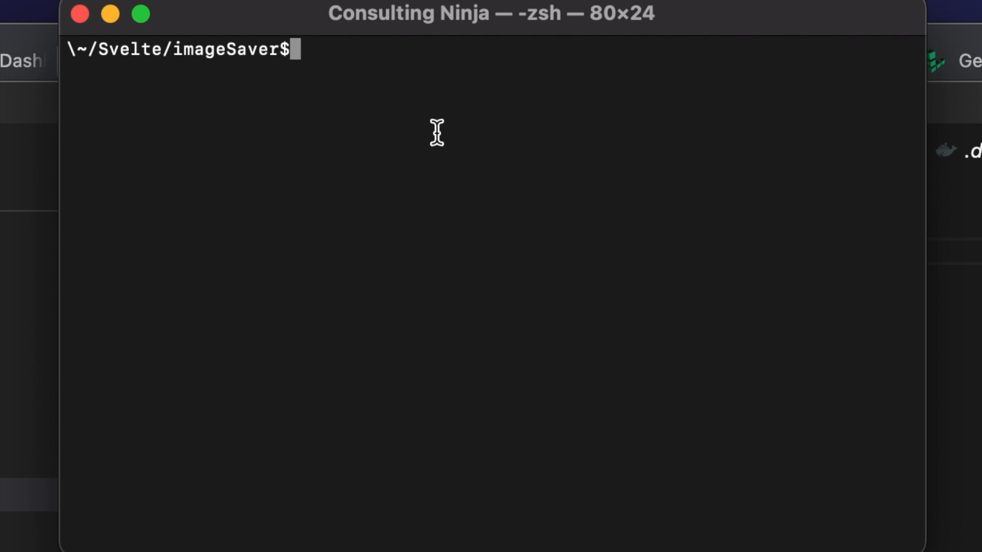
mouse_move(437, 132)
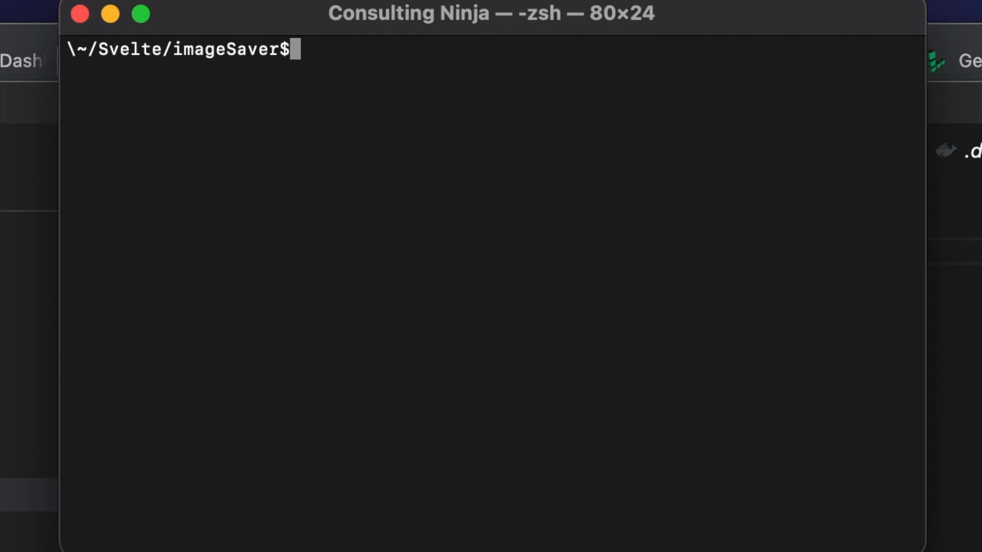
Run docker build -t kitapp . from the imageSaver folder.
text(docker)
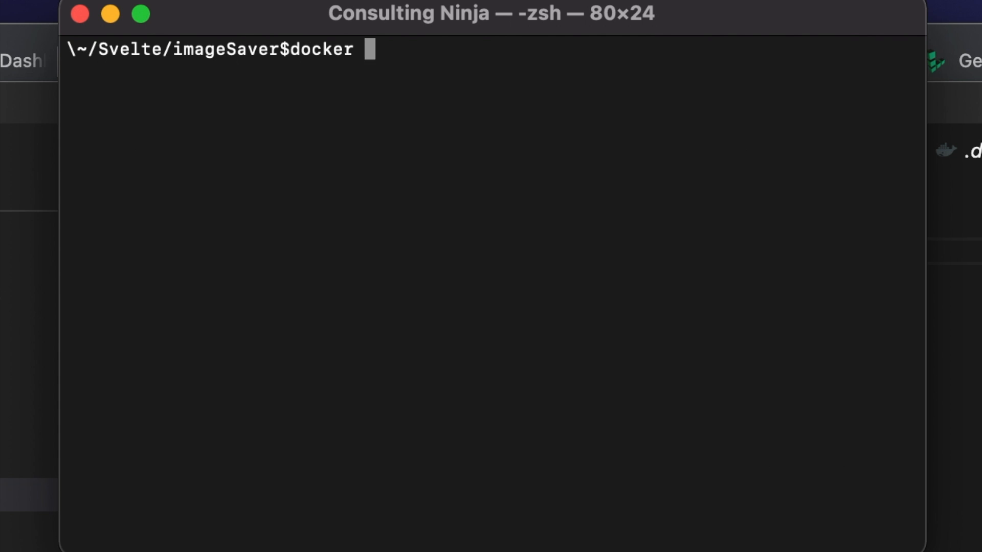
text(build -t)
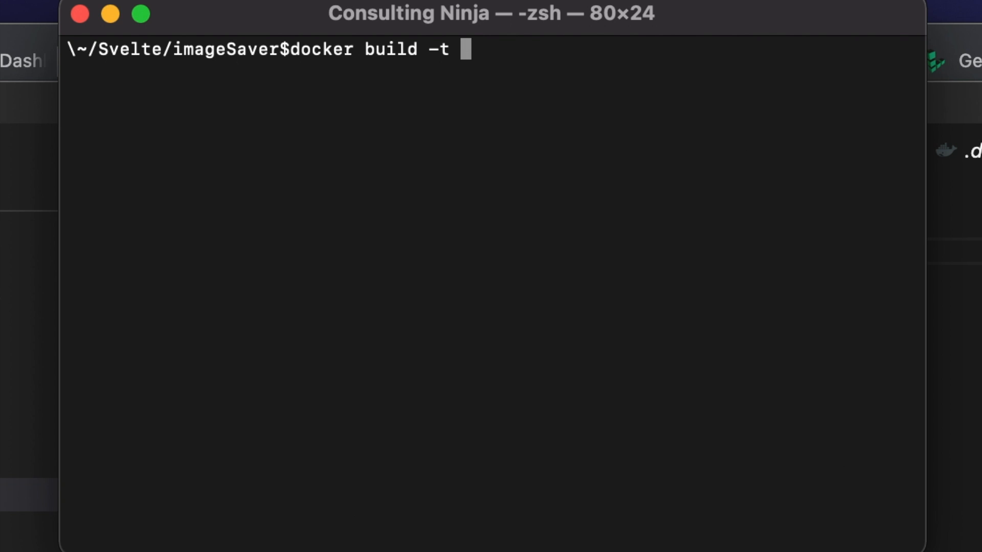
text(kit)
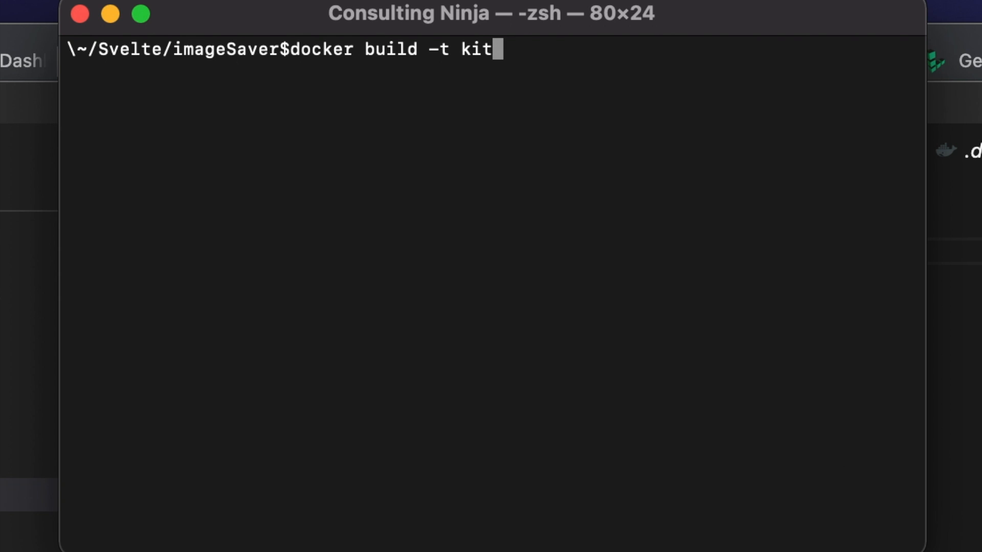
text(app .)
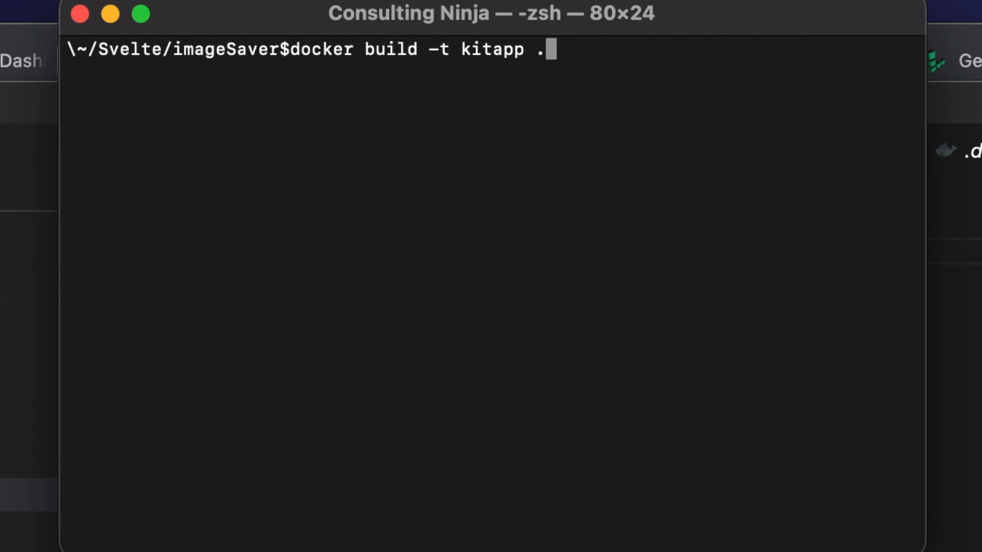
key(Return)
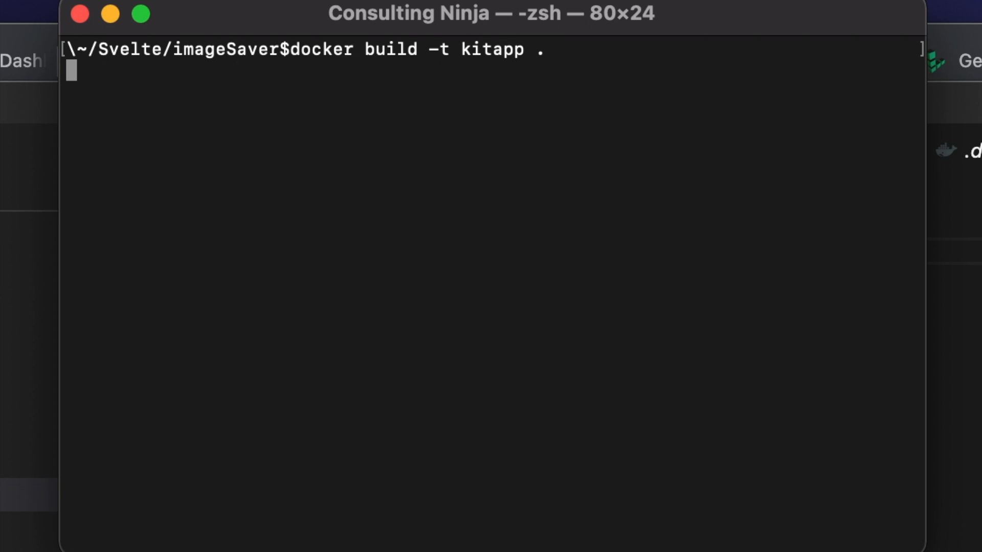
After the build finishes, list images with docker image ls to see kitapp beside mongo.
key(Return)
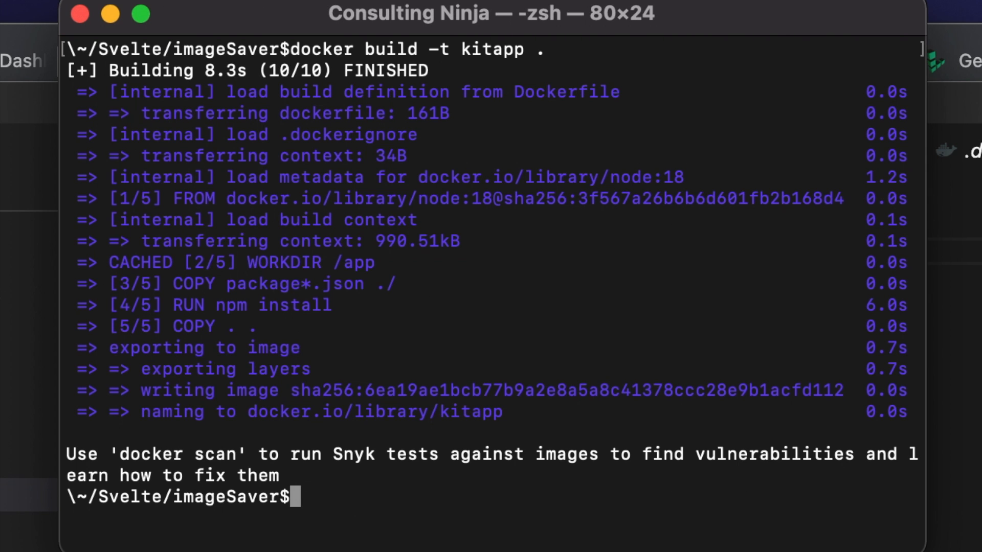
text(docker im)
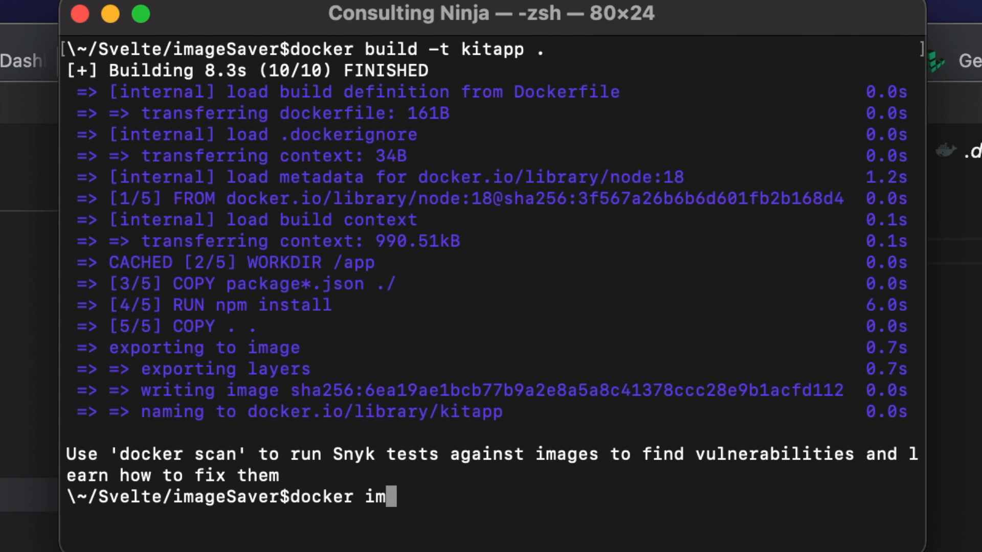
key(Return)
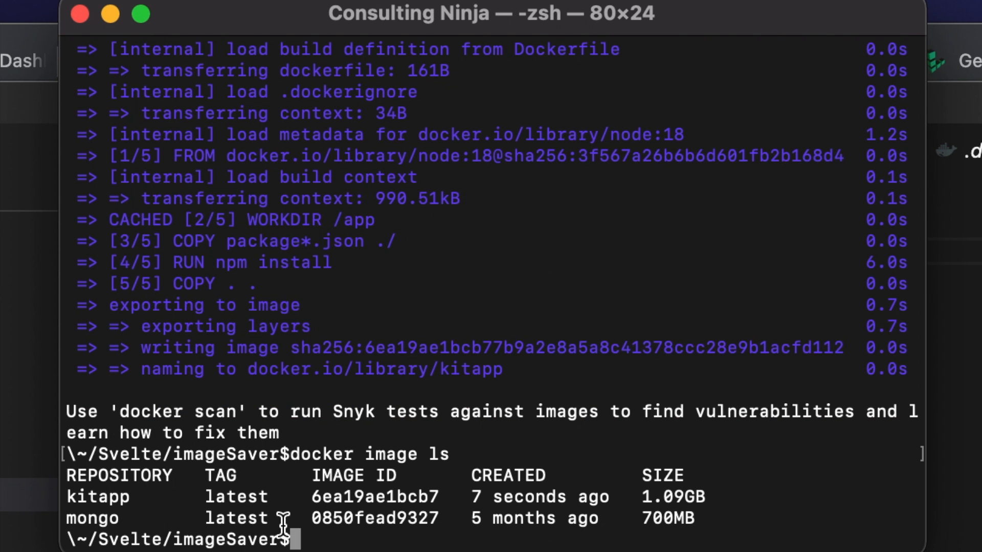
mouse_move(831, 386)
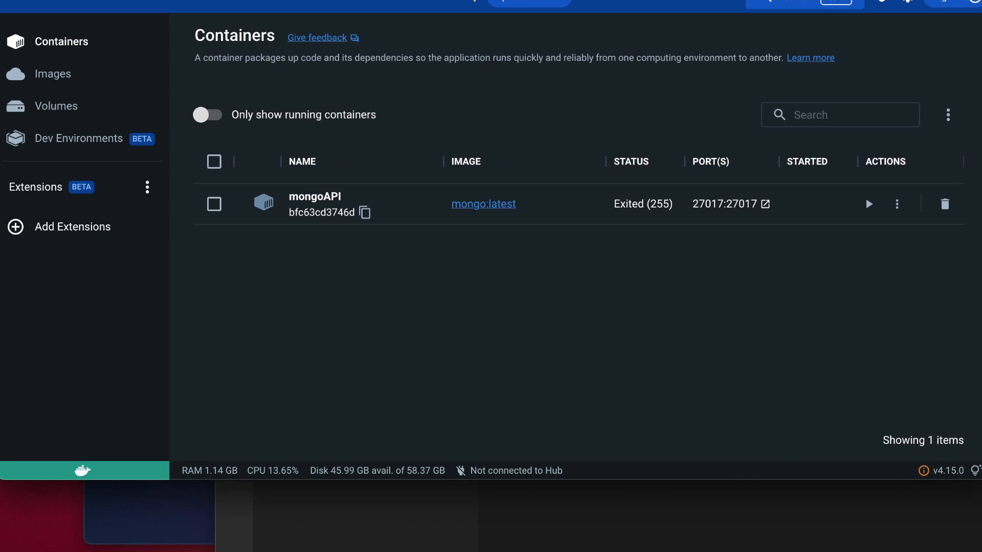
mouse_move(111, 70)
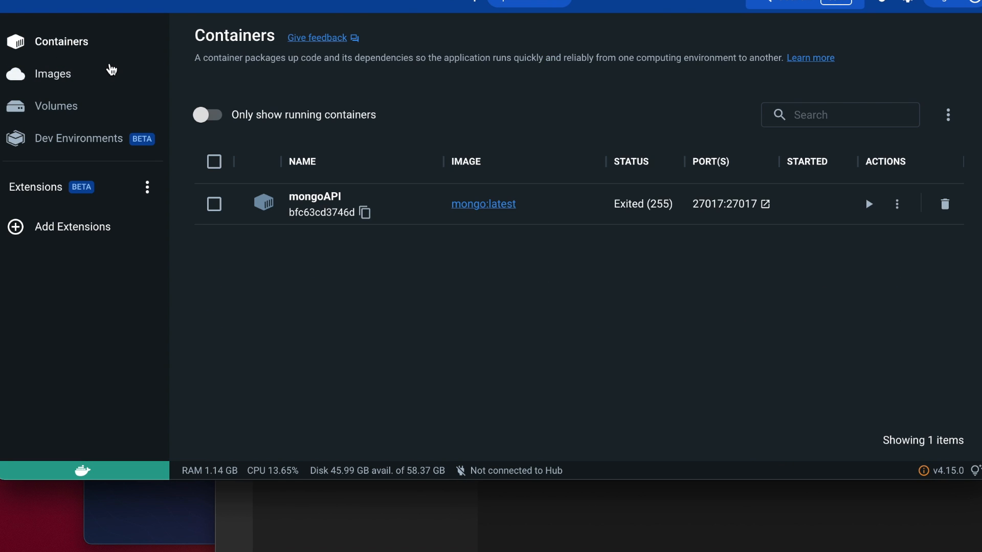
Show Docker Desktop's Images list with the new unused kitapp image next to mongo.
click(52, 74)
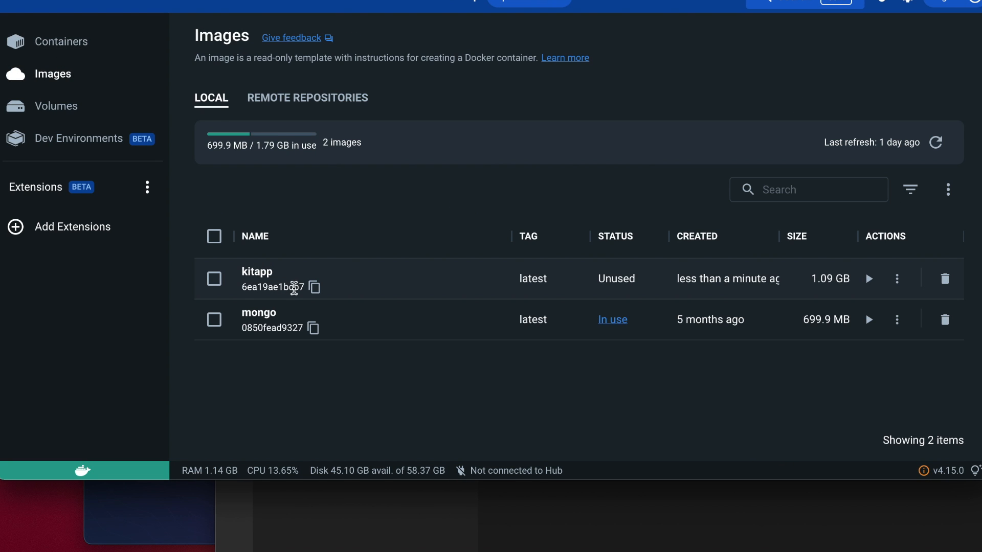
mouse_move(799, 295)
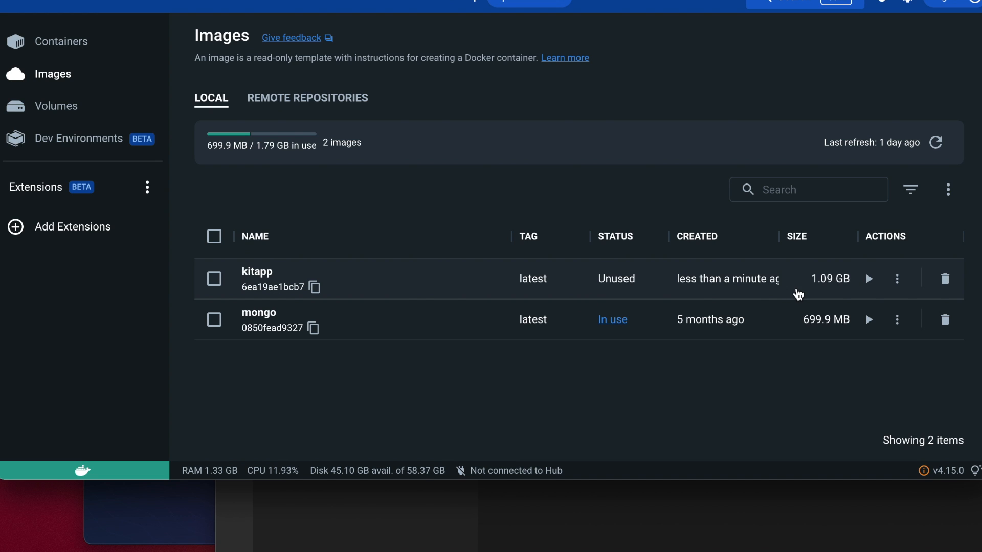
mouse_move(791, 313)
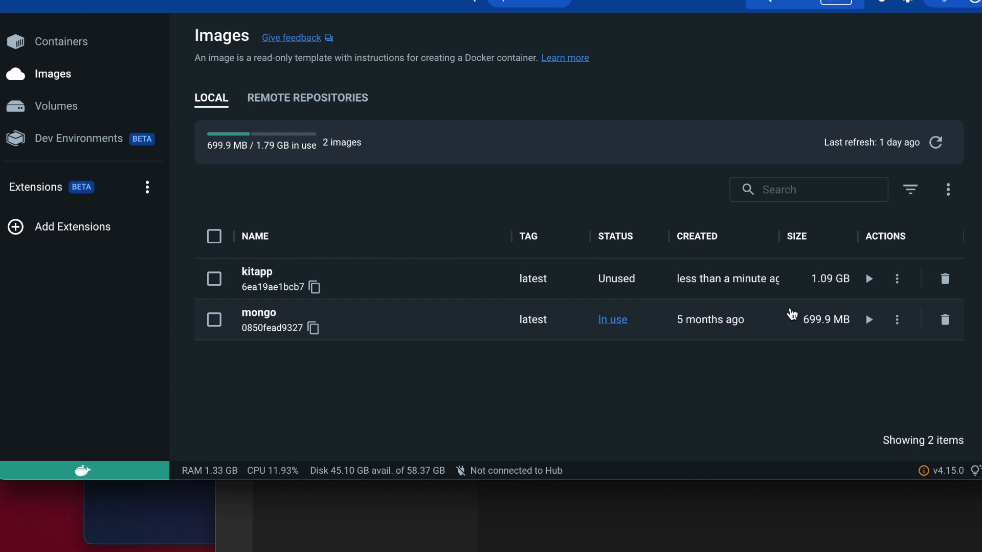
mouse_move(869, 278)
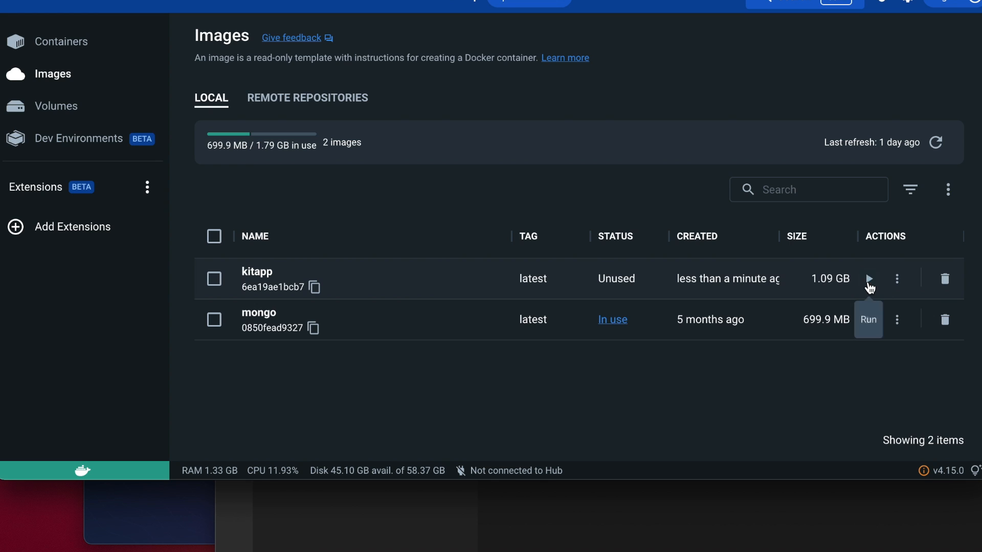
mouse_move(462, 532)
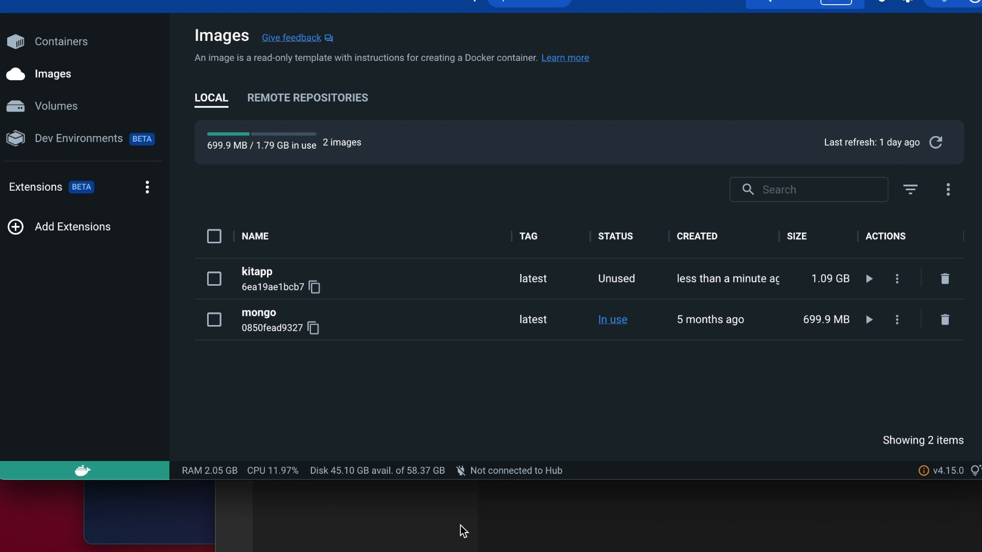
mouse_move(628, 4)
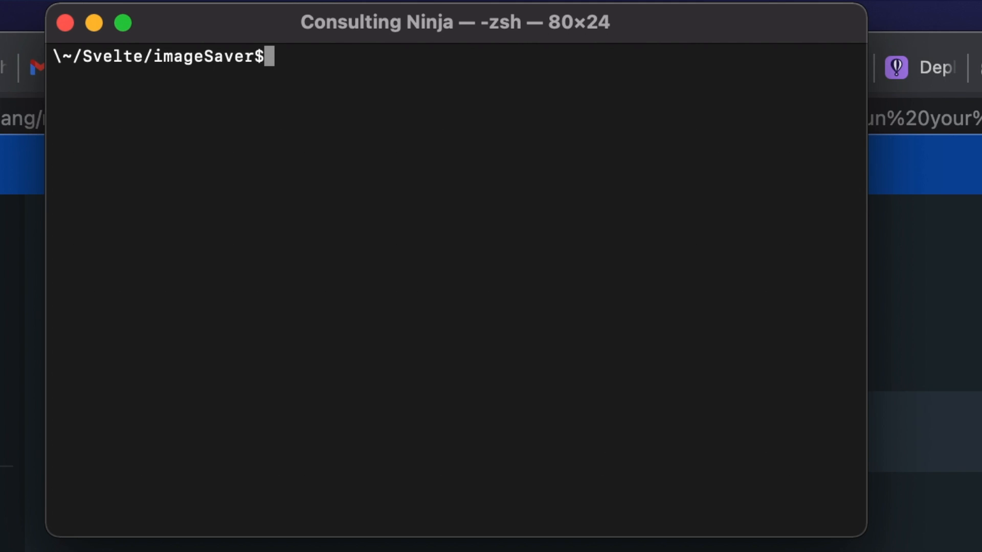
Run docker run -p5173:5173 -p 24678:24678 -d kitapp to start a detached container.
text(docker ru)
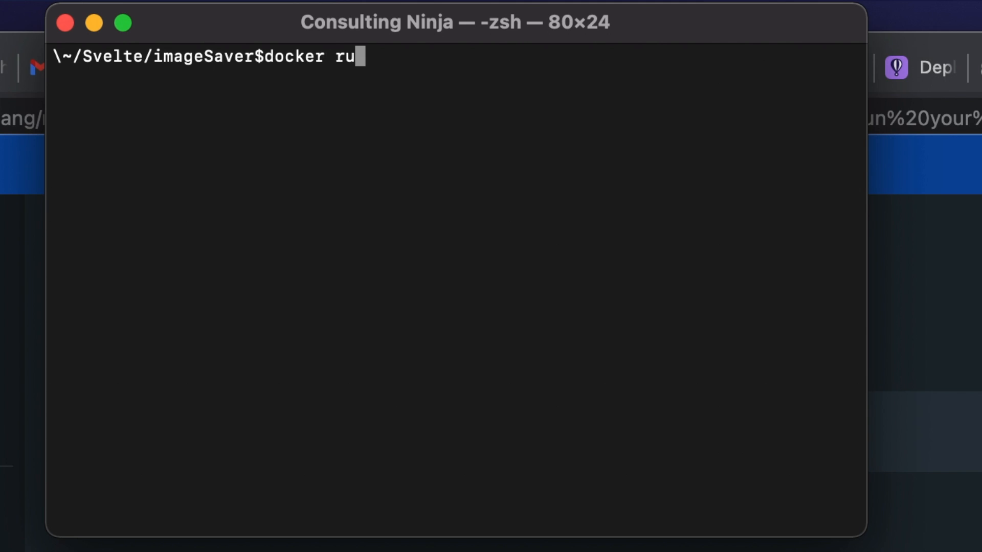
text(n)
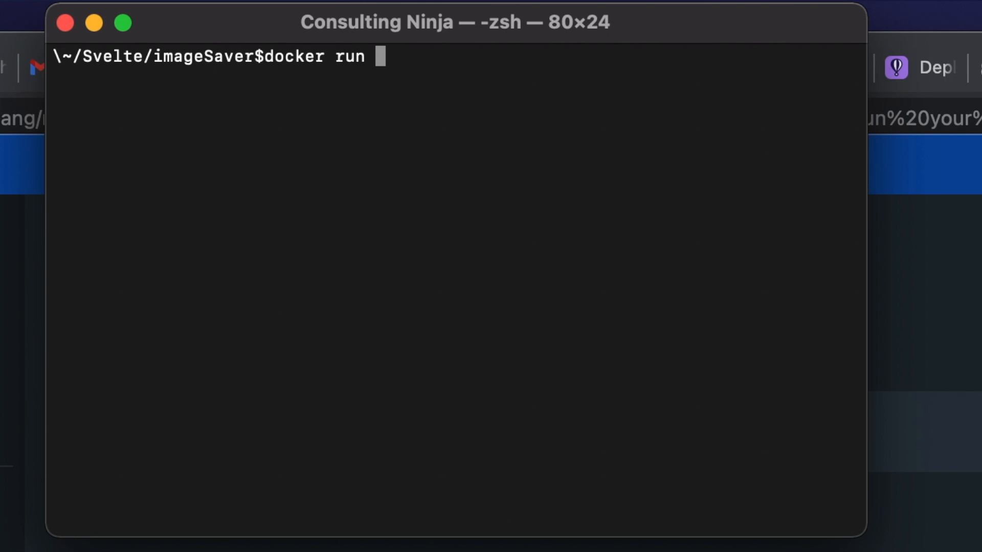
text(-p51)
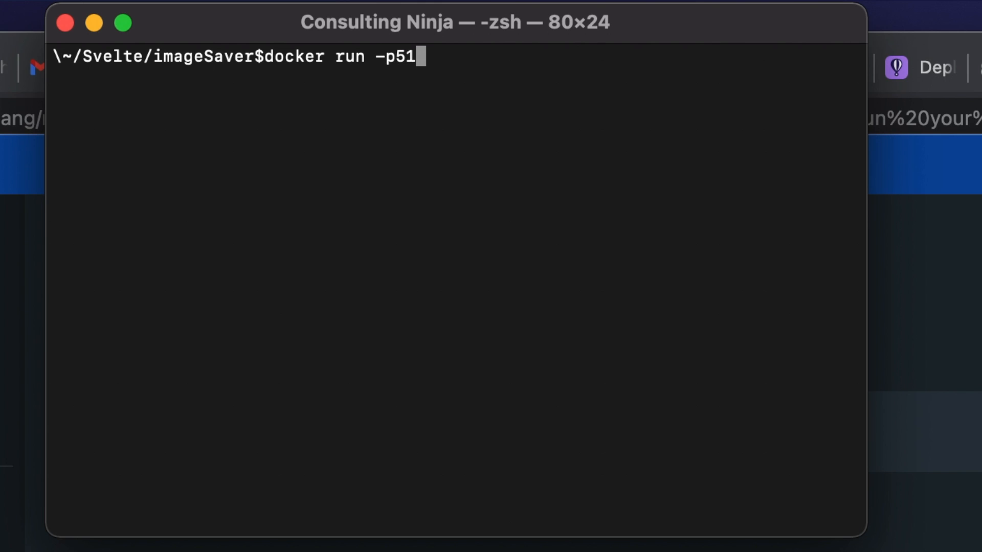
text(73:)
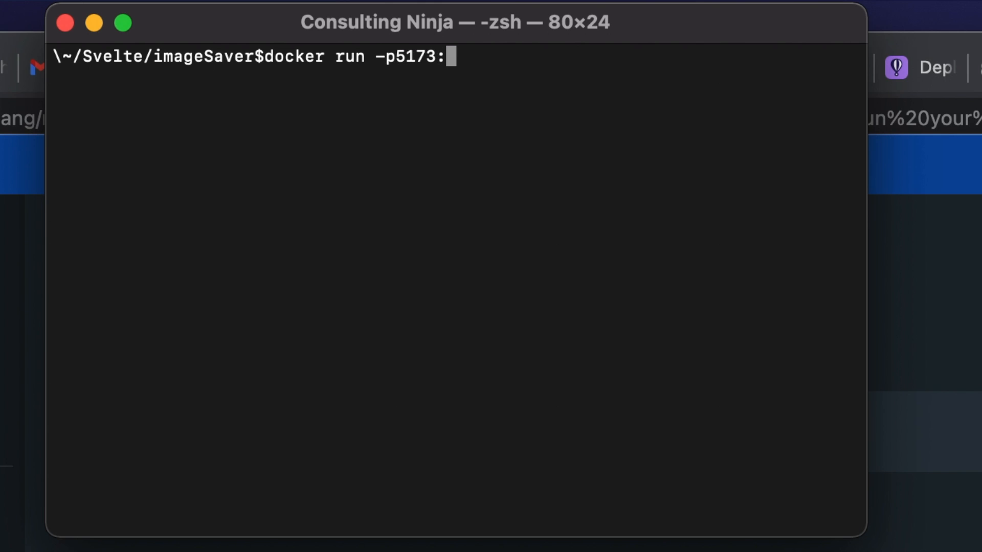
text(517)
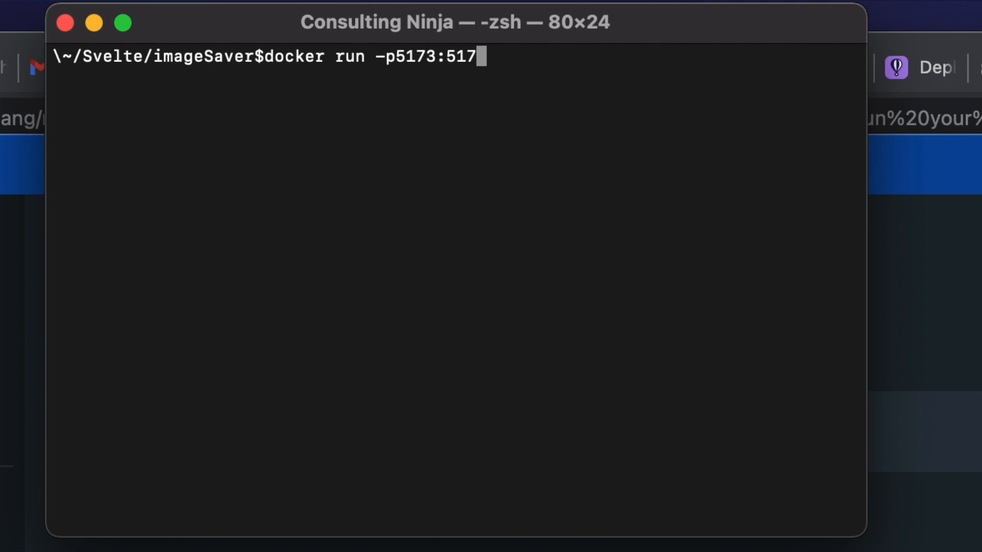
text(3 -)
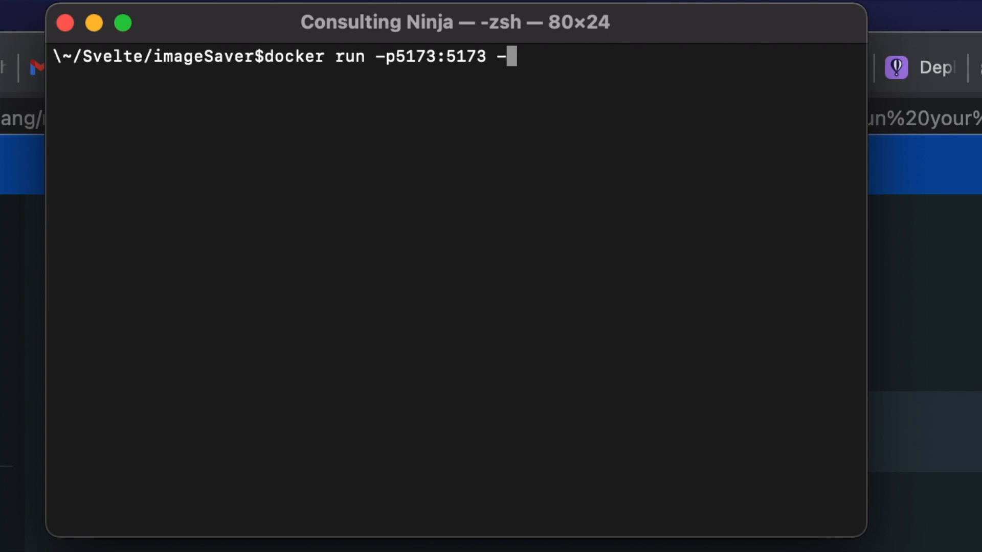
text(p)
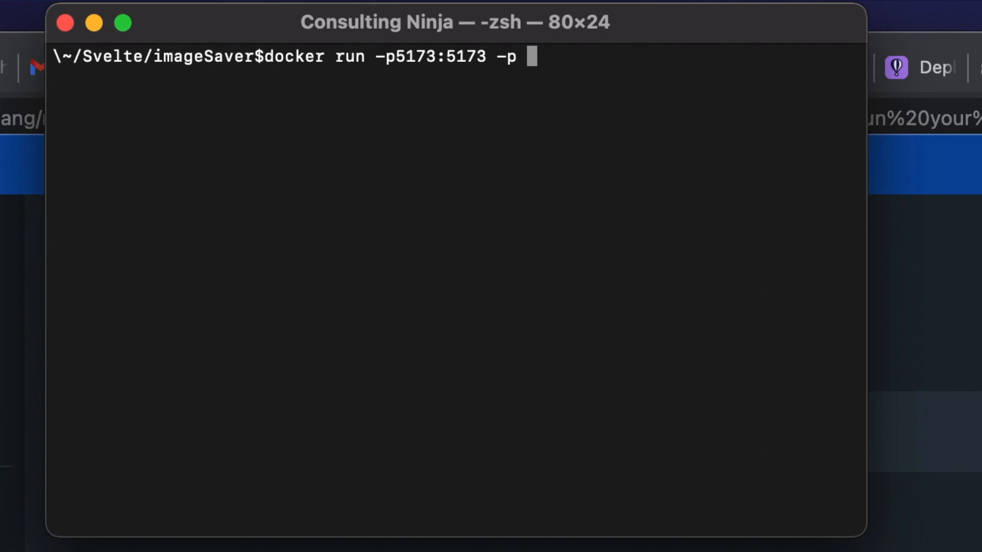
text(24678:)
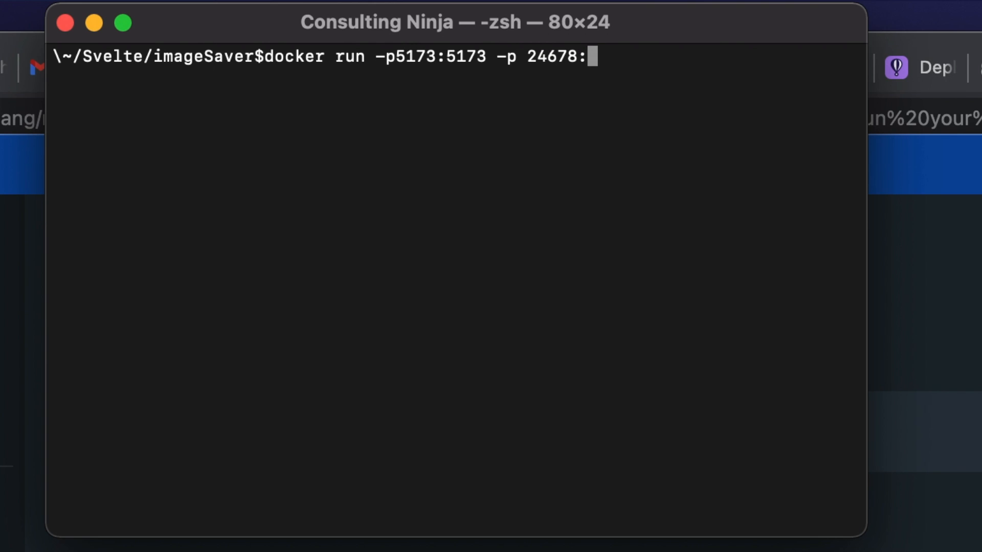
text(24)
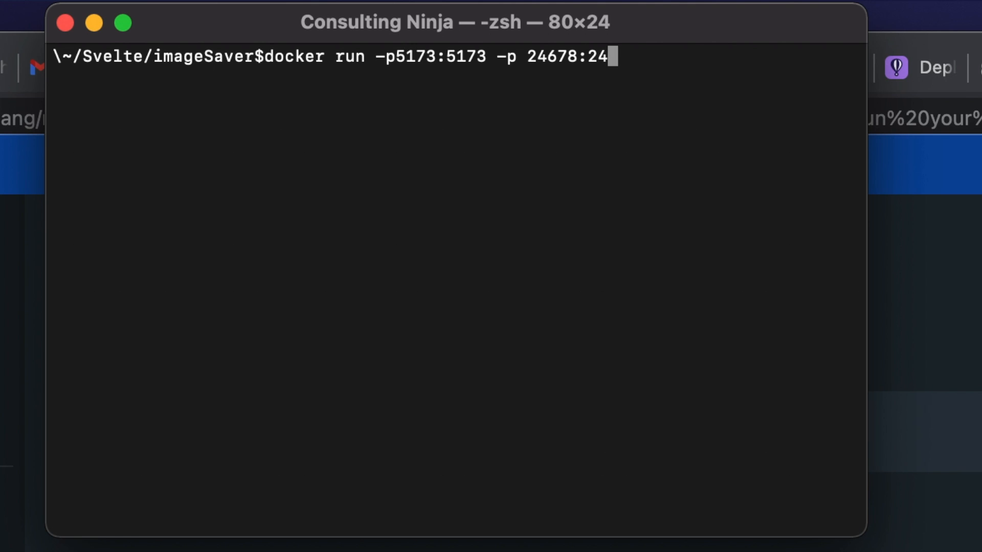
text(78)
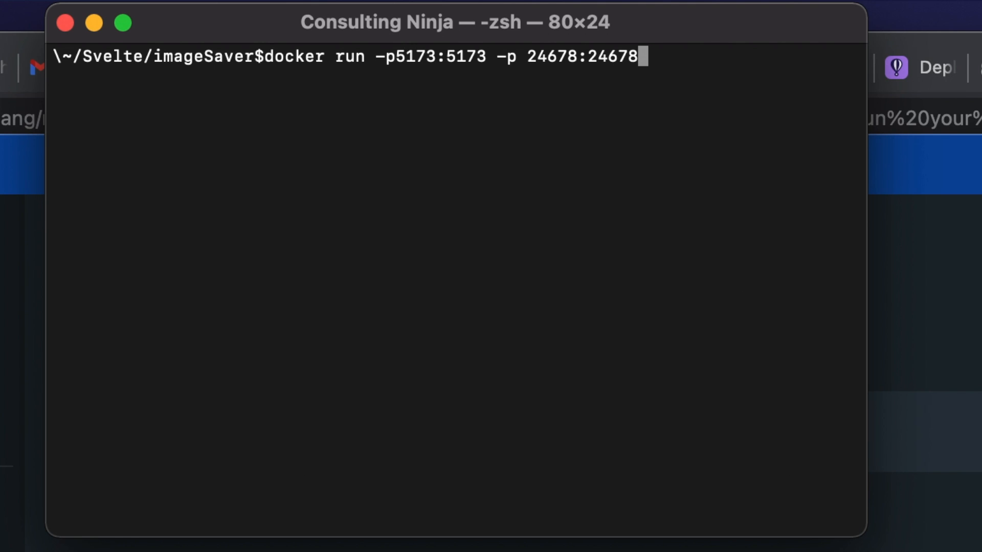
text(-d)
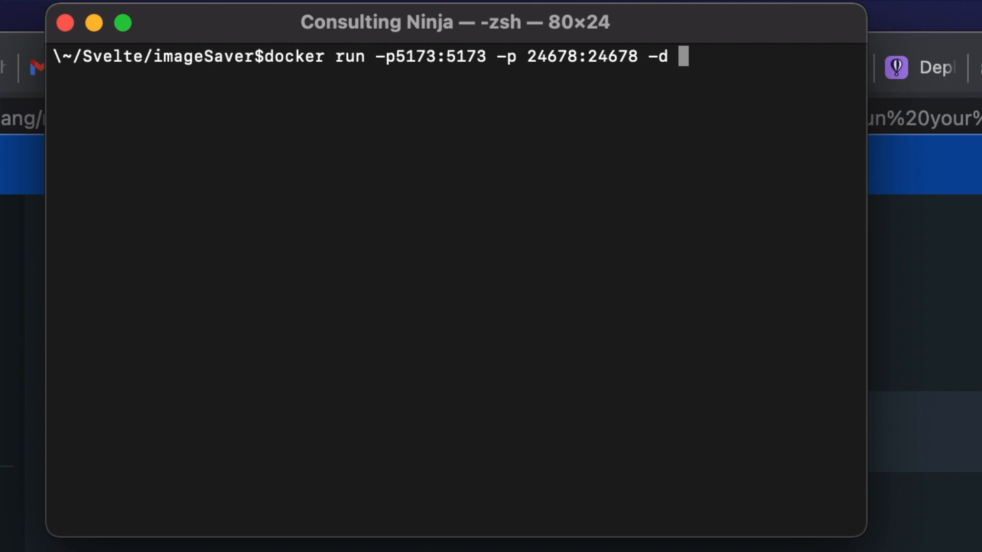
text(kitapp)
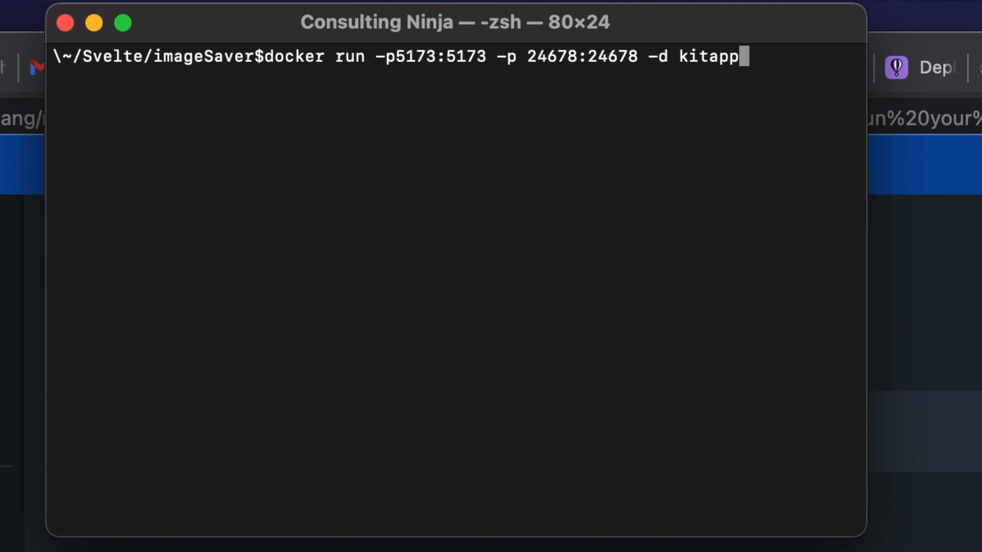
key(Return)
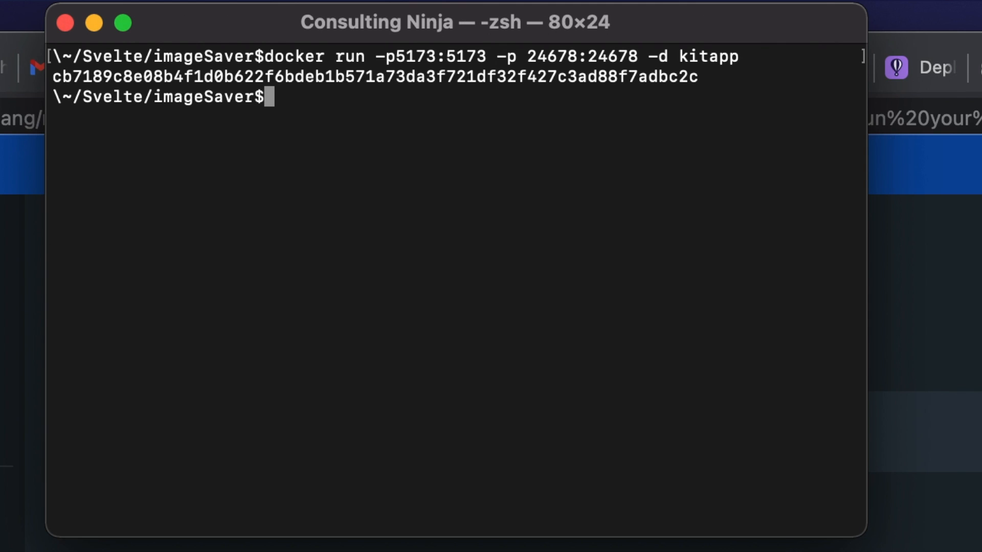
mouse_move(255, 178)
text(docker ps)
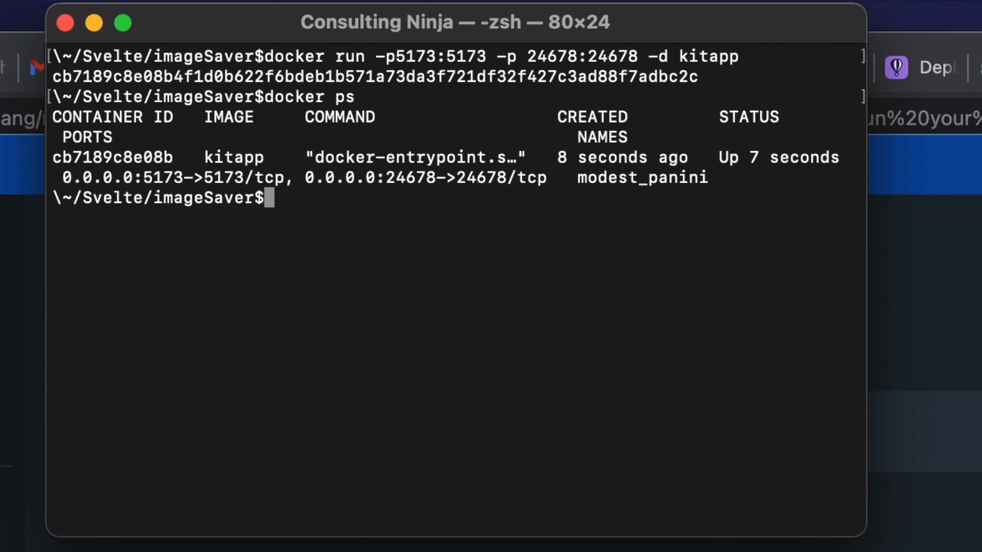
mouse_move(903, 241)
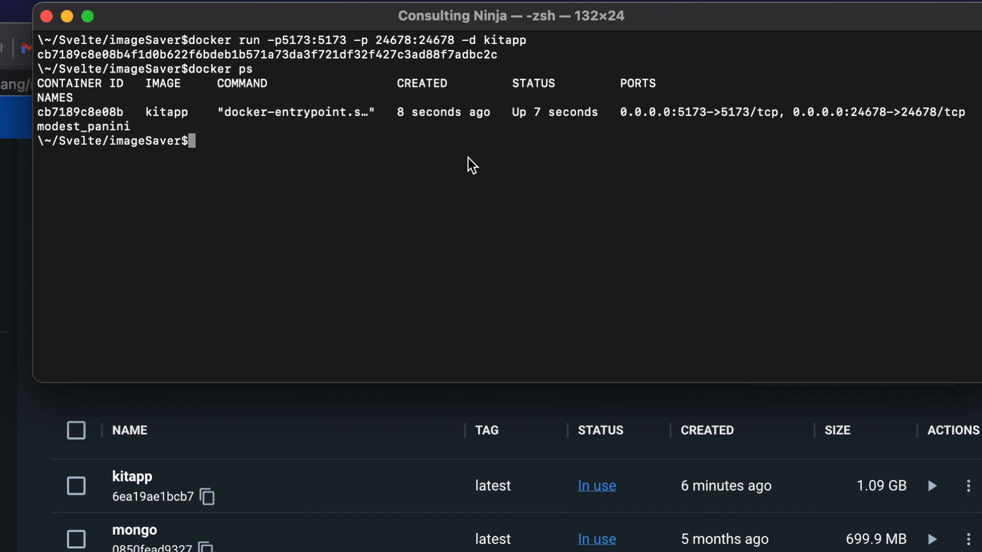
mouse_move(291, 128)
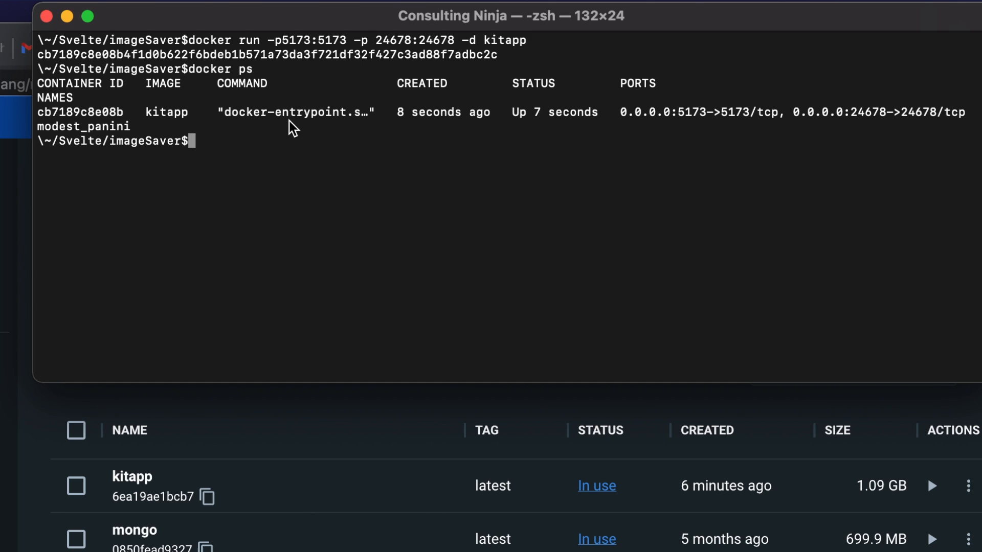
mouse_move(743, 131)
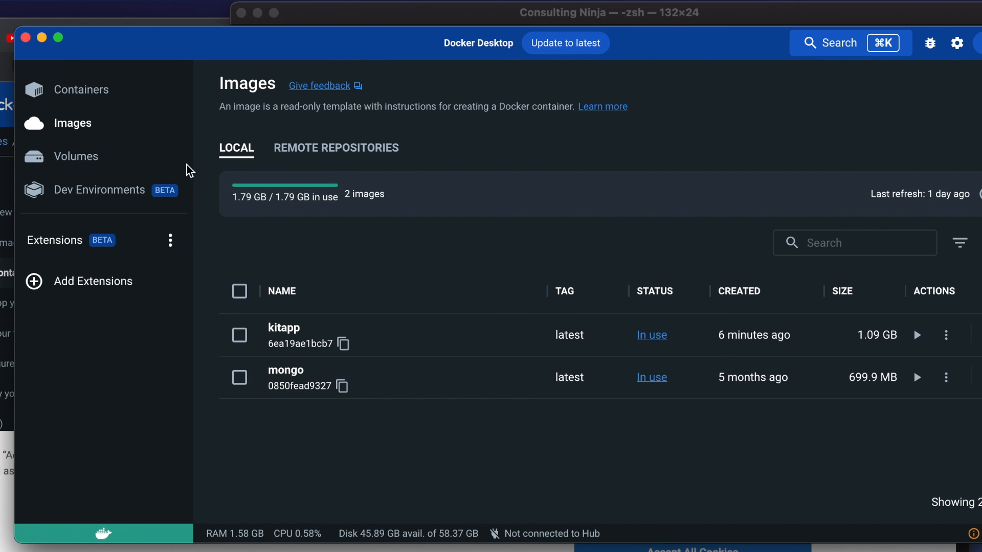
mouse_move(668, 352)
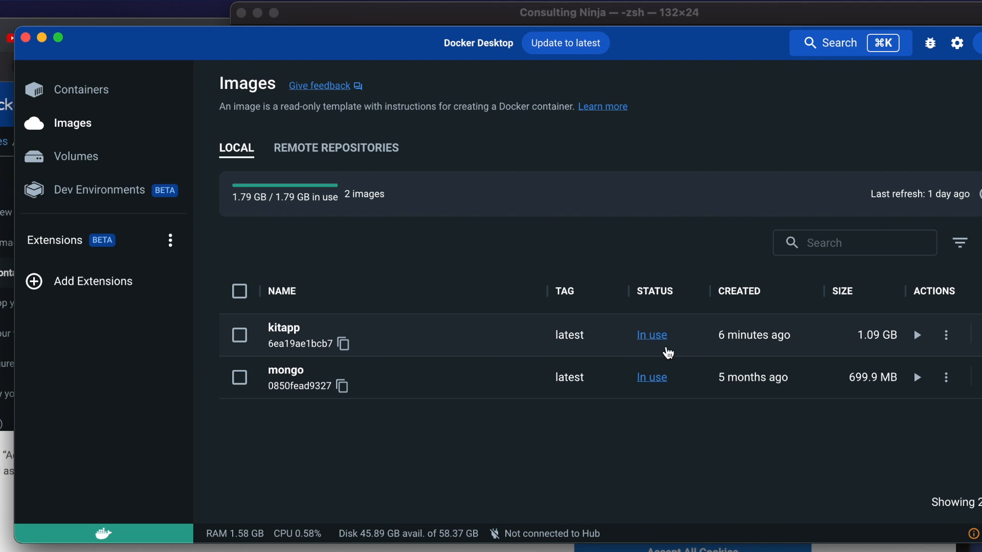
Follow kitapp's 'In use' link to the Containers list showing modest_panini running.
click(79, 89)
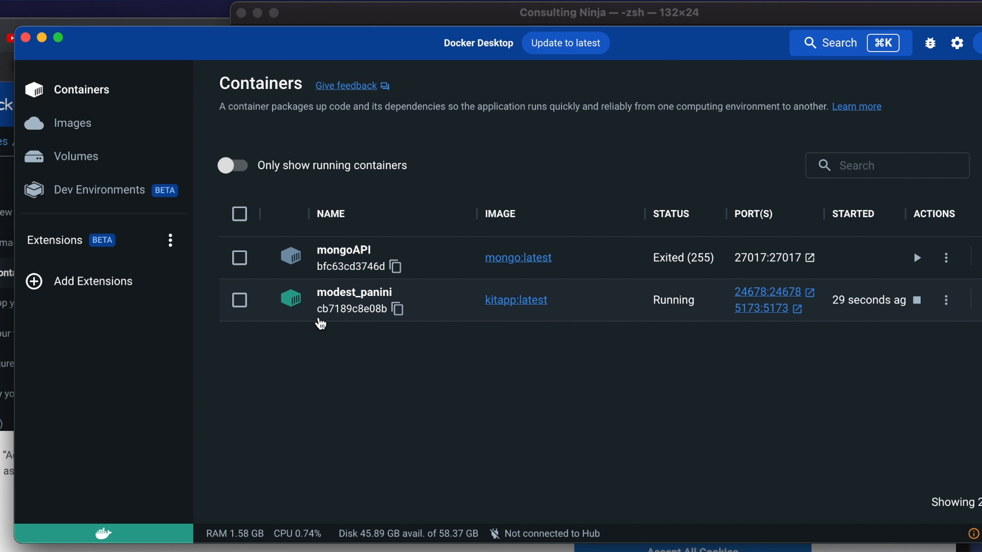
mouse_move(319, 260)
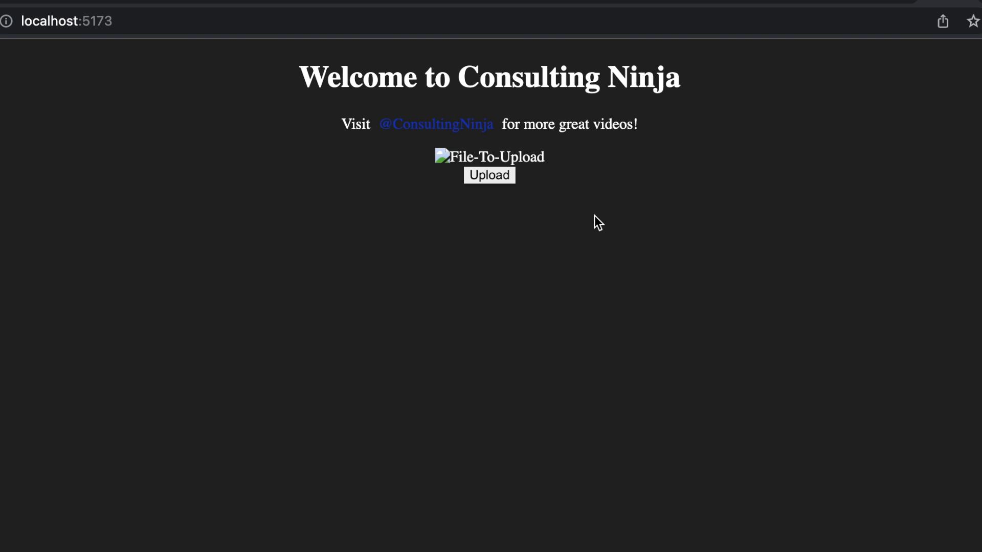
mouse_move(583, 230)
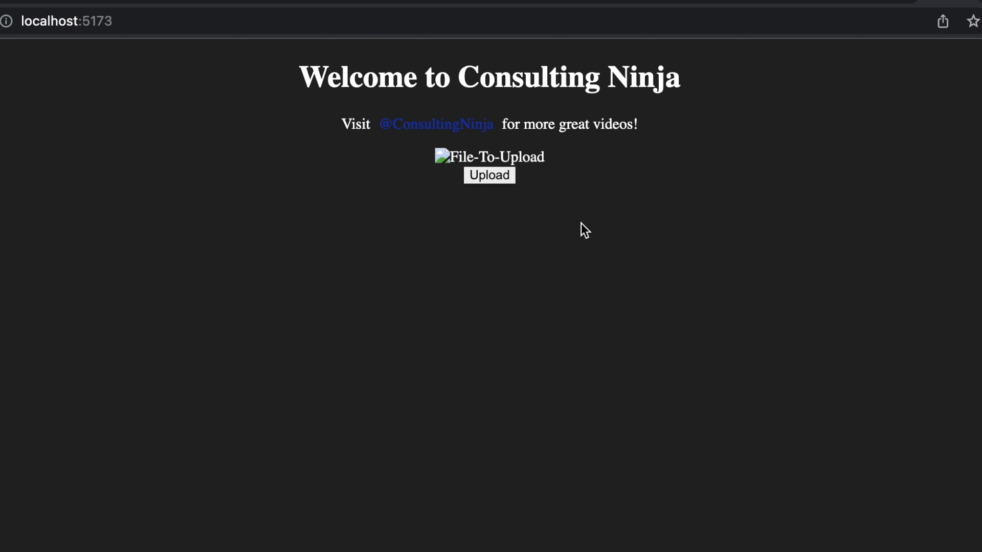
mouse_move(595, 236)
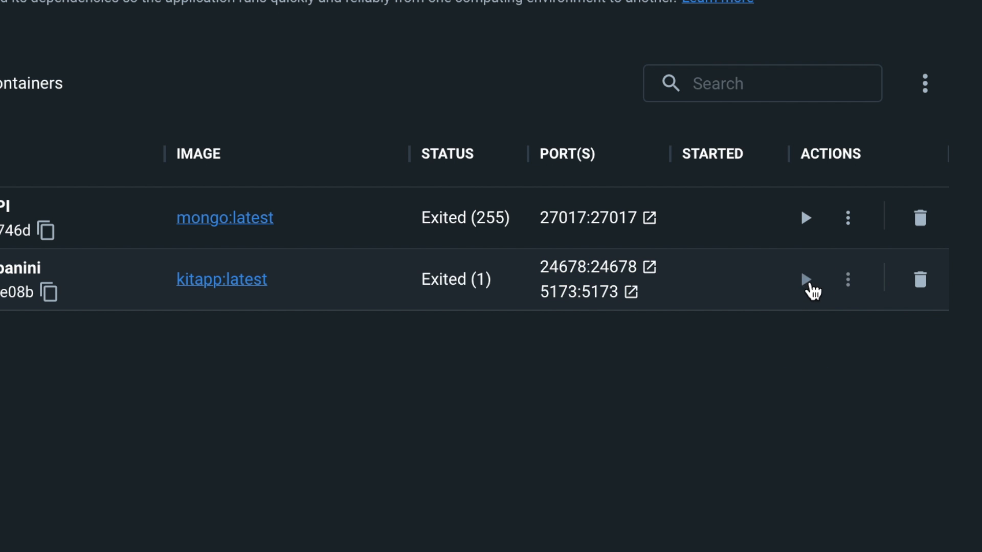
mouse_move(282, 369)
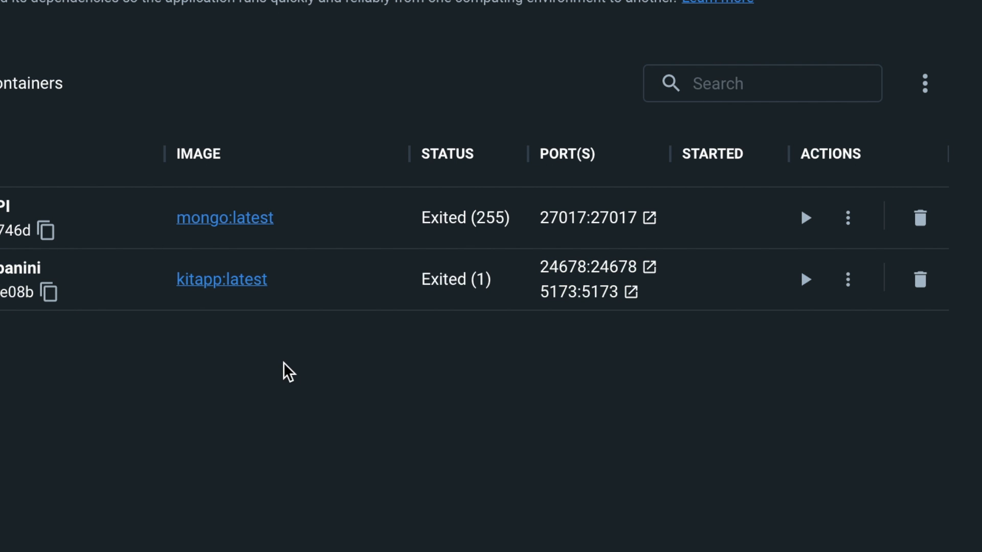
mouse_move(216, 375)
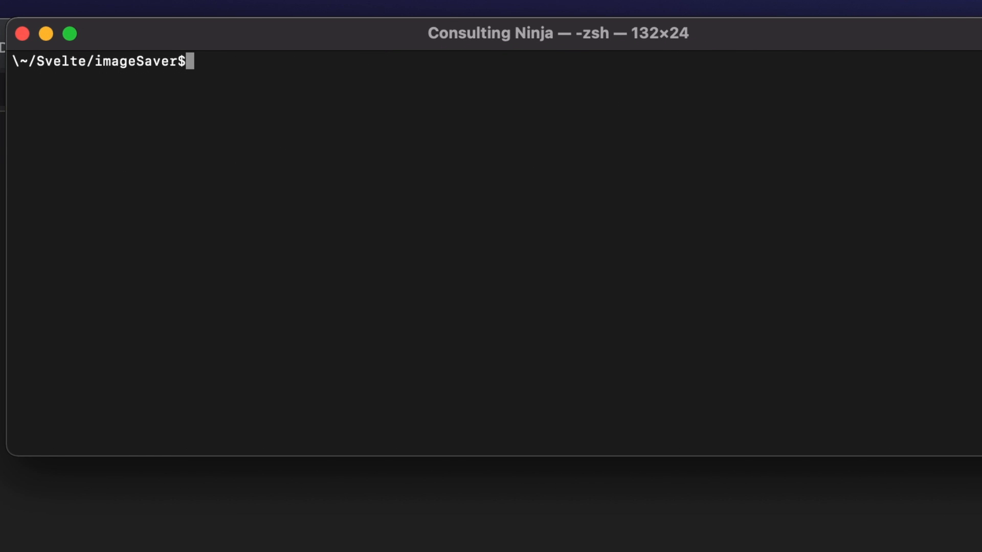
Run fly launch and name the new Fly.io app kitapptest in the Chicago region.
text(fly l)
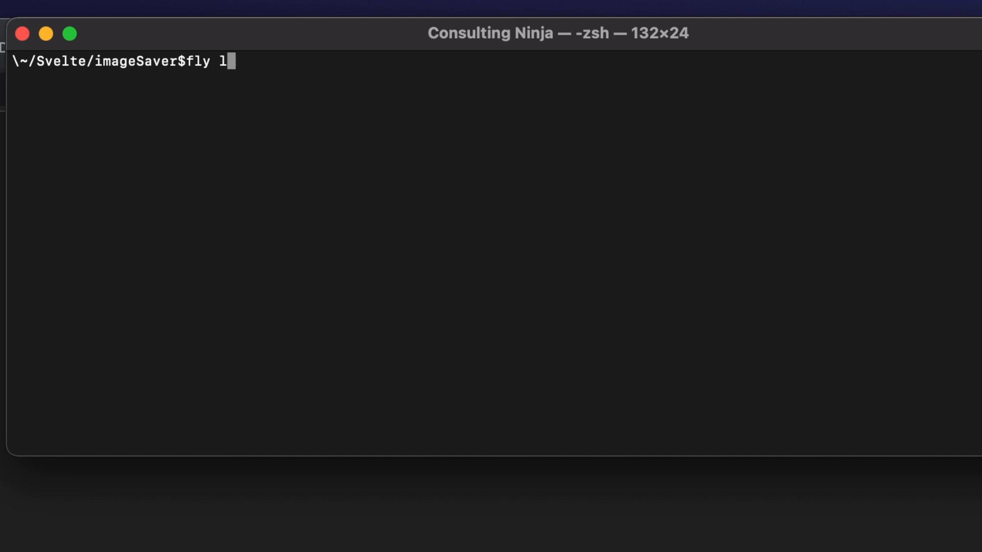
text(au)
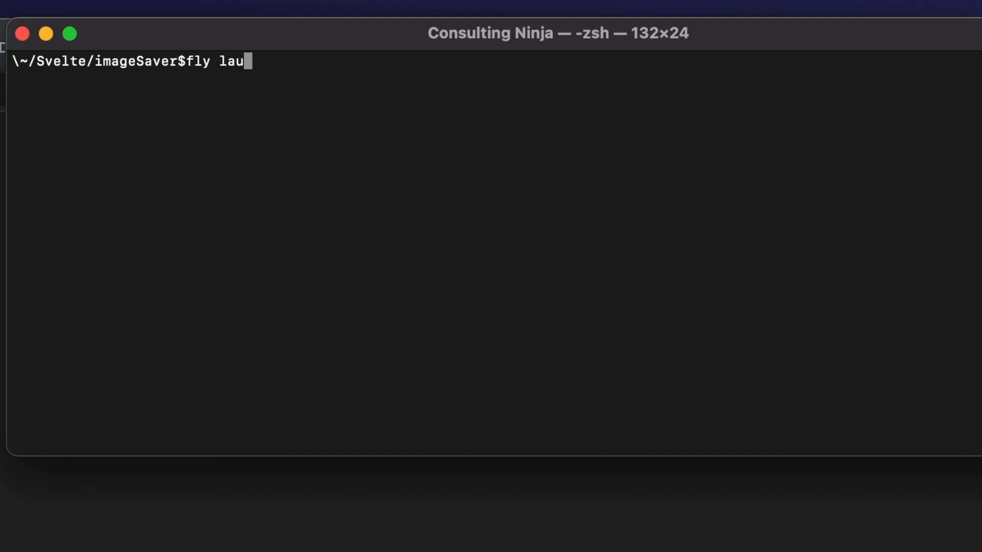
key(Return)
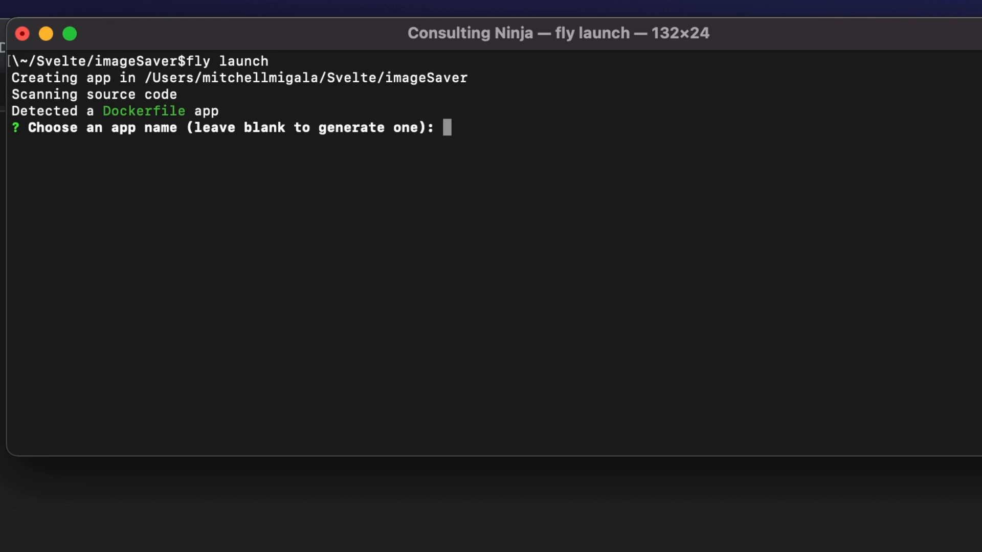
text(kitapp)
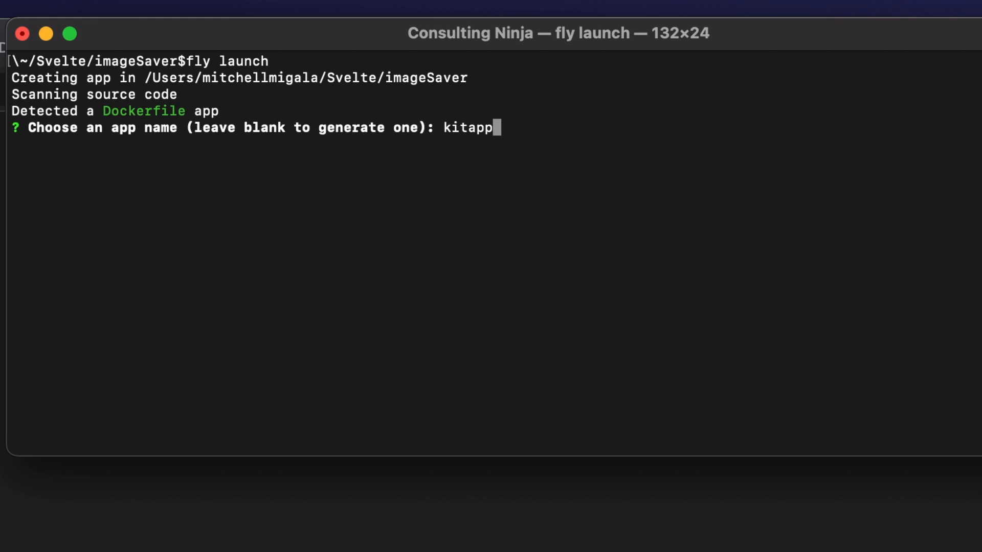
text(test)
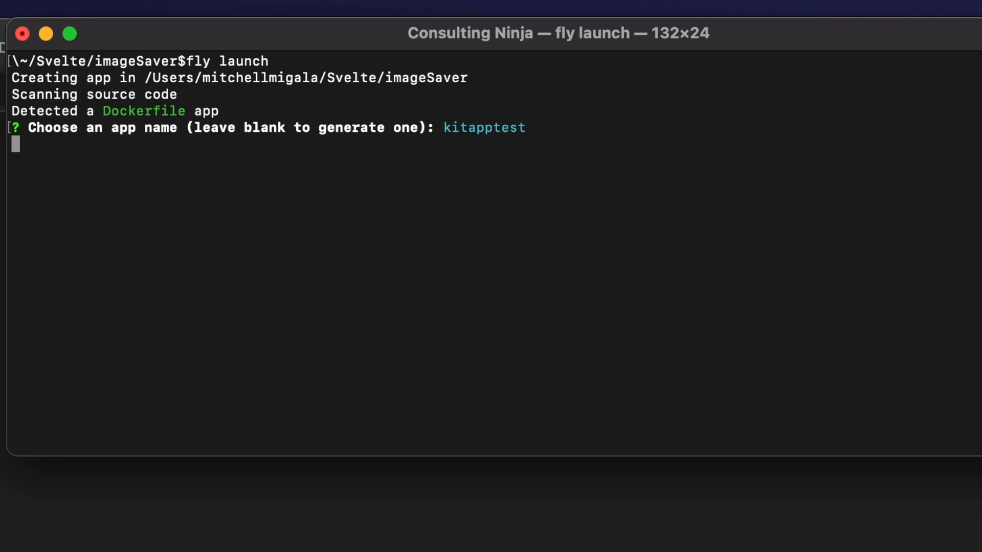
key(Return)
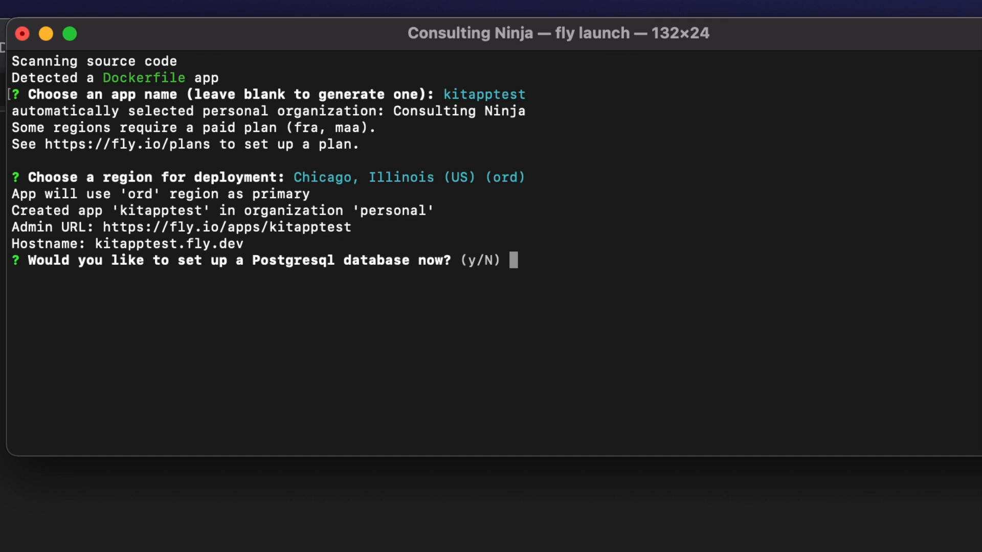
Decline the Postgresql and Upstash Redis database prompts so deployment proceeds.
key(Return)
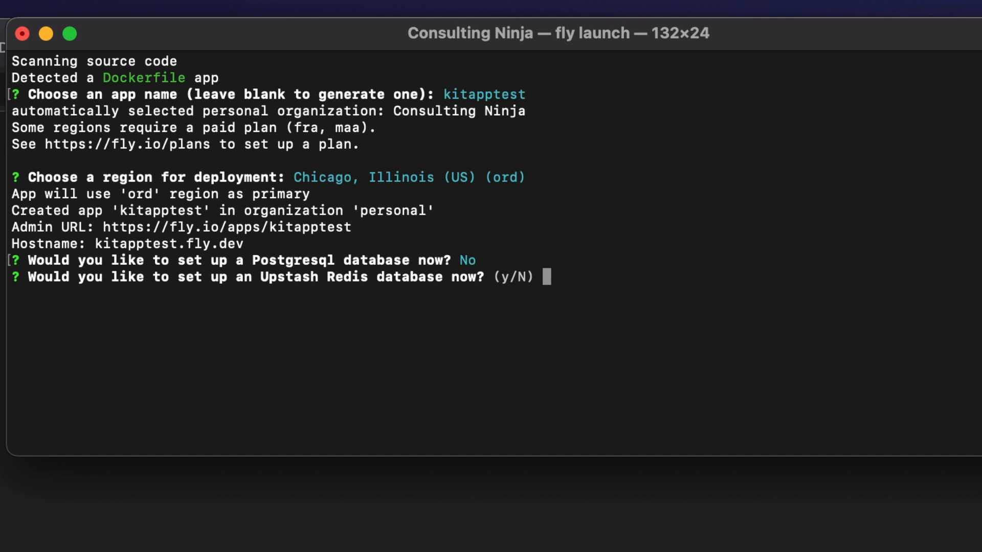
text(n)
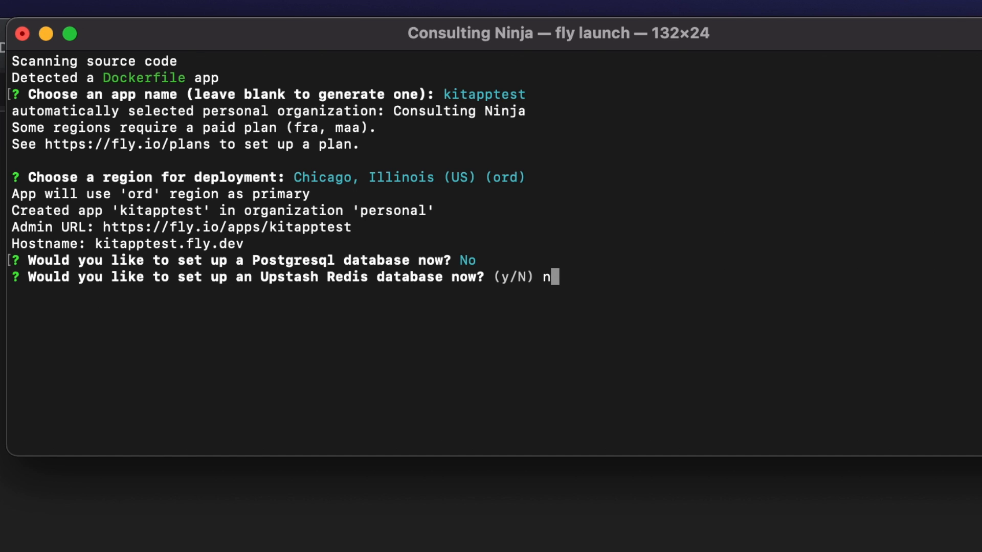
key(Return)
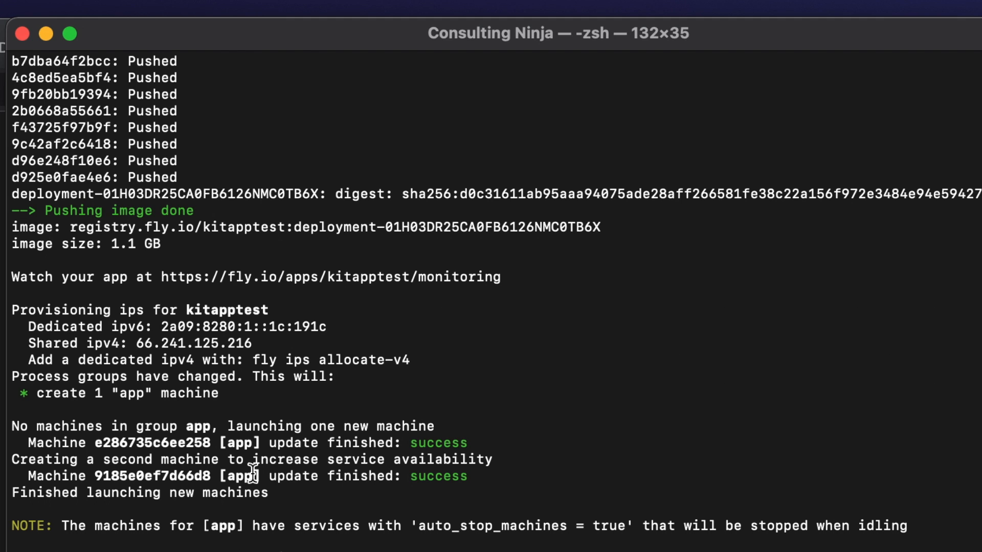
mouse_move(216, 384)
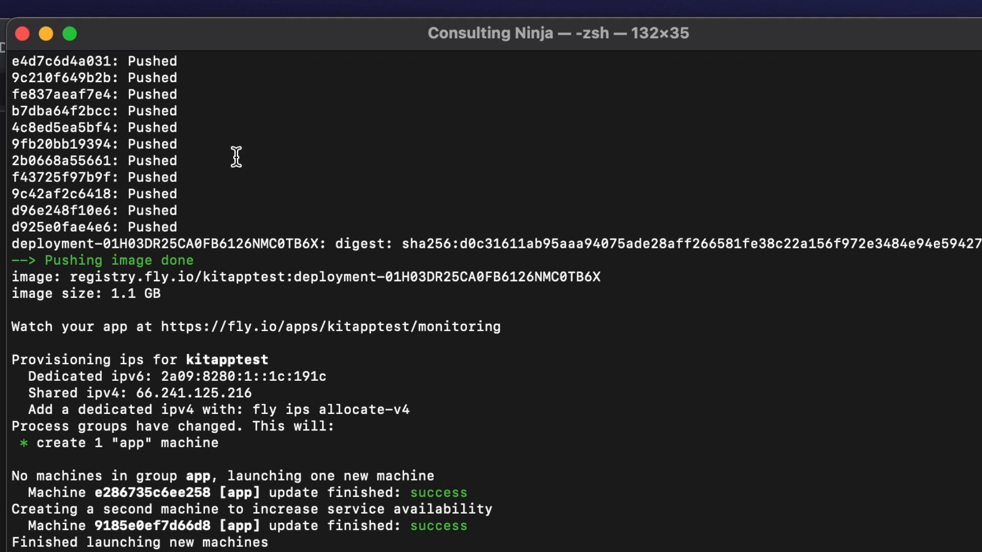
Scroll the deploy output to confirm the image pushed and both machines launched.
scroll(down, 3)
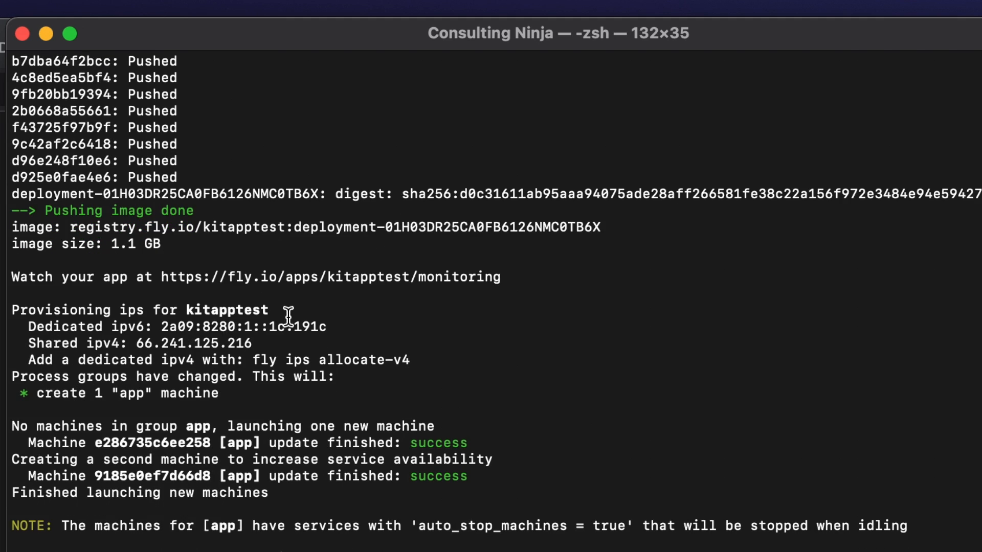
mouse_move(230, 443)
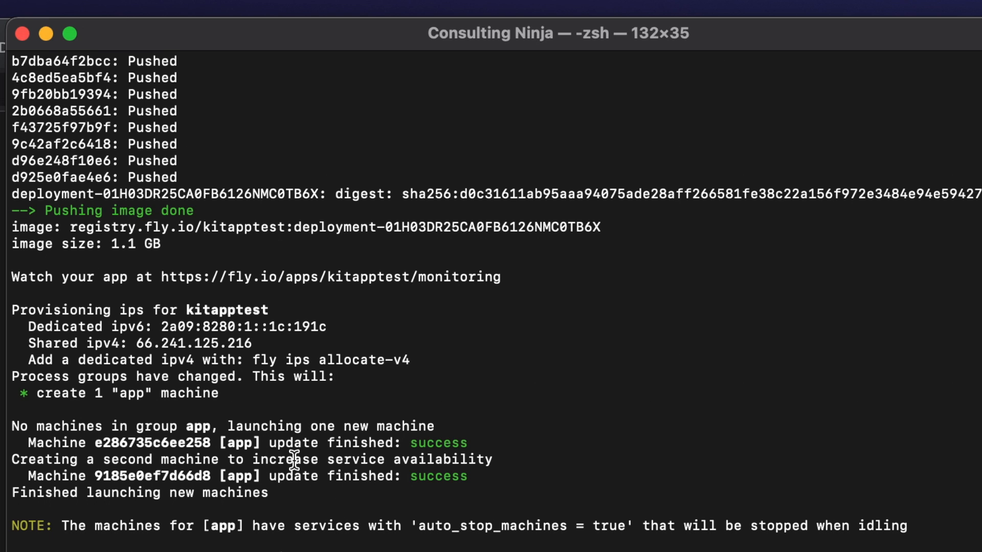
mouse_move(211, 517)
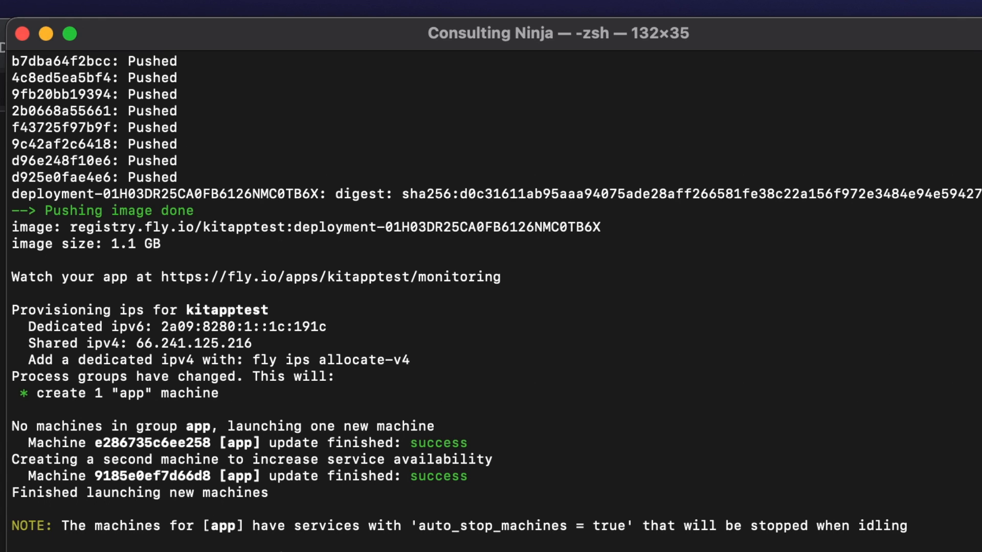
mouse_move(417, 289)
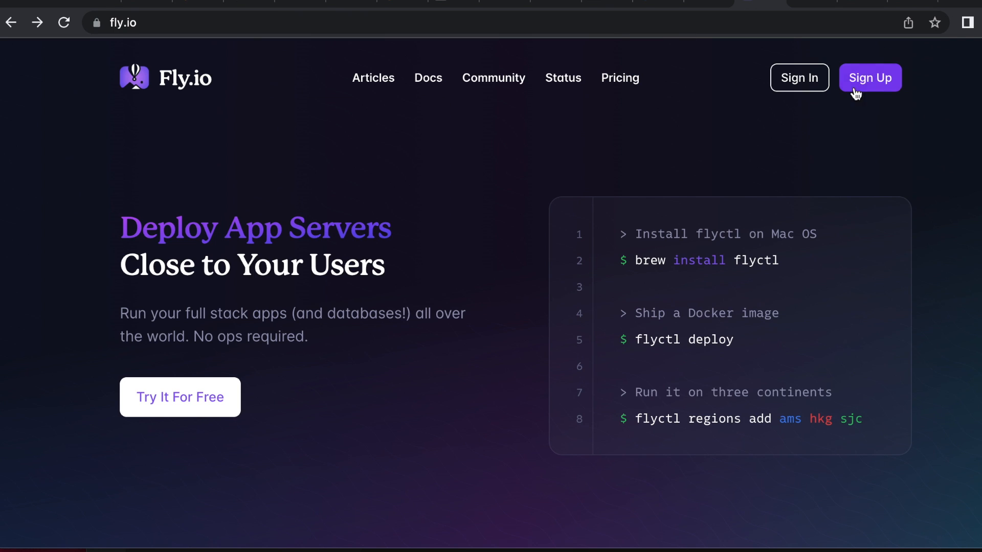
Sign in to Fly.io with GitHub and open kitapptest from the dashboard's Apps list.
click(798, 77)
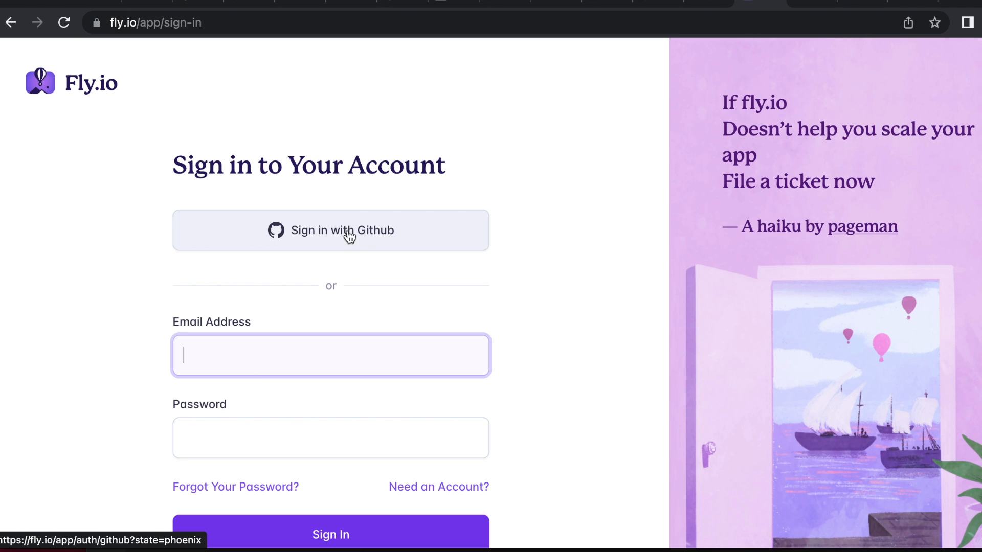
click(330, 230)
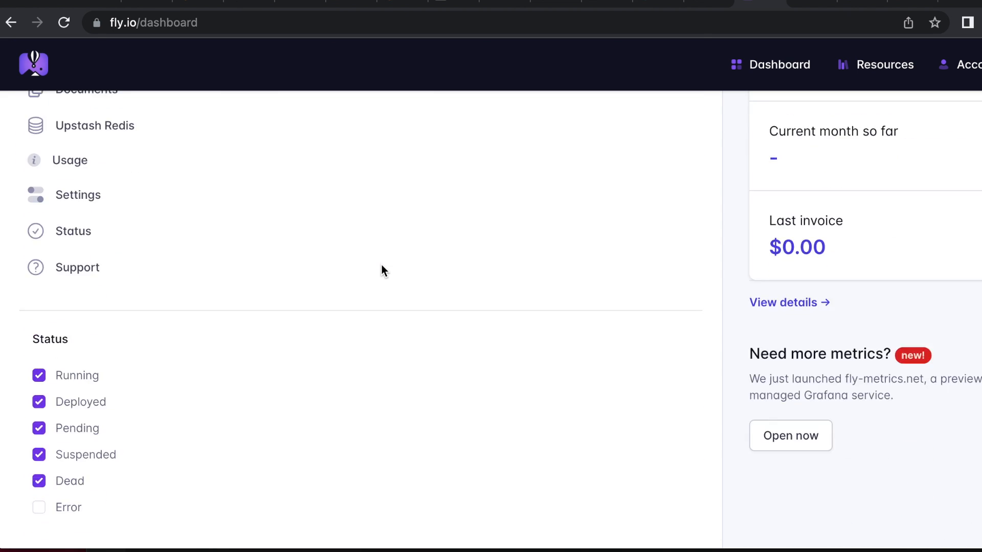
scroll(down, 3)
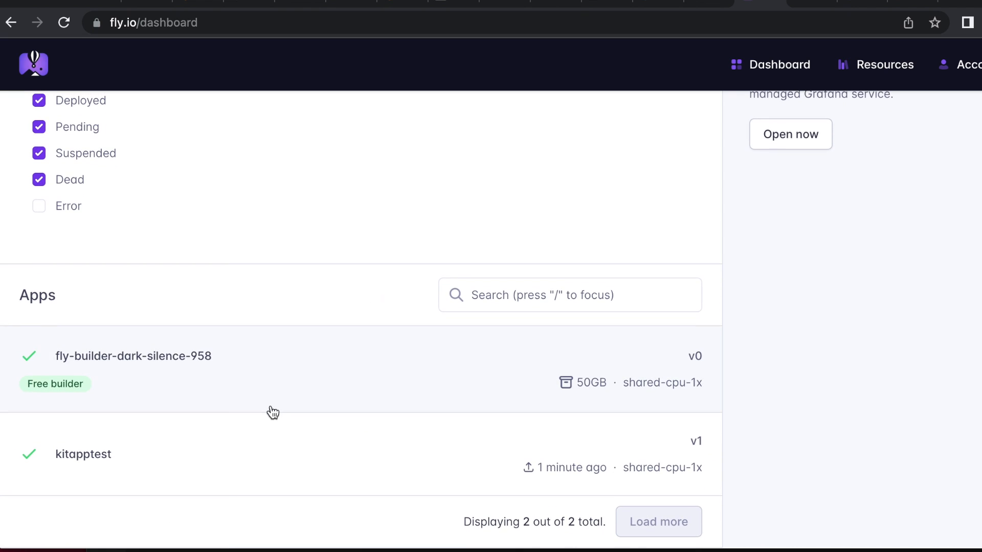
mouse_move(149, 464)
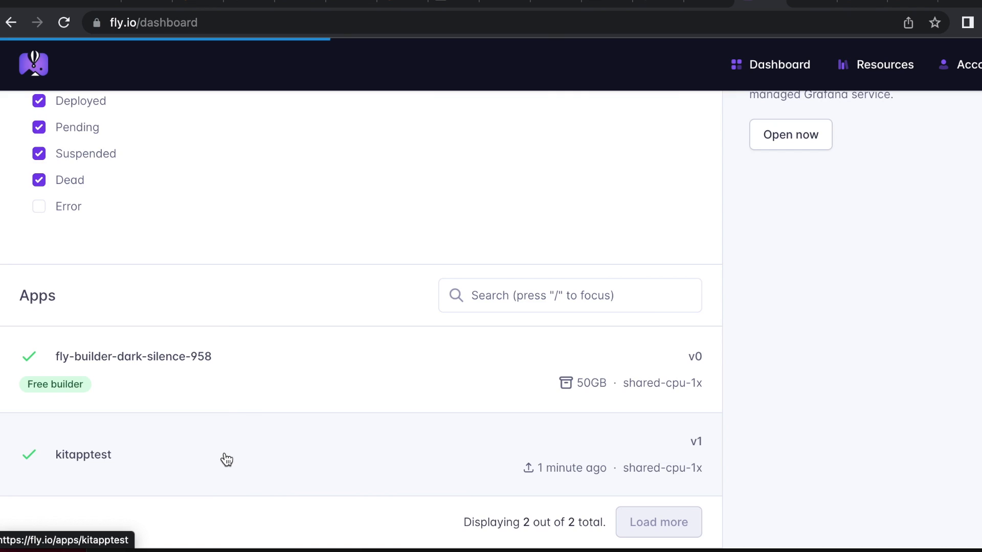
click(83, 454)
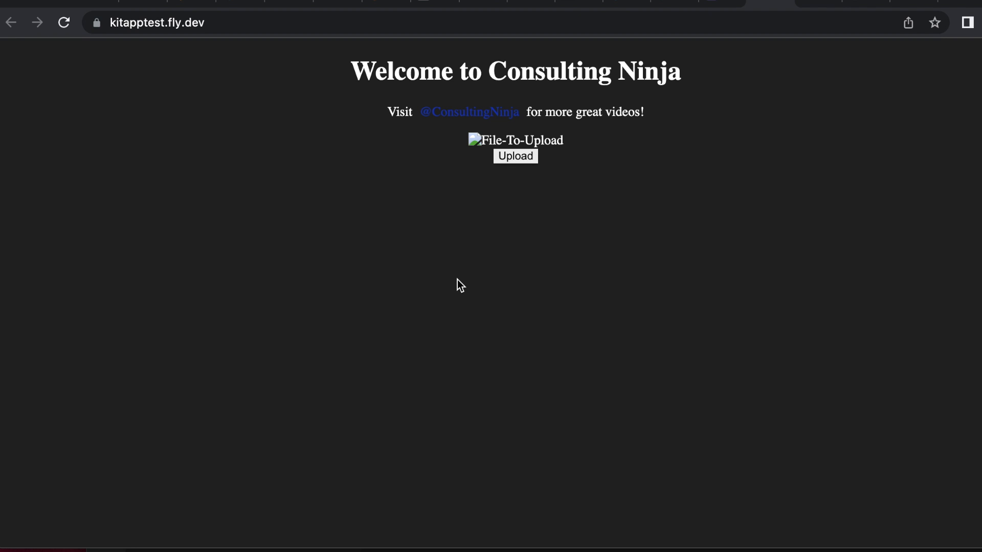
mouse_move(460, 307)
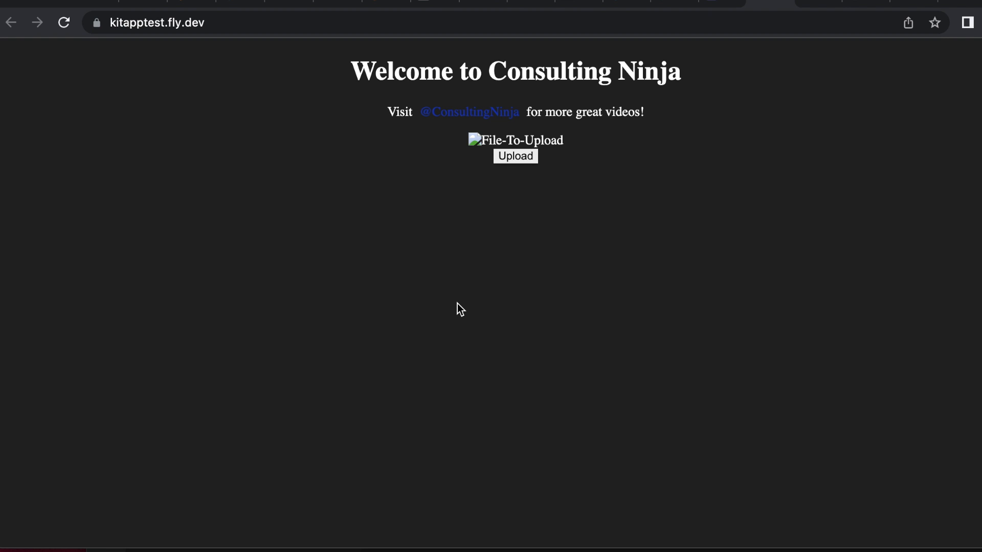
mouse_move(640, 137)
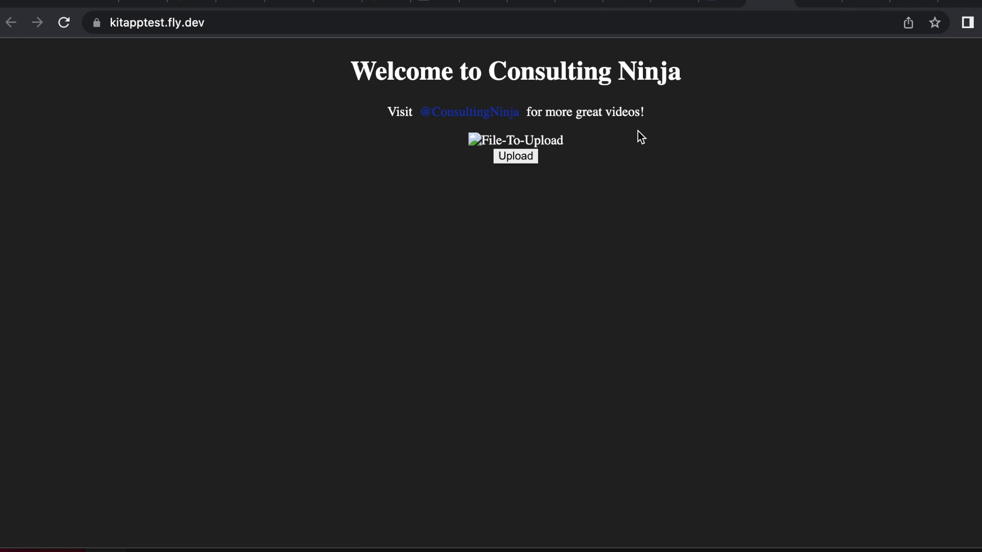